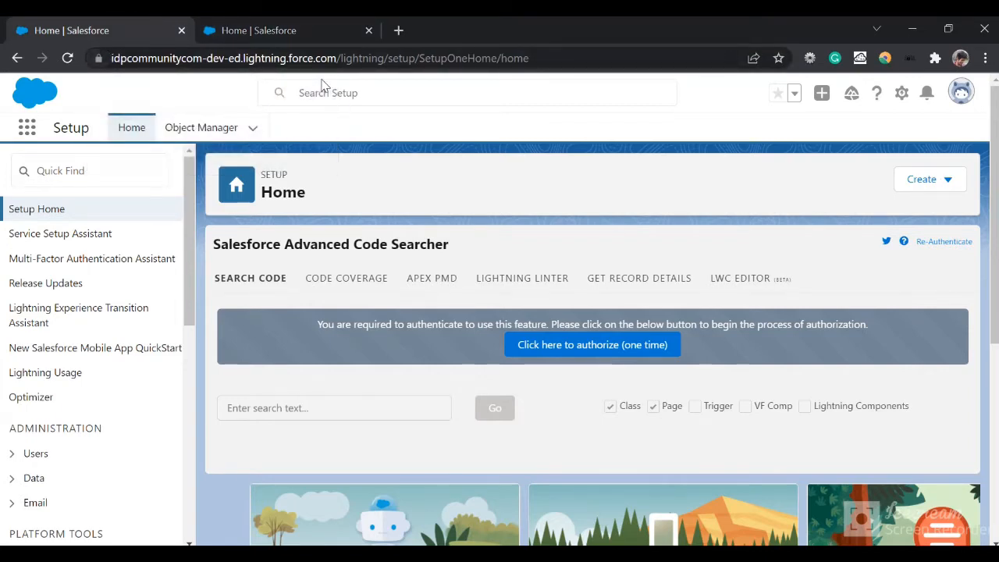
Switch to the ssocom9 org's Setup and filter Quick Find with 'di' for Digital Experiences
left_click(289, 30)
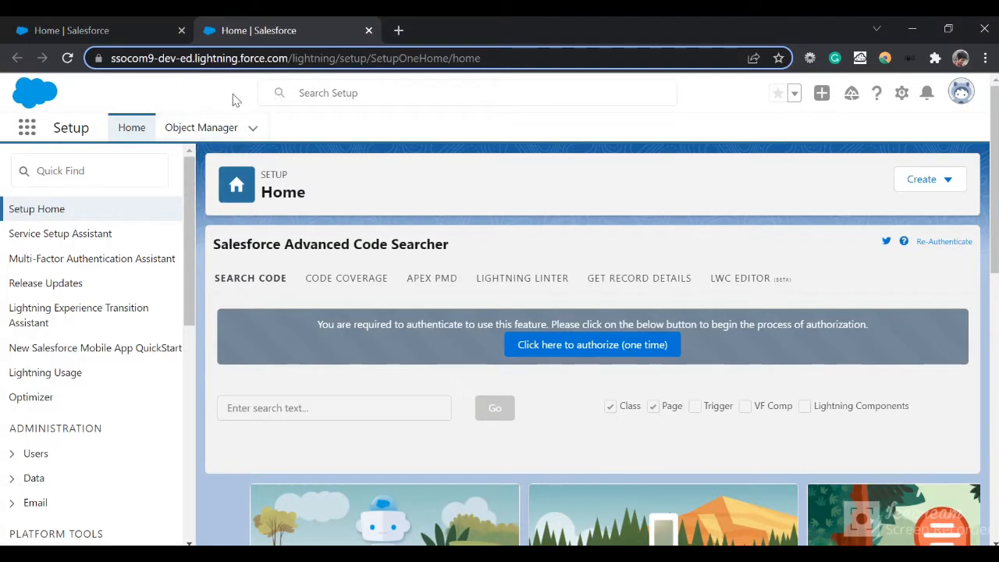
mouse_move(249, 152)
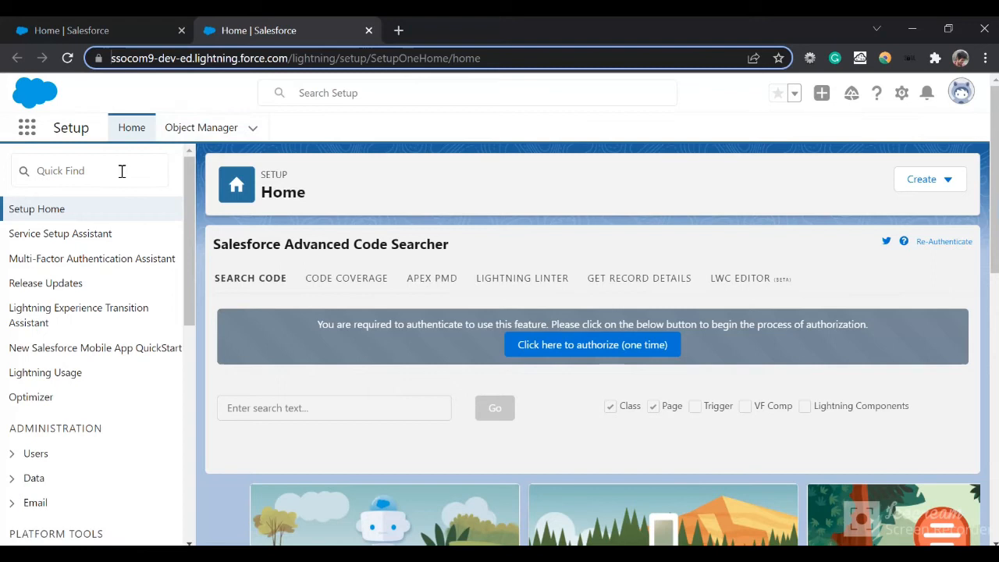
left_click(90, 170)
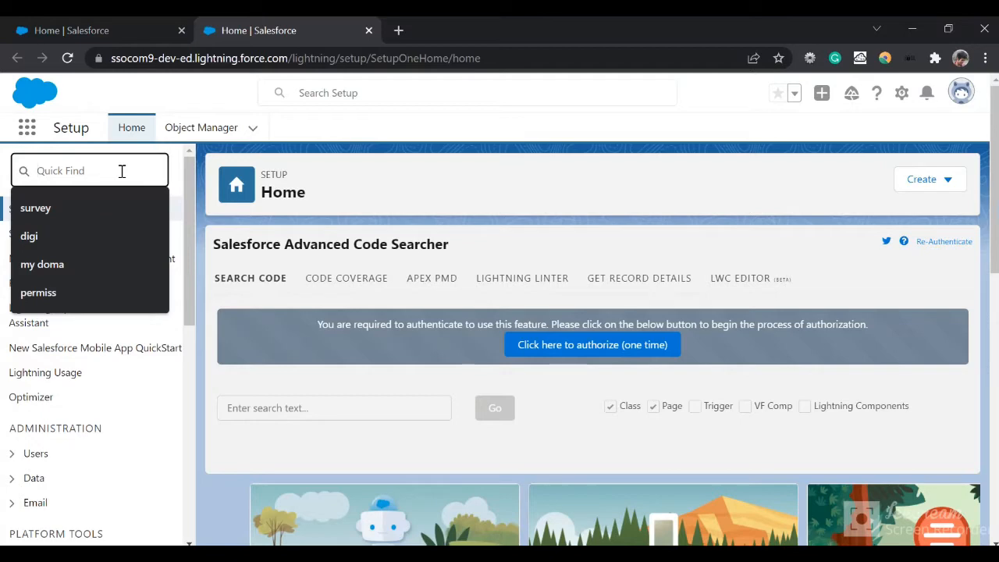
type("digital")
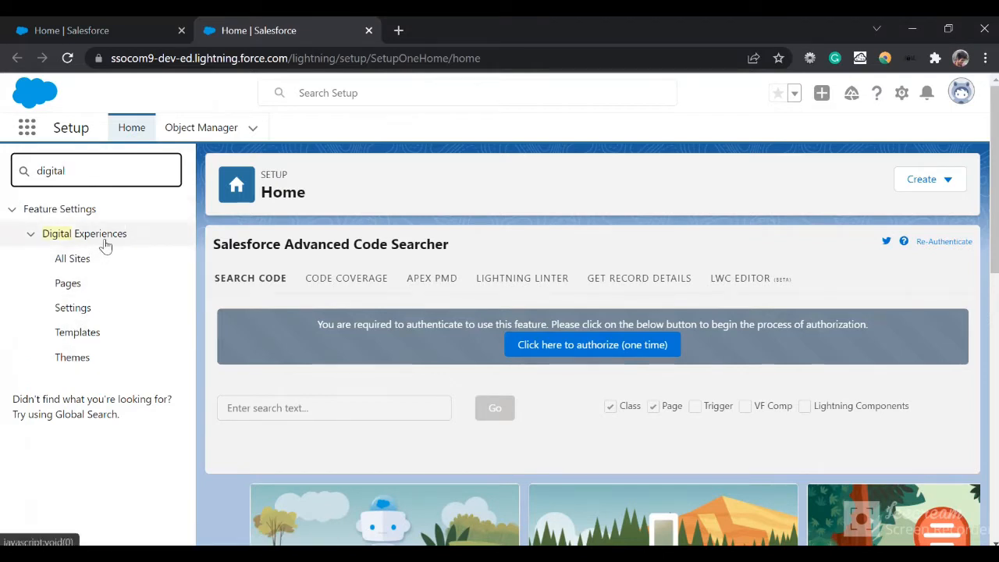
mouse_move(72, 258)
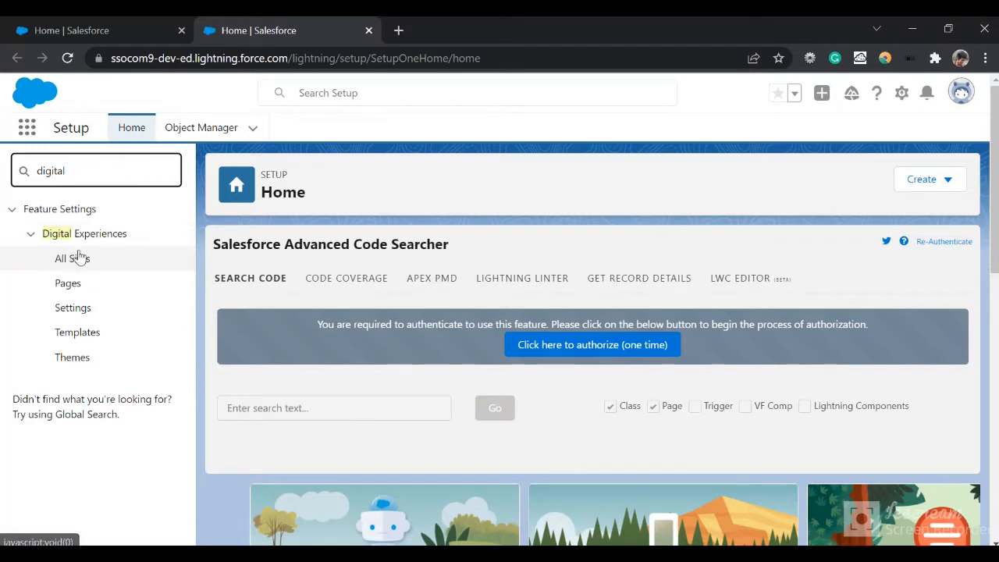
mouse_move(71, 258)
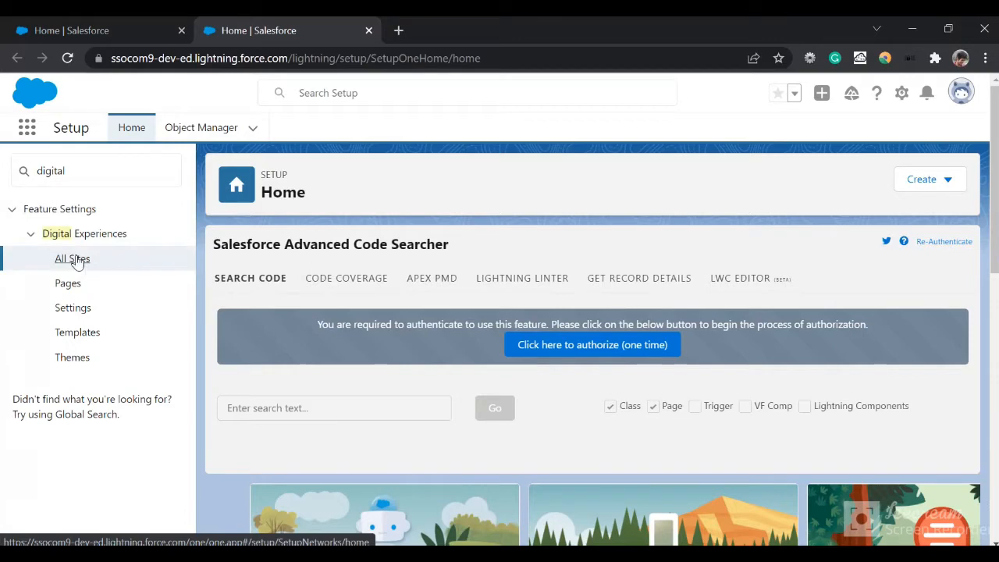
Open Digital Experiences > All Sites, listing the active ssoCommunity site
left_click(71, 259)
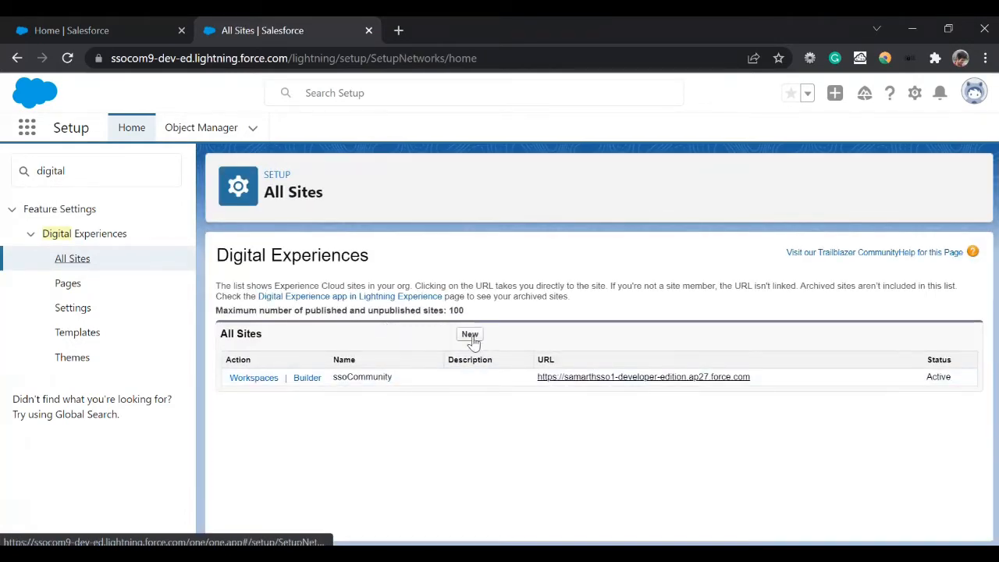
mouse_move(630, 397)
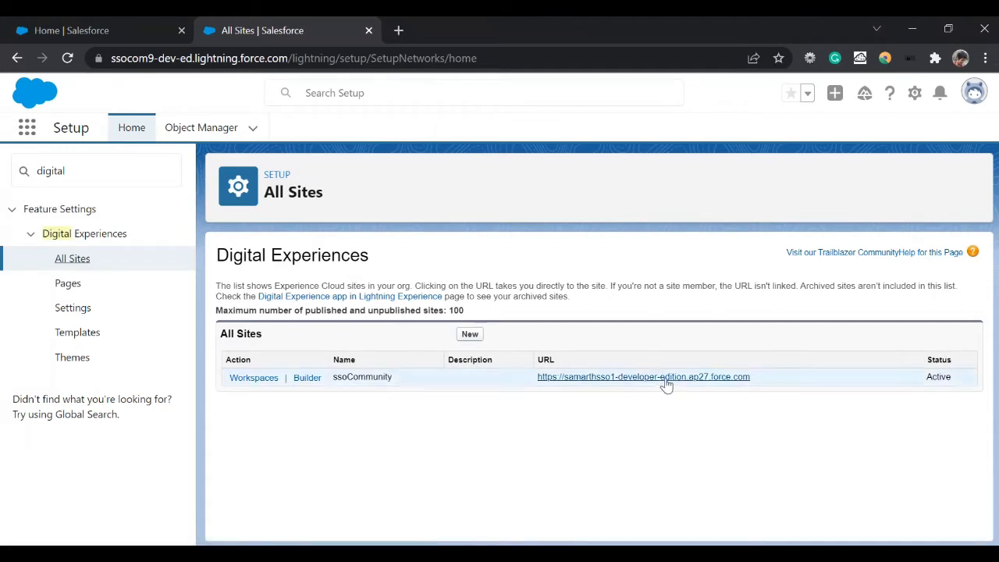
Open the ssoCommunity site and run a case number search for 0000
left_click(643, 376)
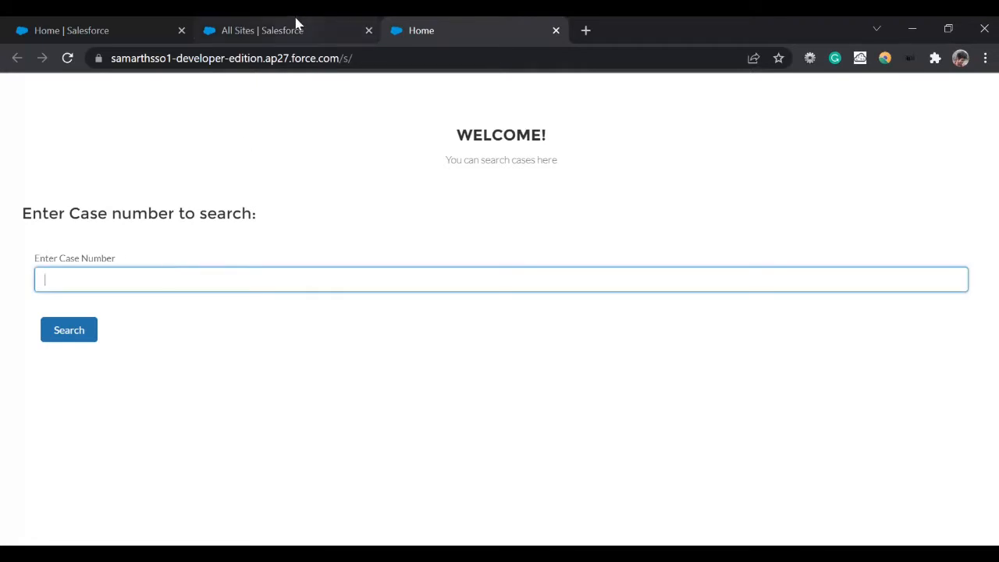
mouse_move(142, 279)
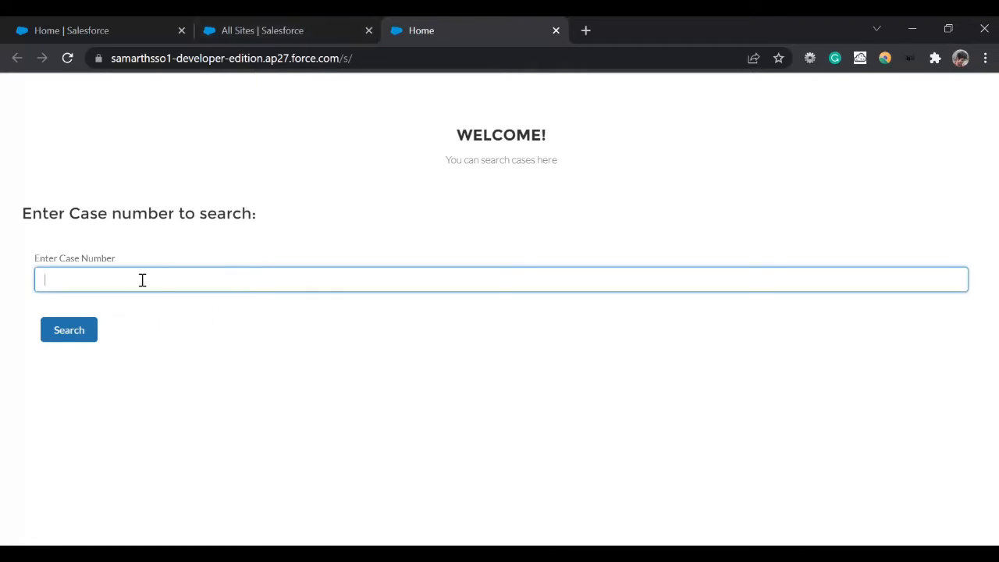
type("0000")
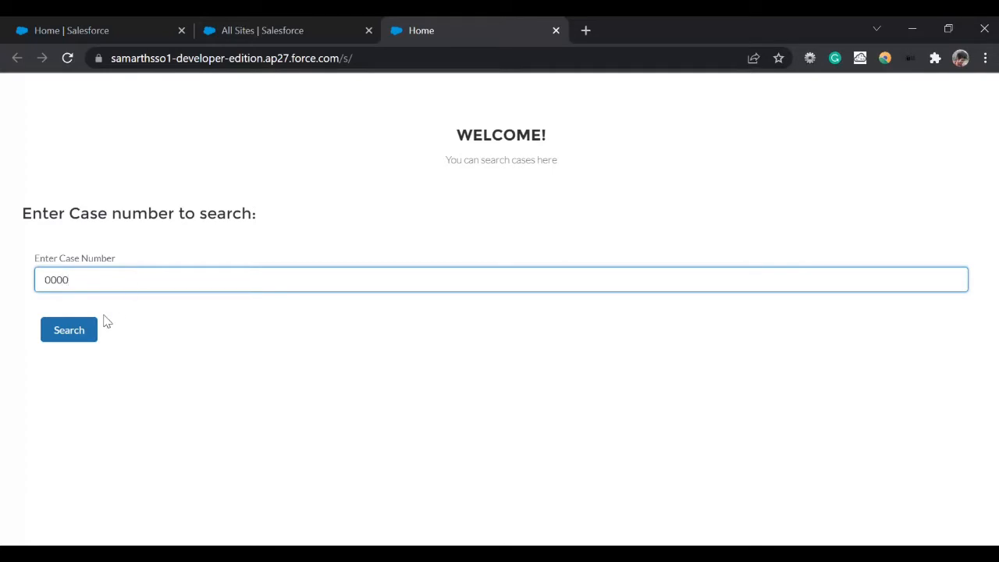
left_click(68, 329)
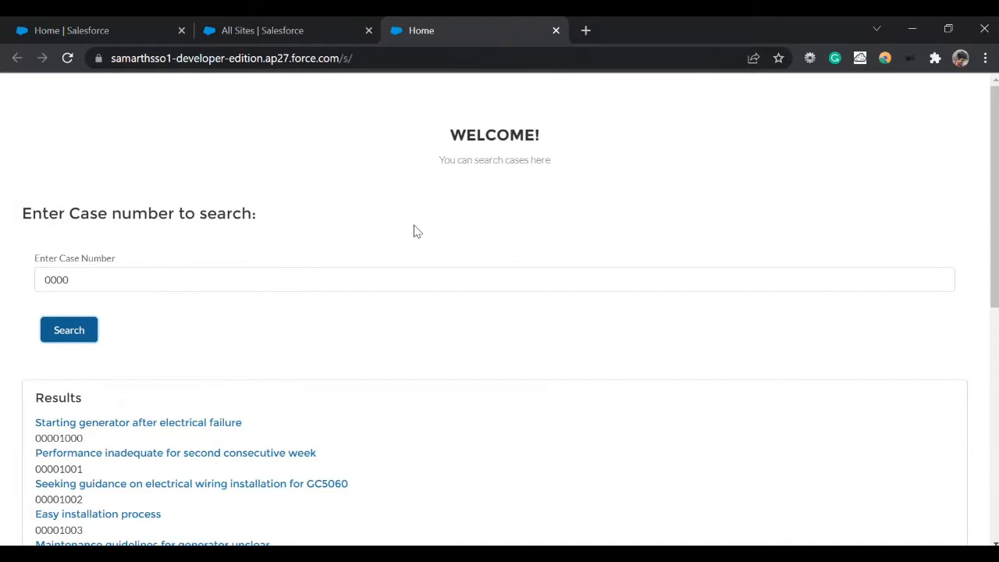
mouse_move(349, 23)
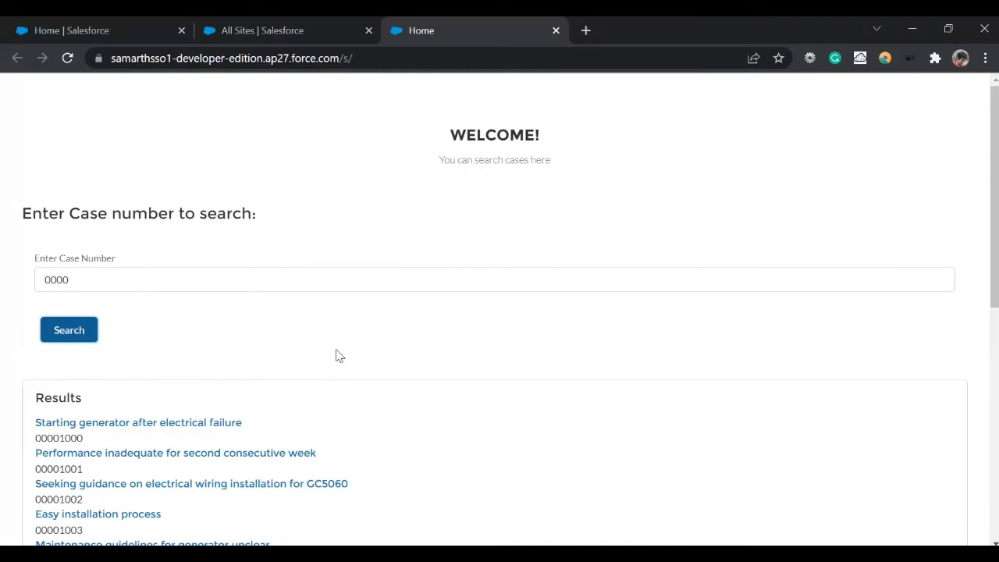
mouse_move(369, 152)
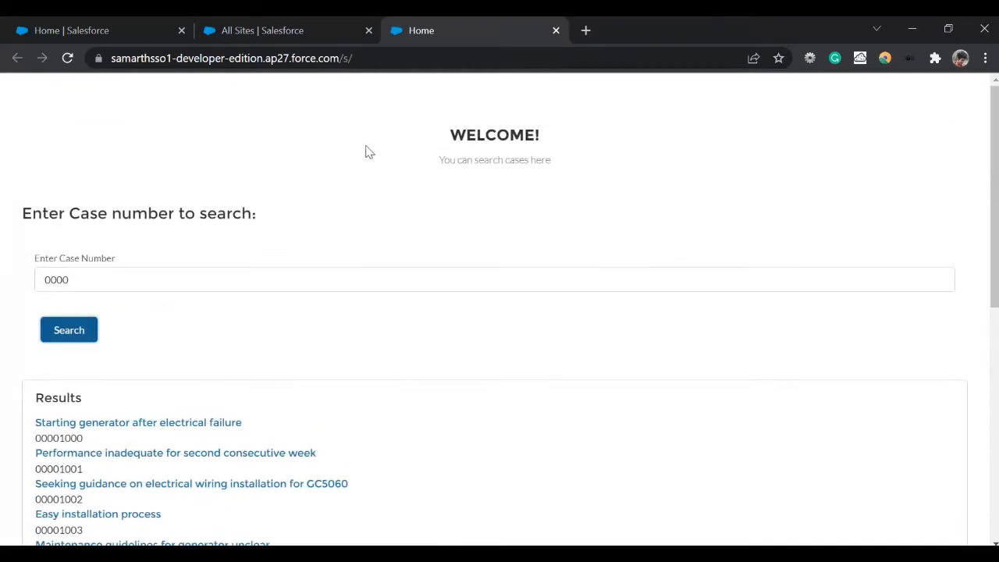
mouse_move(288, 29)
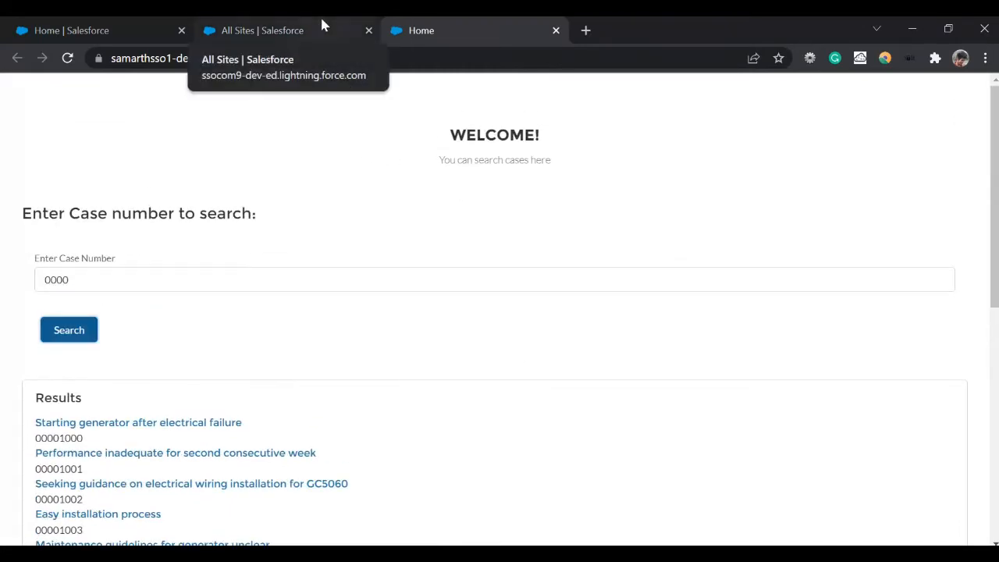
Switch to the idpcommunity org and open Identity > Identity Provider via Quick Find 'id'
left_click(265, 30)
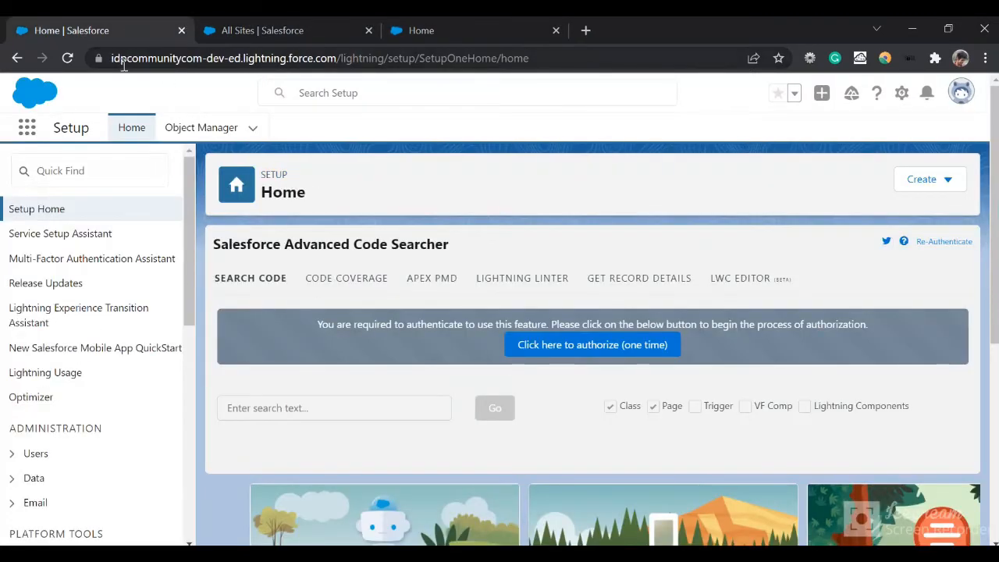
left_click(89, 170)
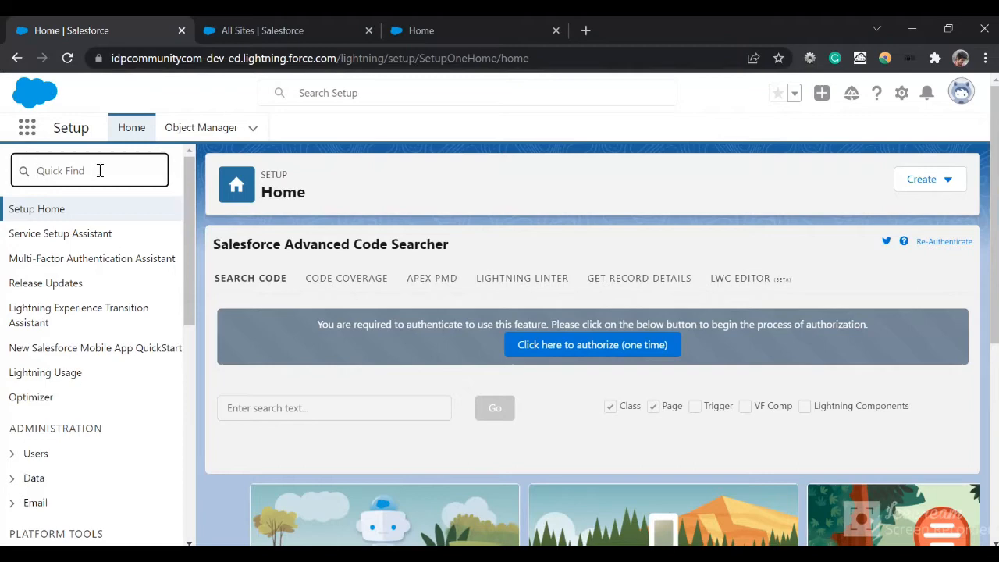
type("identi")
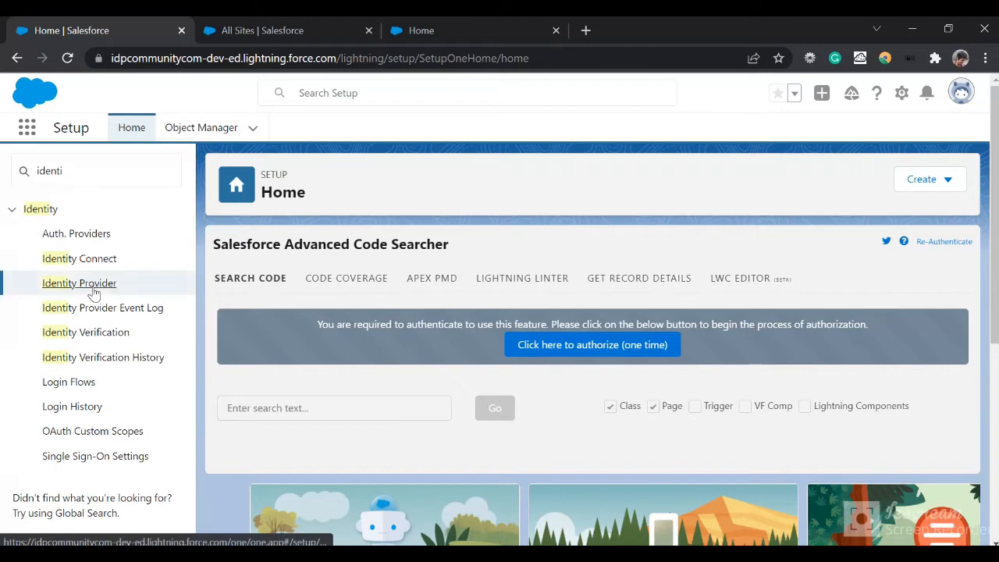
left_click(79, 282)
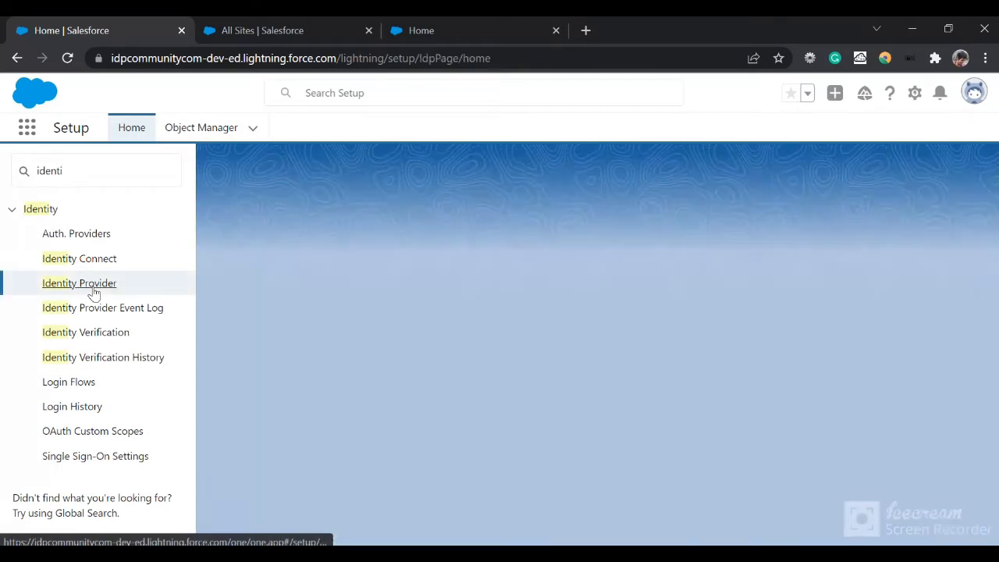
left_click(79, 283)
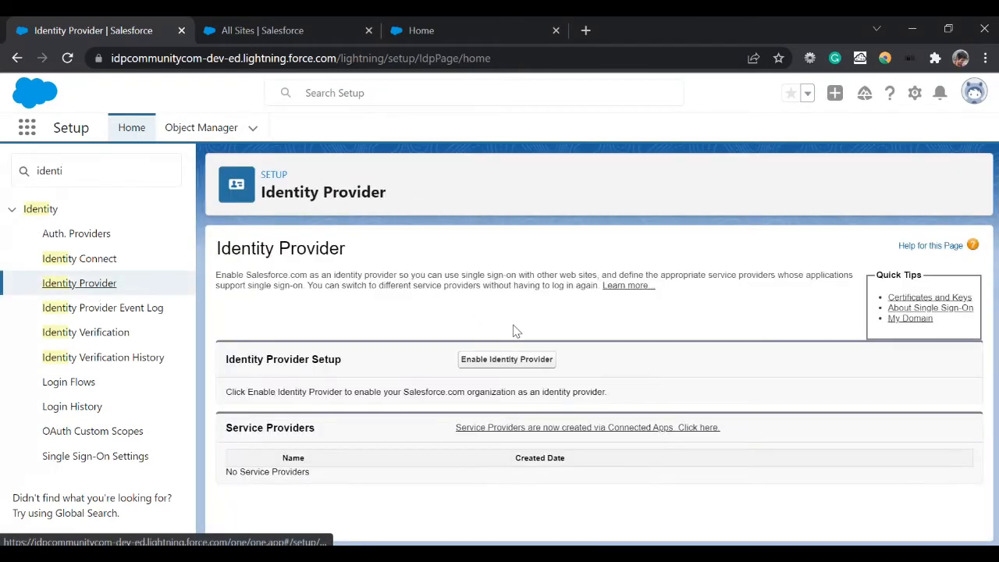
left_click(506, 359)
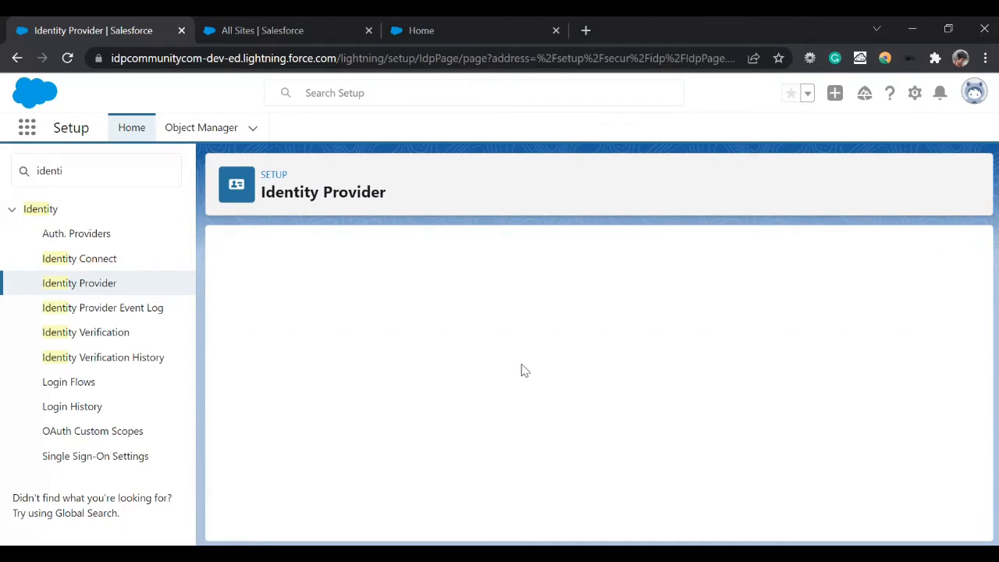
left_click(79, 283)
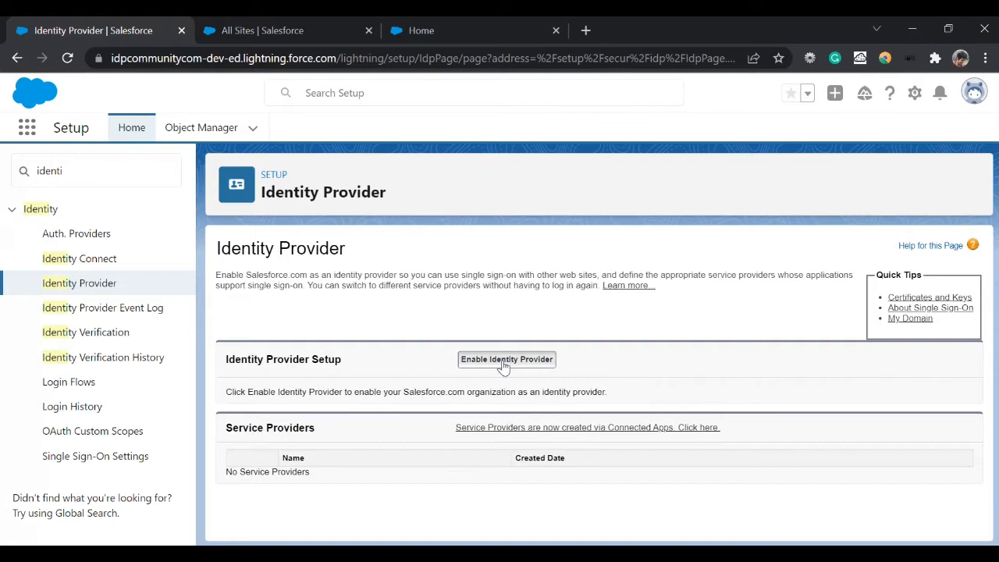
Enable the identity provider with certificate SelfSignedCert_27Feb2022_044810, saving and confirming the change
left_click(506, 359)
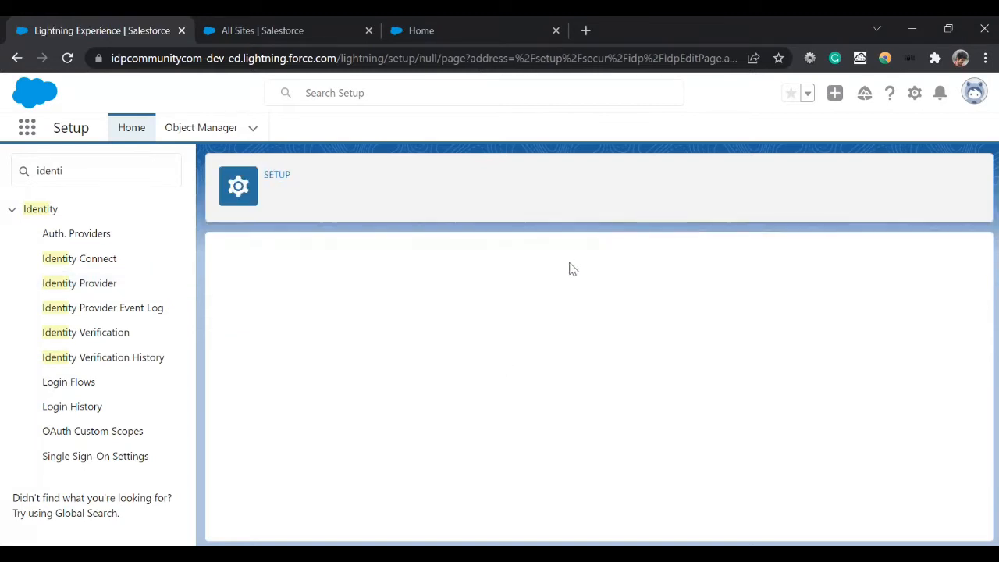
left_click(79, 282)
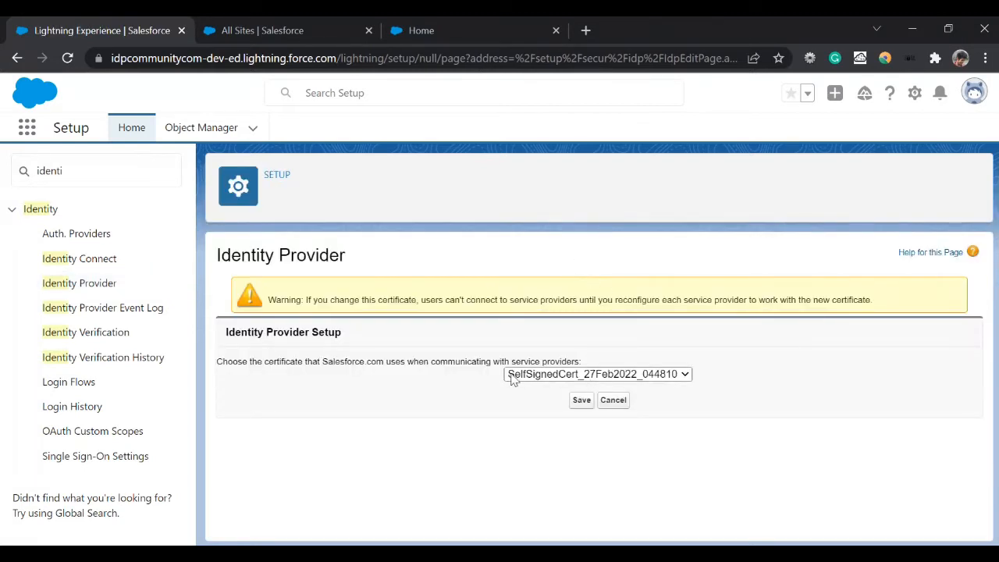
left_click(581, 399)
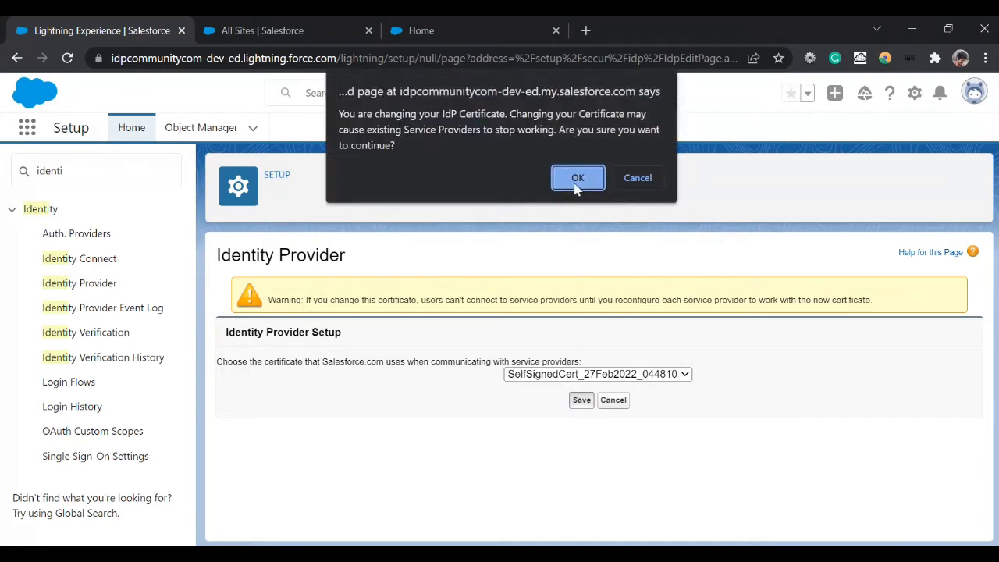
left_click(577, 177)
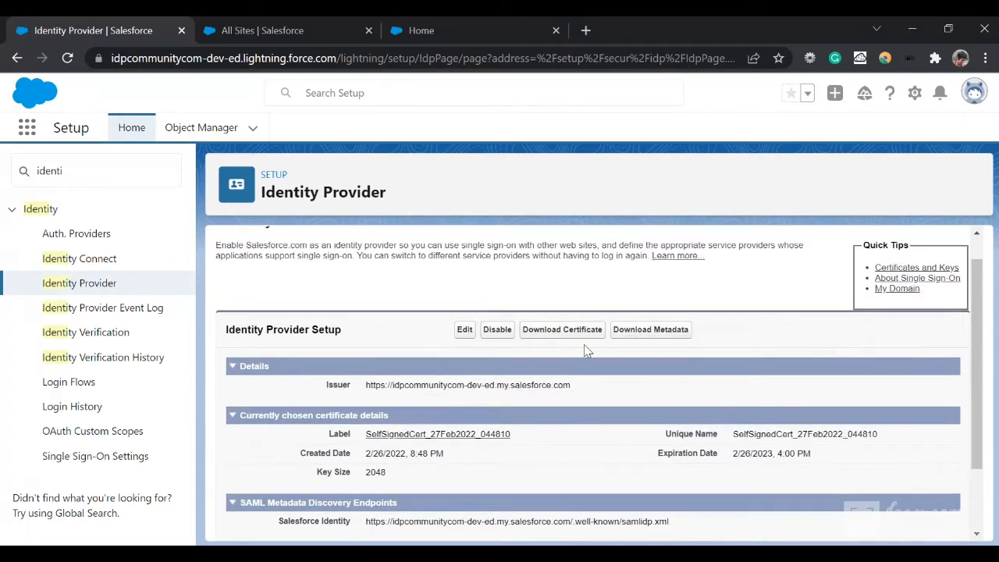
Download the identity provider's SAML metadata and certificate, then return to ssocom9's All Sites
scroll("down", 3)
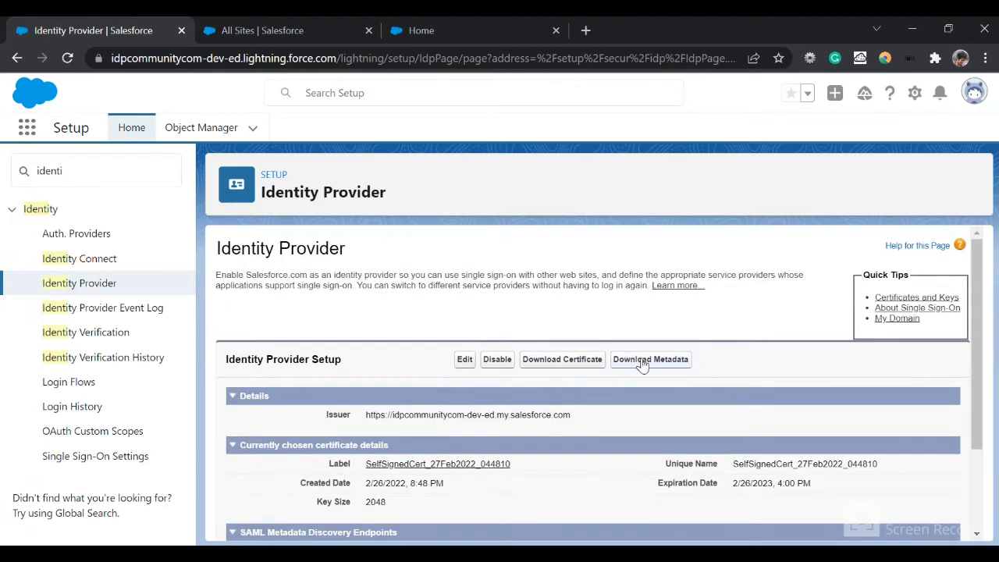
left_click(650, 359)
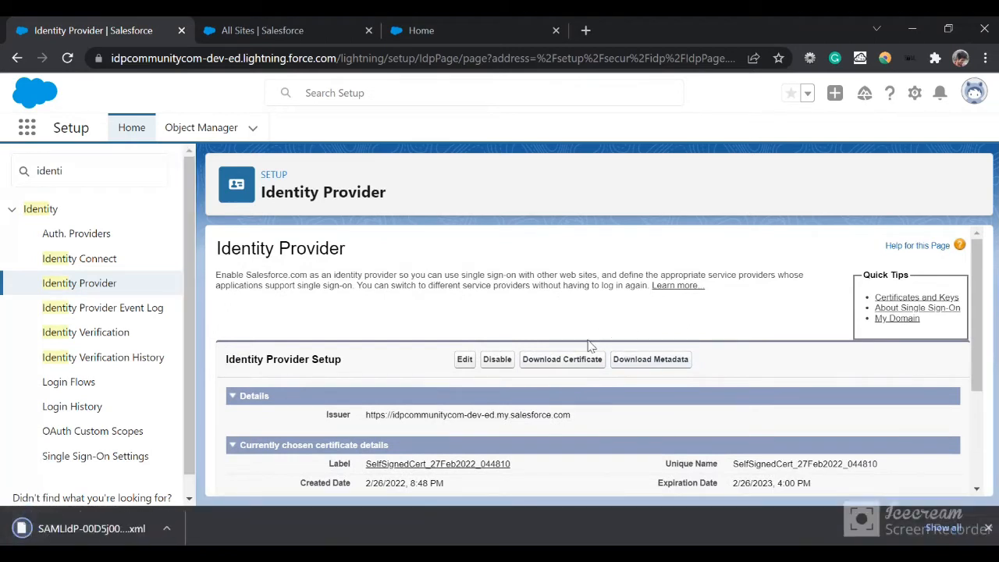
mouse_move(569, 365)
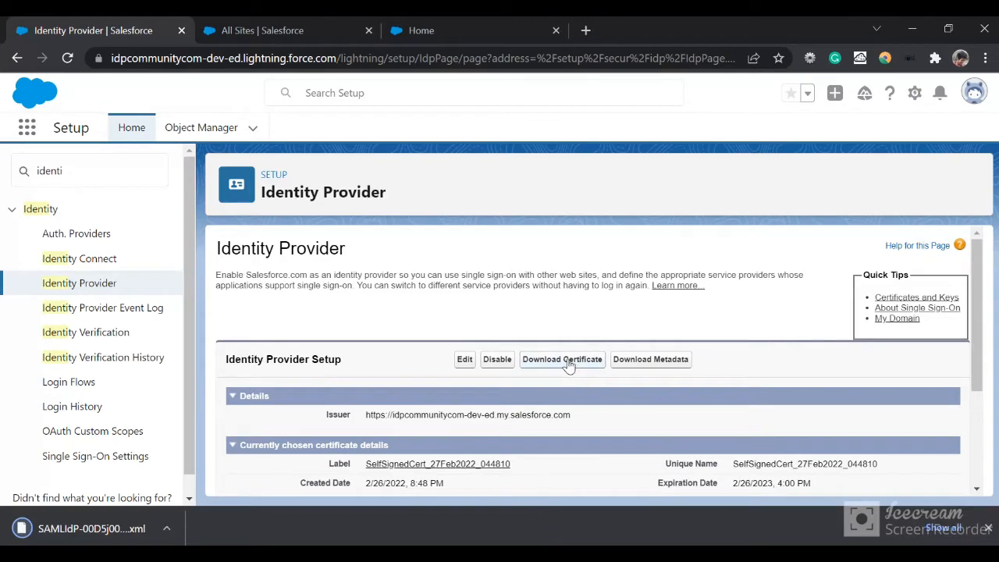
left_click(562, 359)
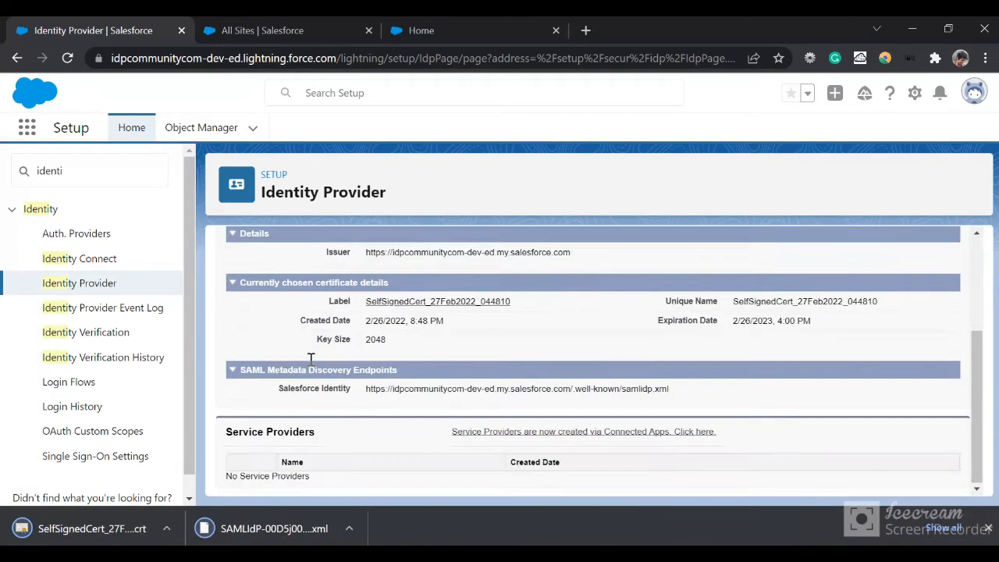
left_click(281, 30)
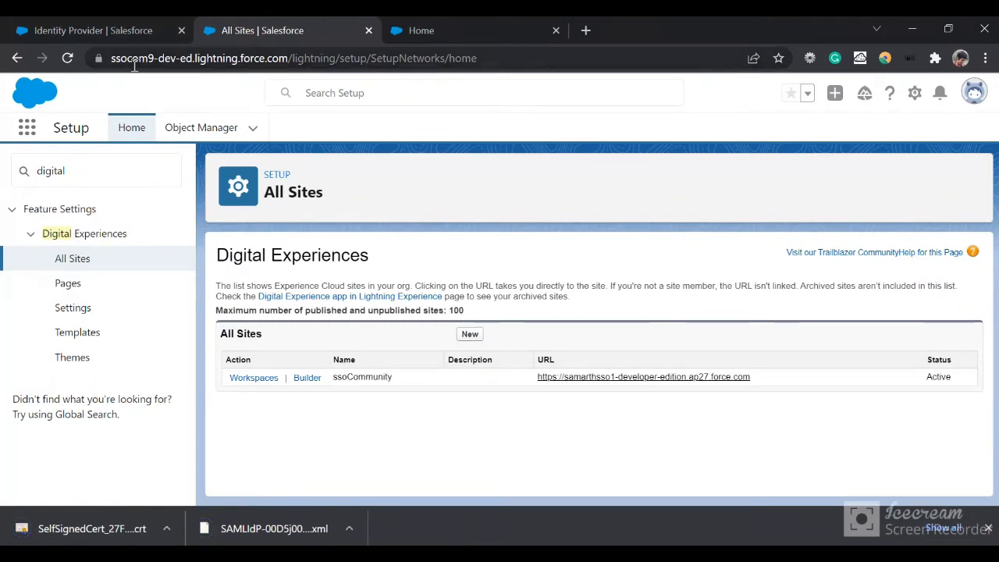
Find Single Sign-On Settings via Quick Find 'singl' and save with SAML Enabled ticked
left_click(95, 170)
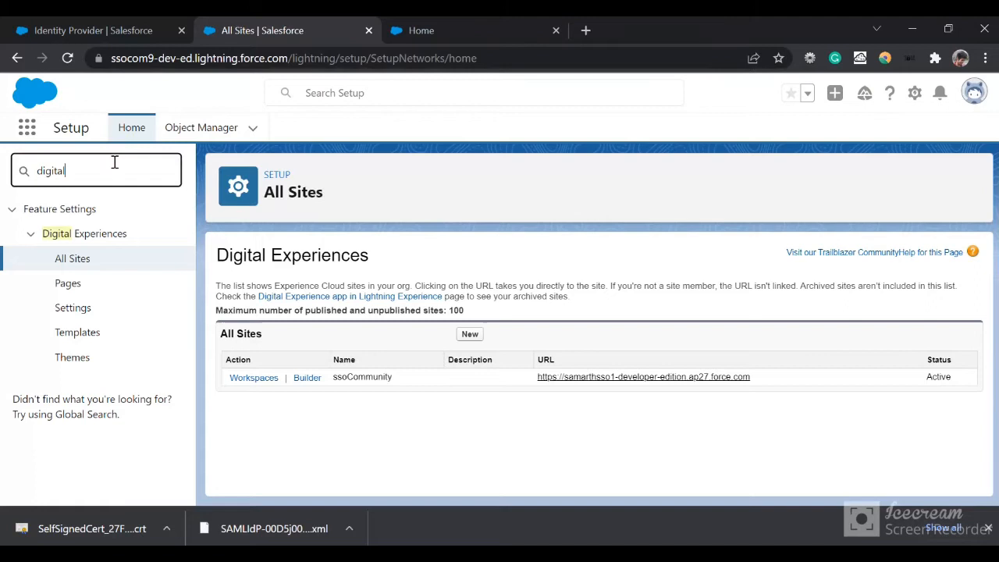
type("single s")
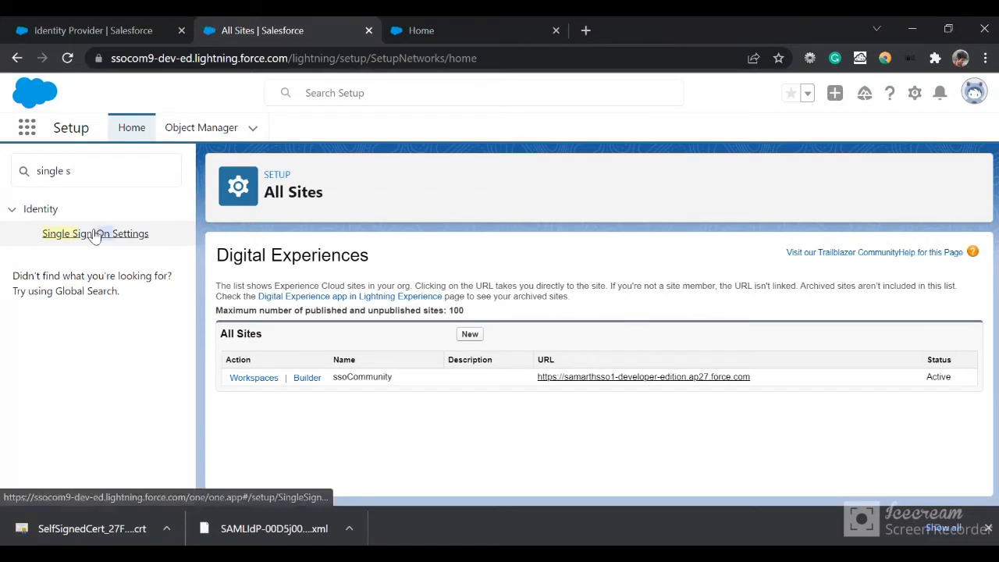
left_click(95, 233)
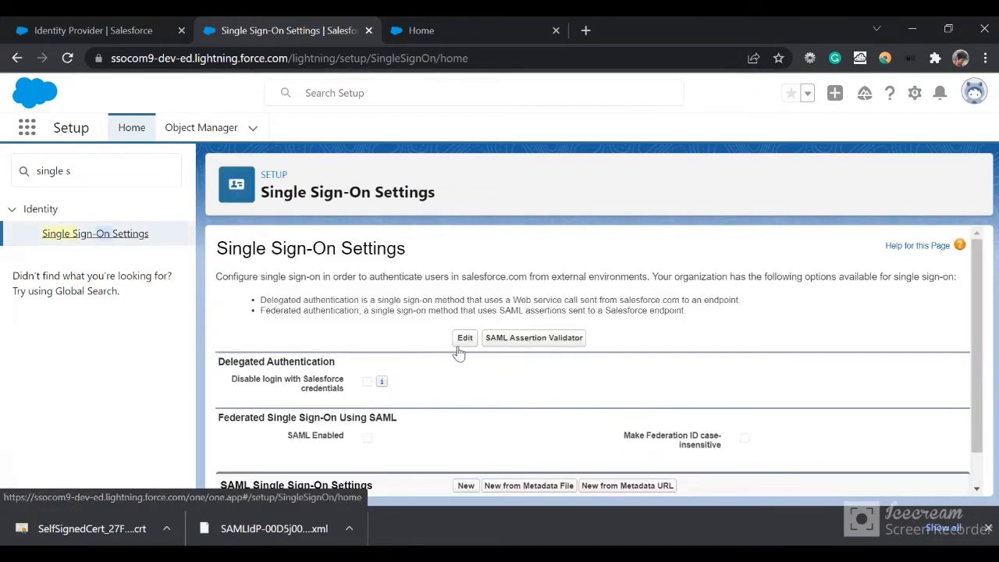
scroll("down", 3)
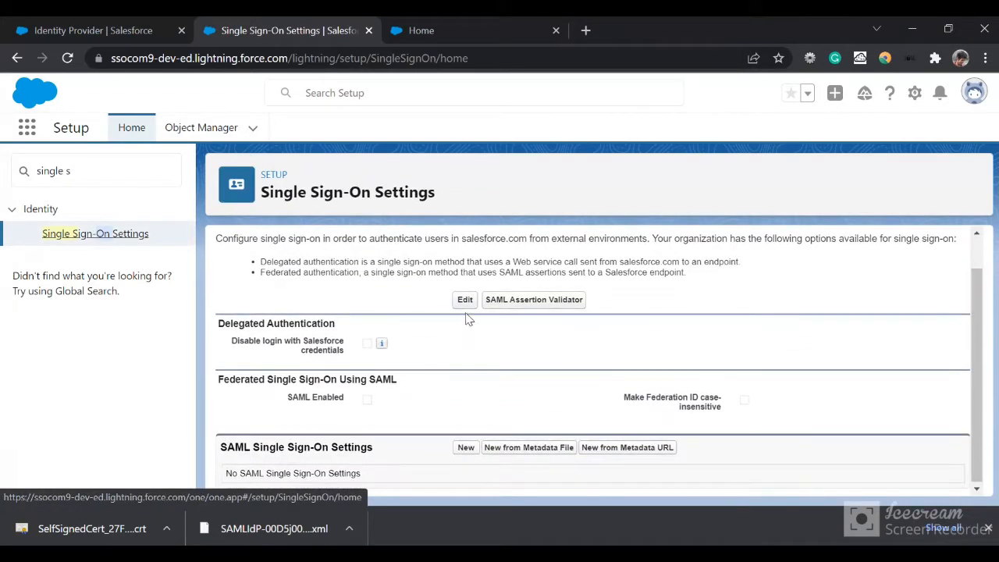
left_click(465, 299)
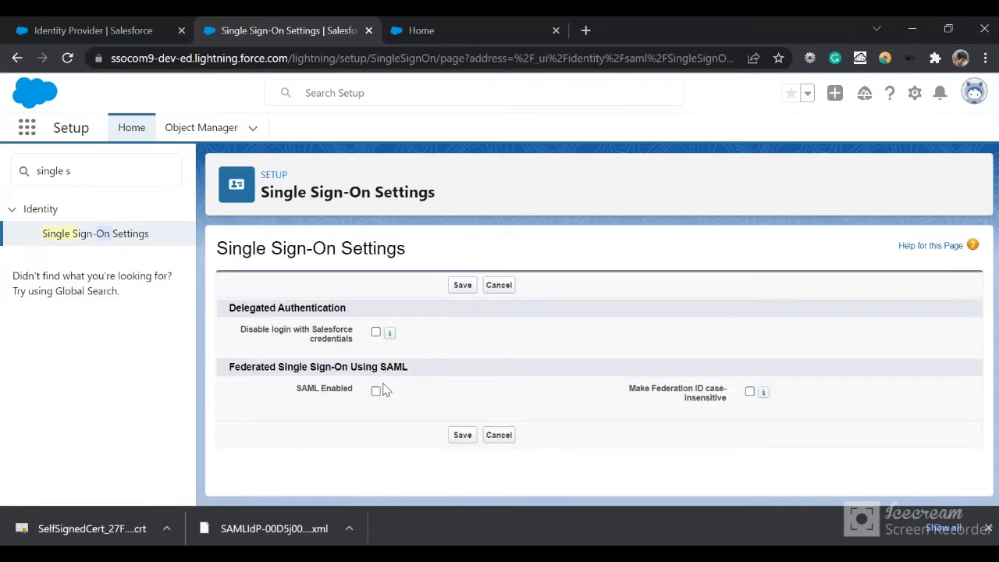
left_click(375, 390)
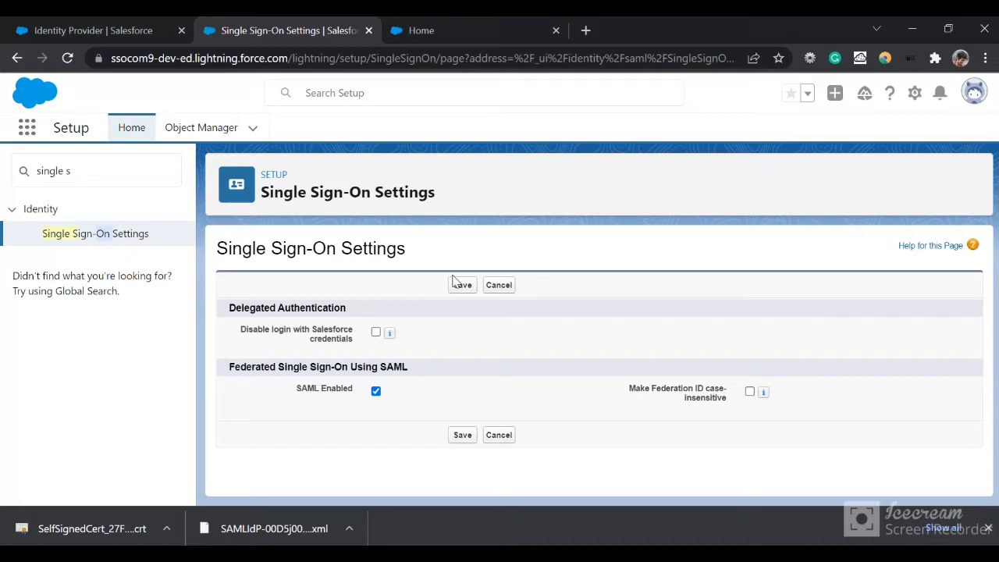
left_click(462, 284)
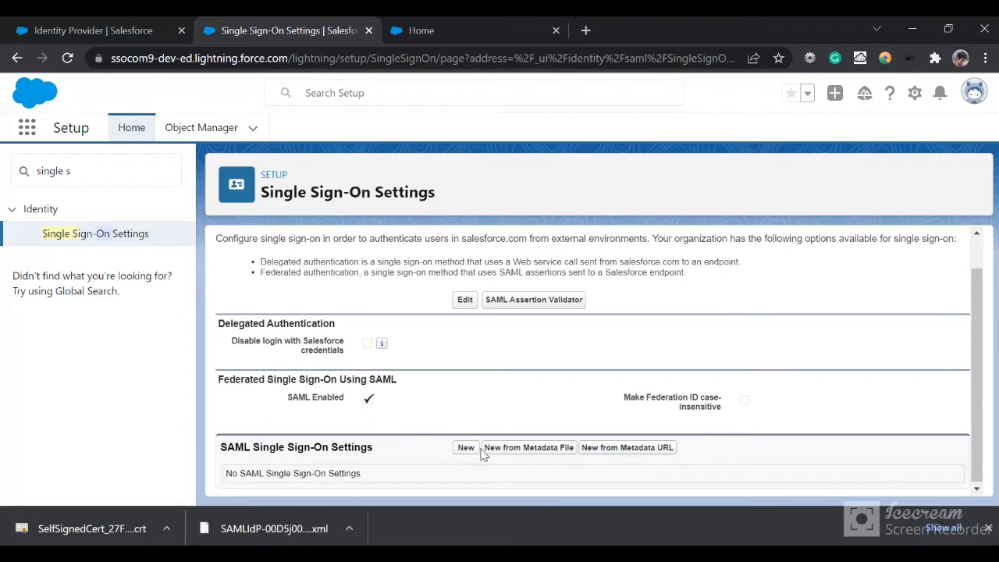
mouse_move(585, 457)
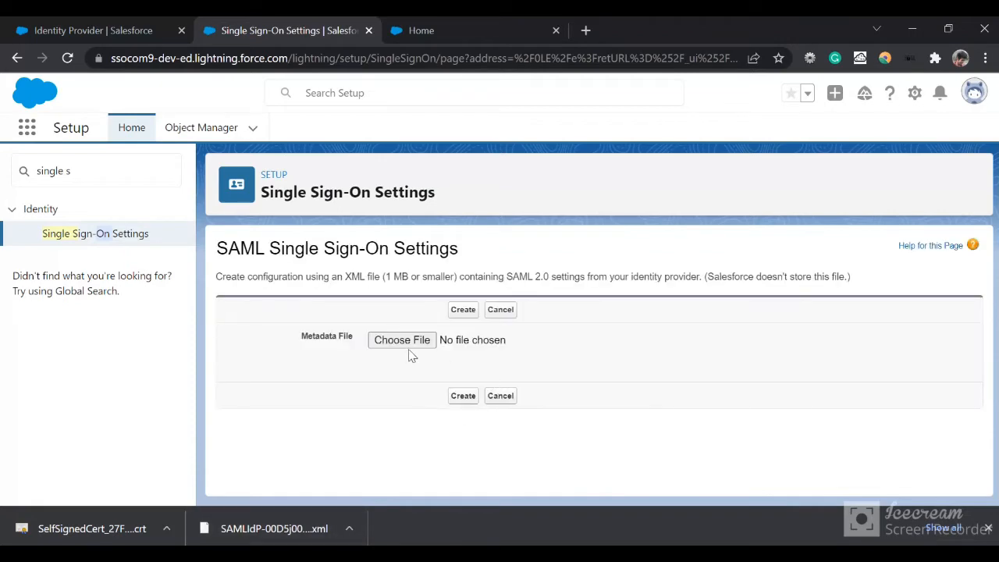
Upload the SAMLIdP metadata XML to create the prefilled idpcommunitycom-dev-ed SAML configuration
left_click(401, 339)
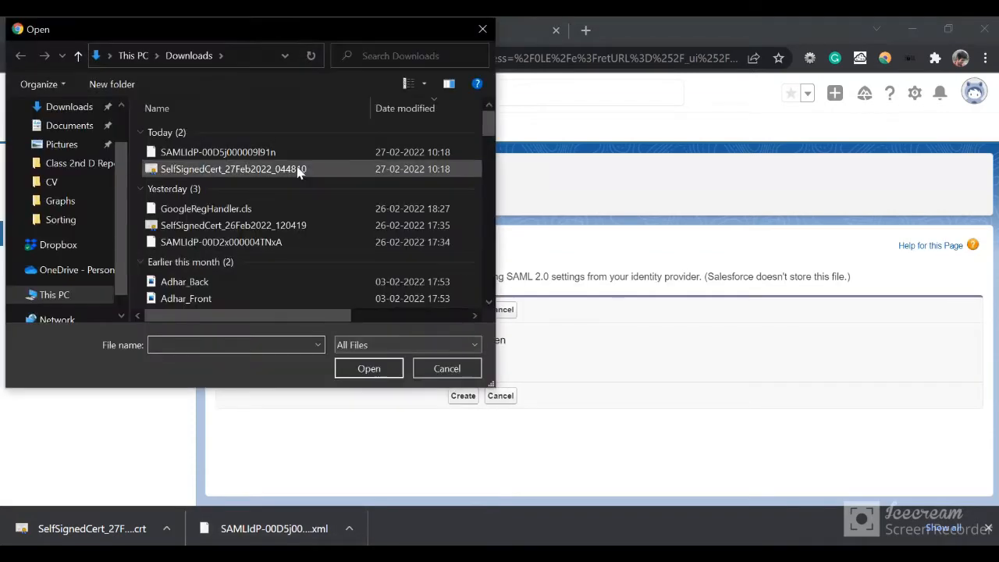
left_click(218, 151)
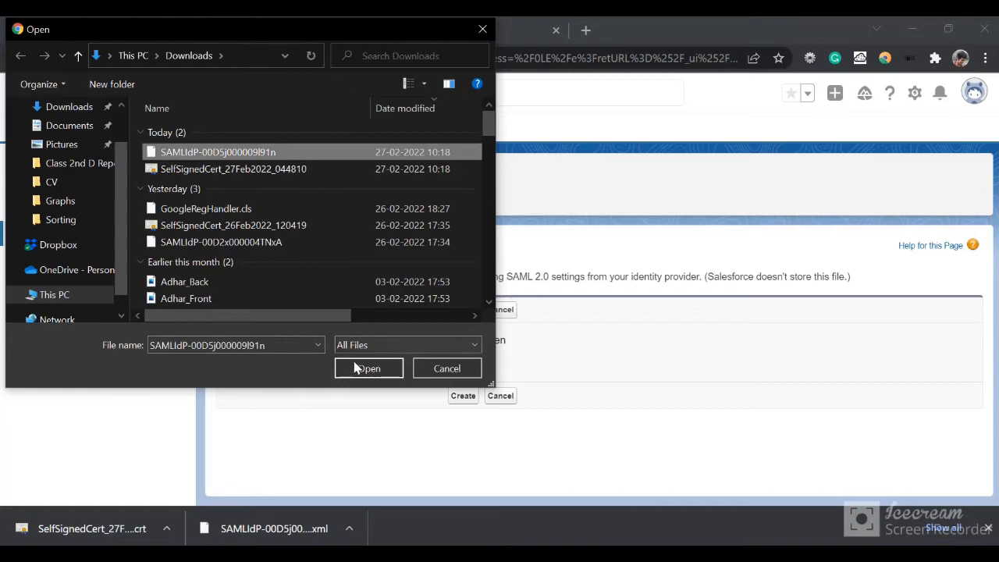
left_click(368, 367)
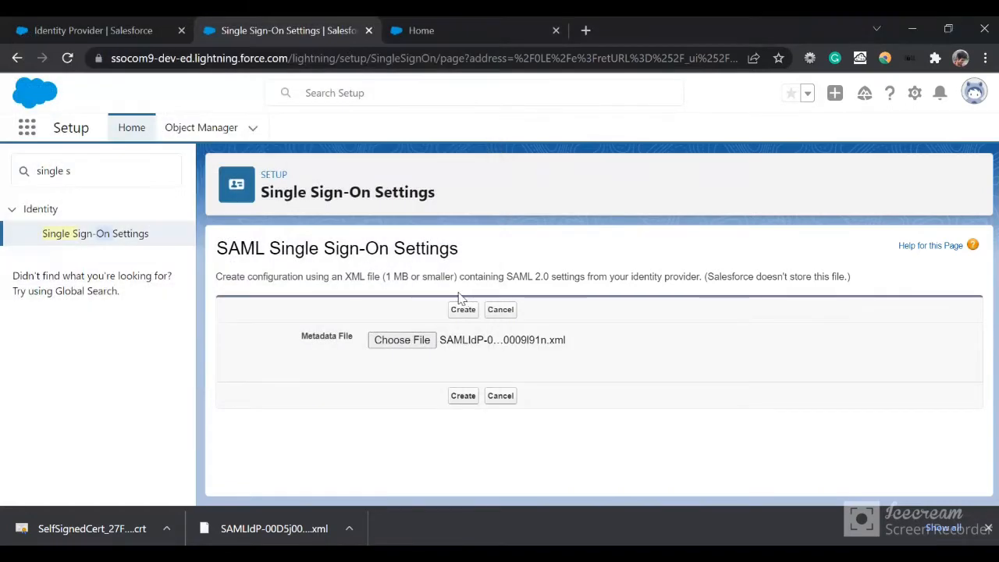
left_click(462, 309)
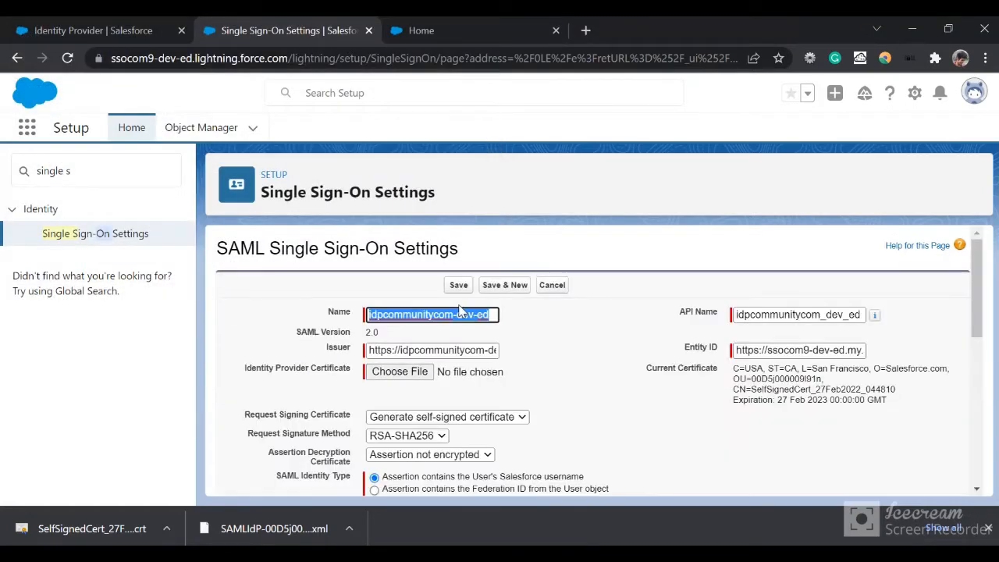
scroll("down", 3)
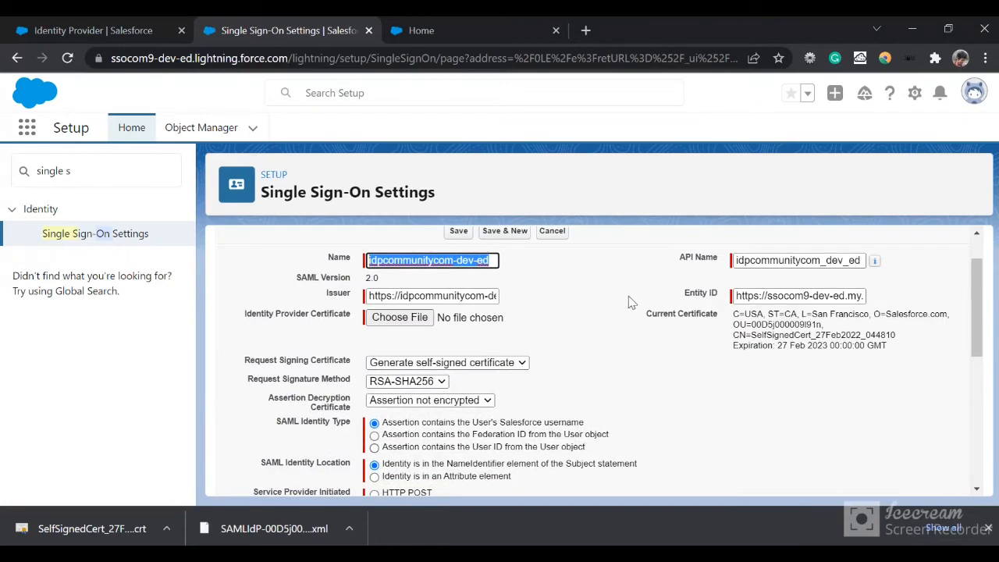
scroll("down", 3)
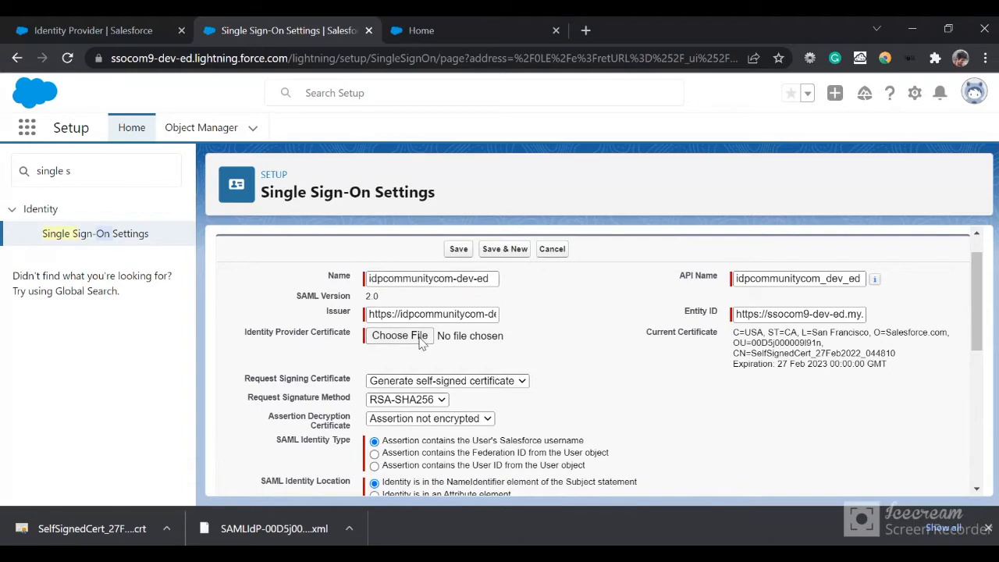
Attach SelfSignedCert_27Feb2022_044810.crt as identity provider certificate, use Federation ID, and review the form
left_click(399, 335)
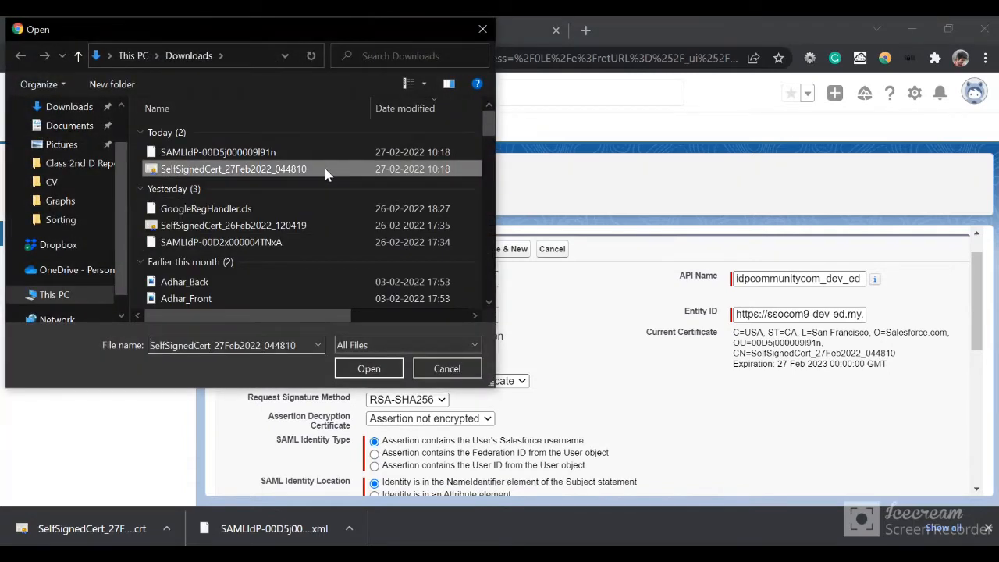
left_click(368, 368)
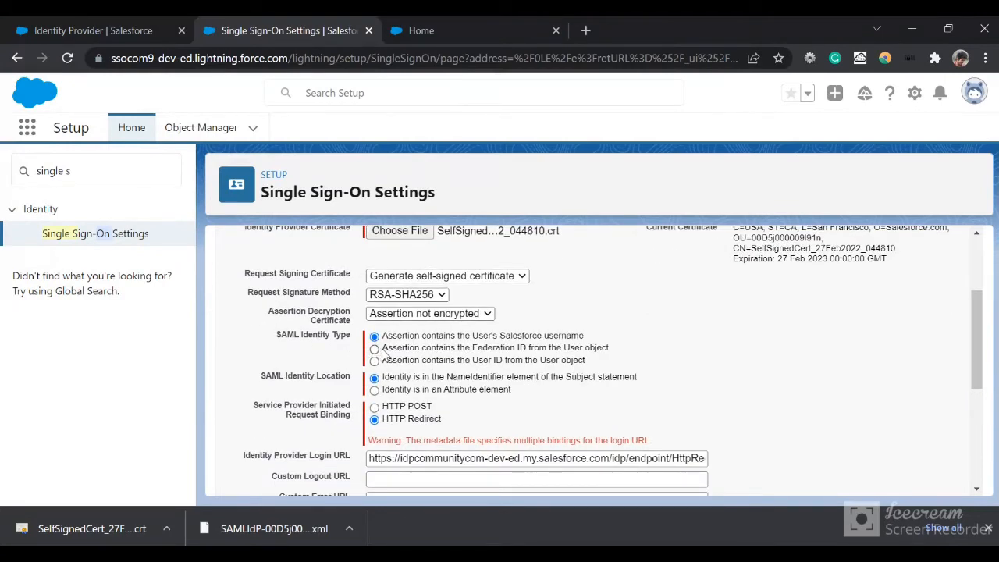
left_click(375, 347)
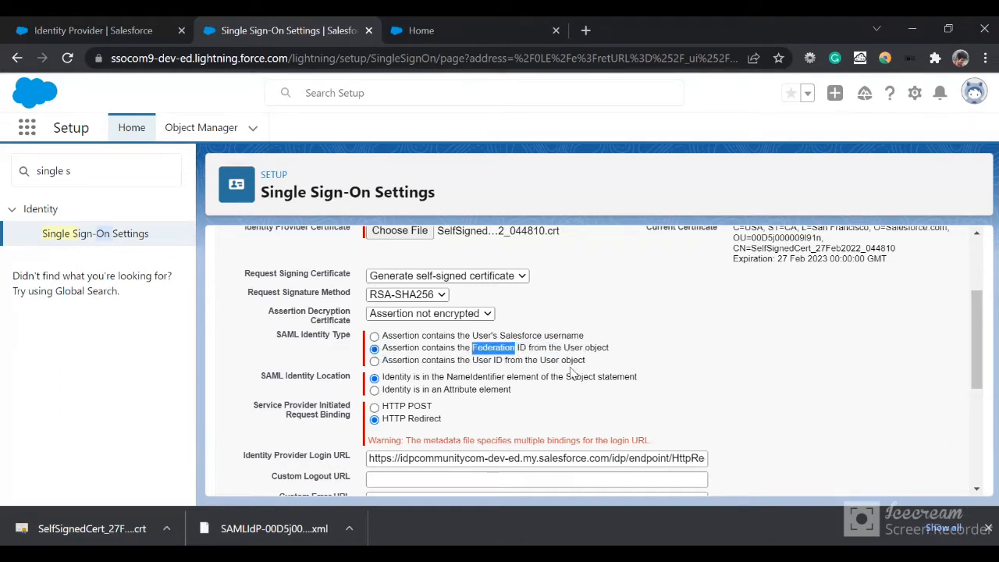
scroll("down", 3)
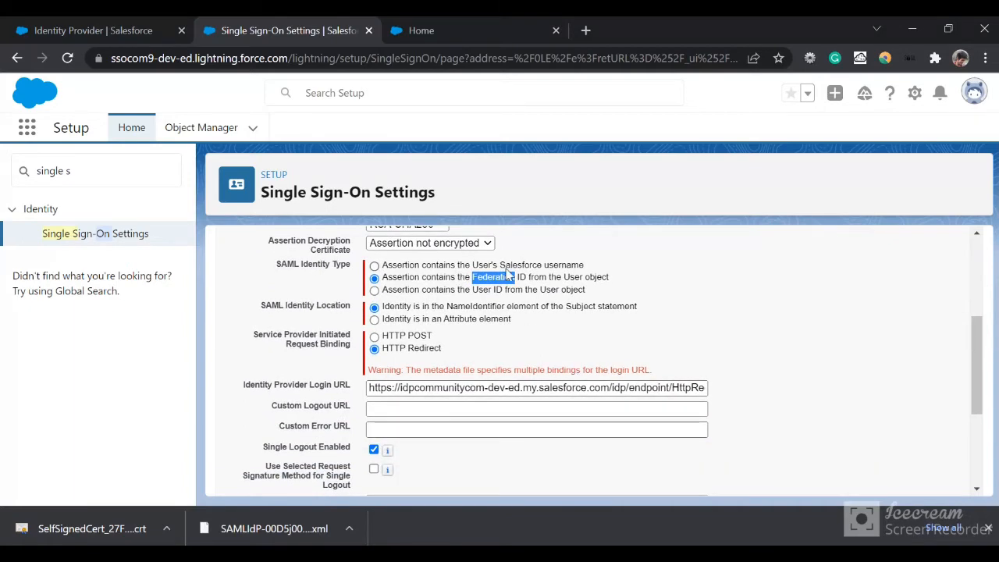
scroll("down", 3)
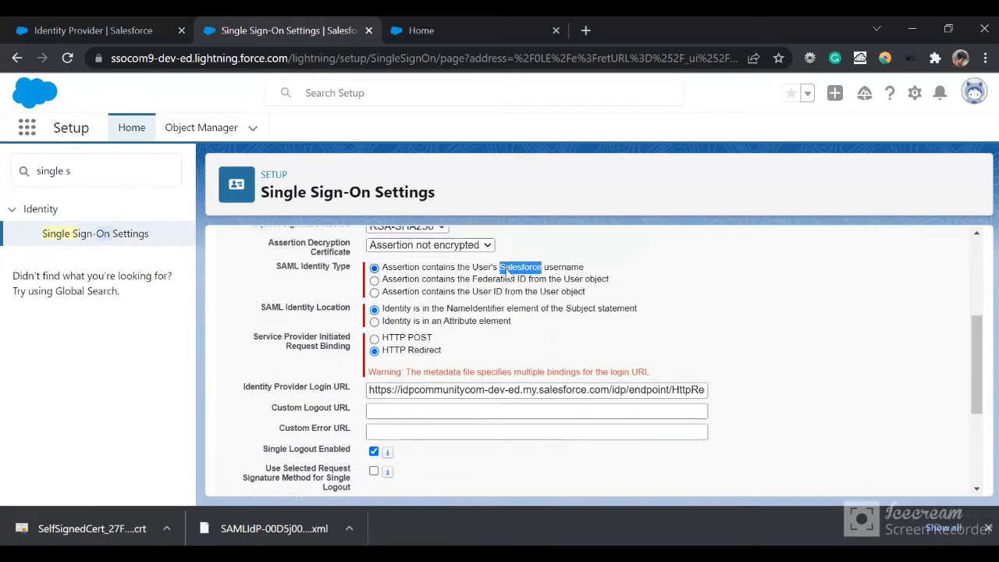
scroll("down", 3)
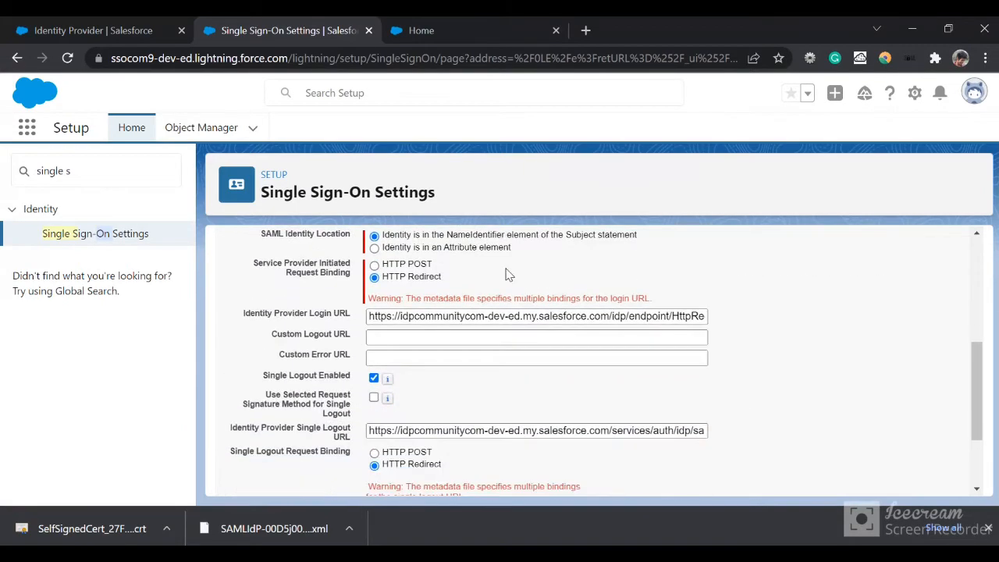
scroll("down", 3)
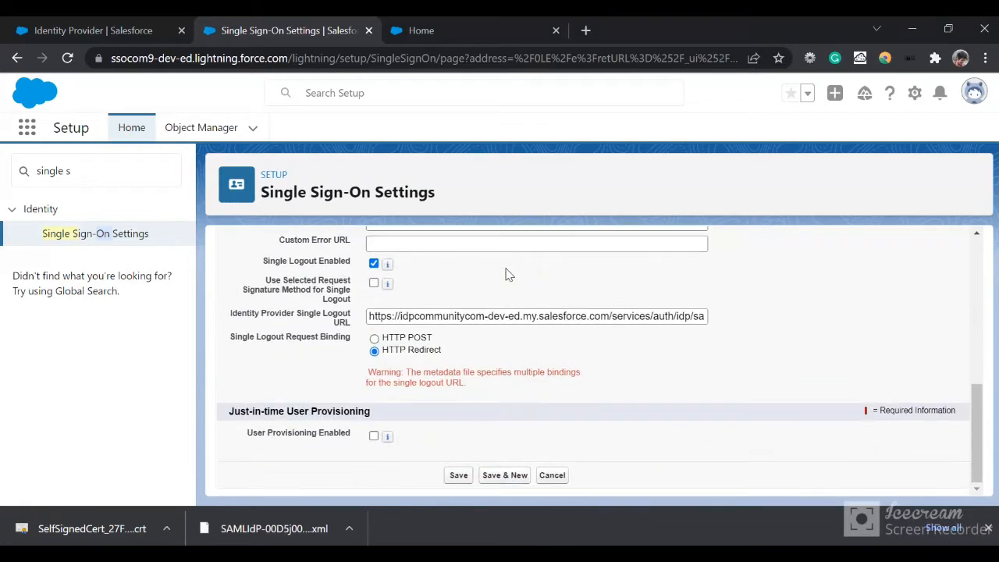
mouse_move(326, 414)
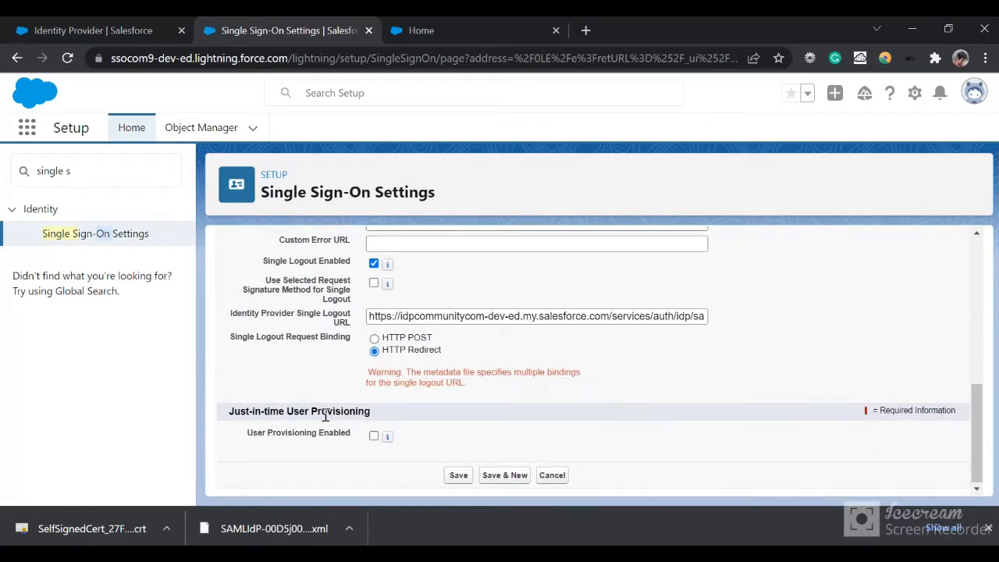
mouse_move(387, 437)
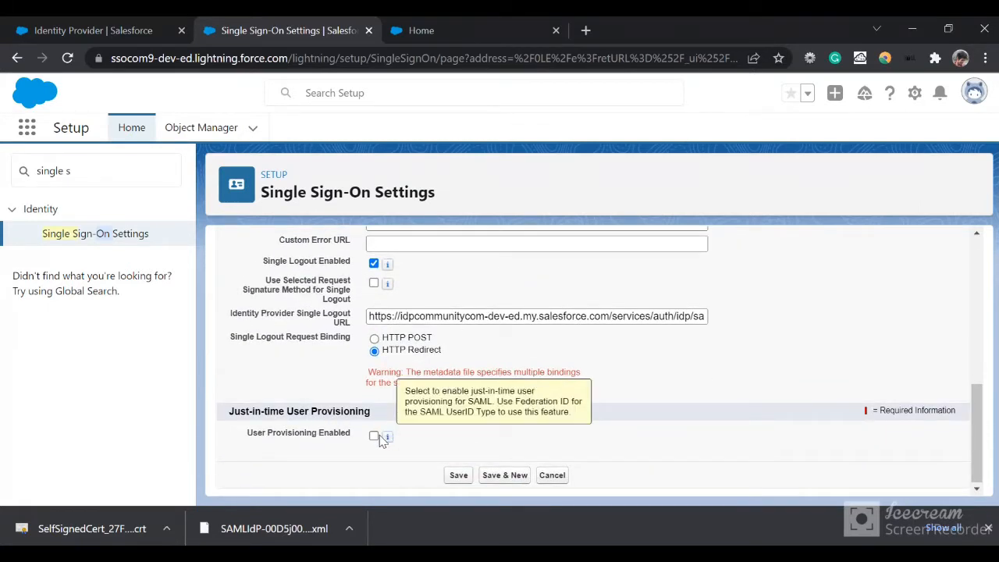
mouse_move(353, 377)
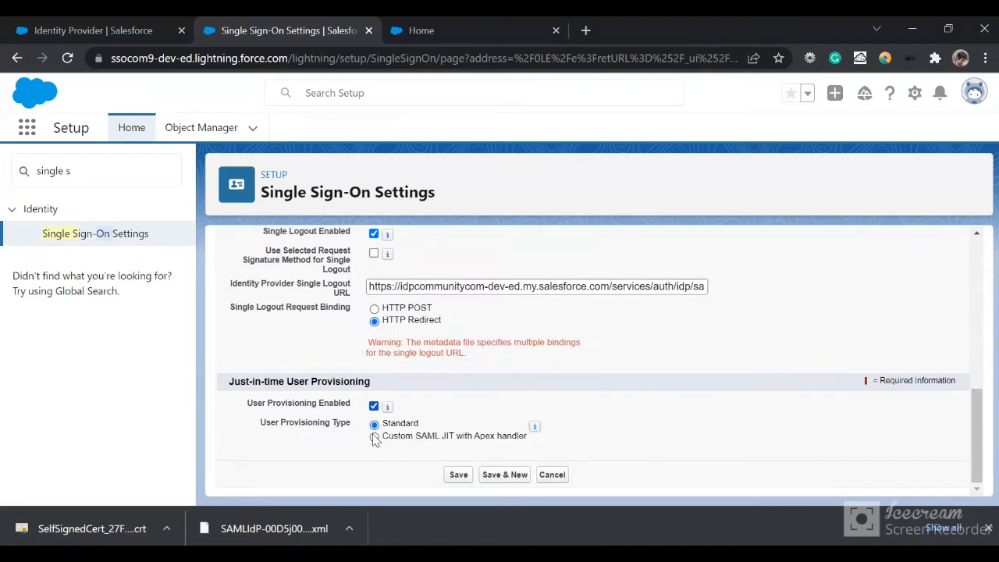
mouse_move(380, 441)
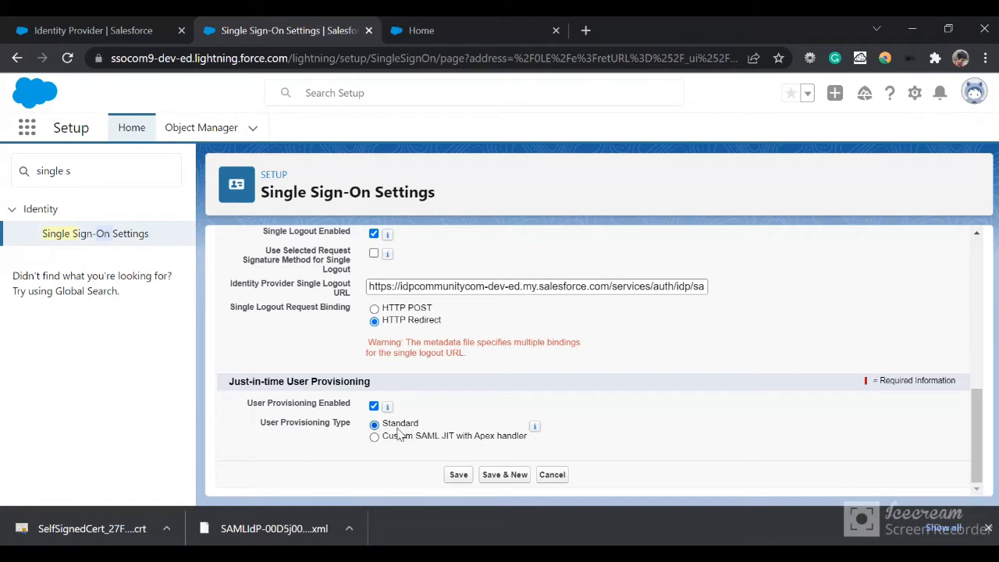
mouse_move(482, 447)
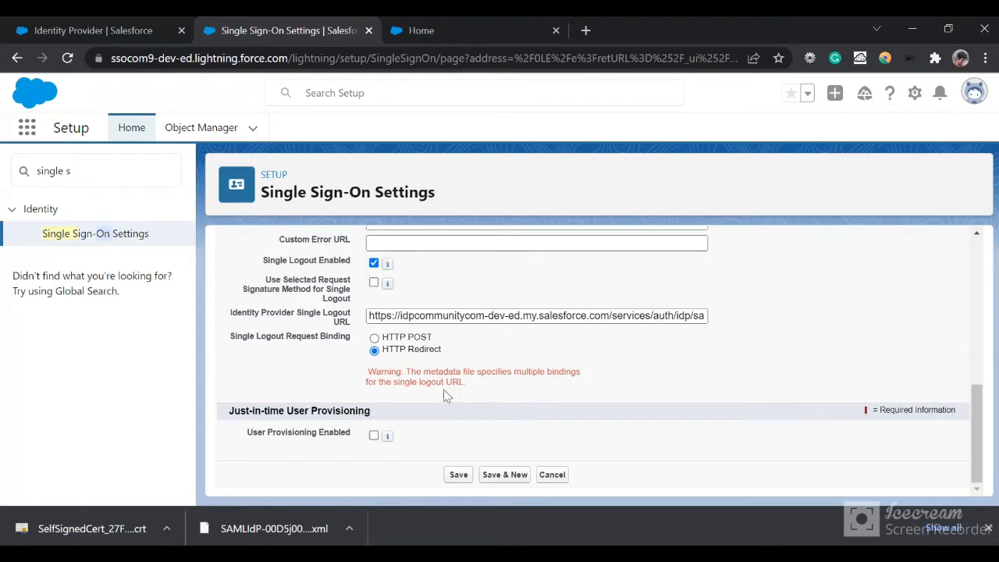
scroll("up", 3)
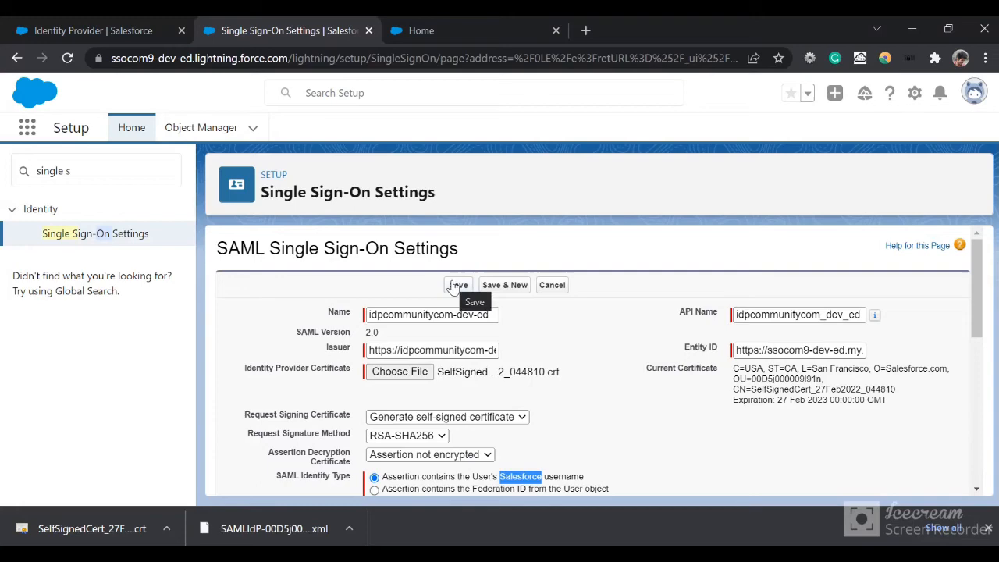
Save the SAML configuration and return to the idpcommunity org's Identity Provider page
left_click(457, 285)
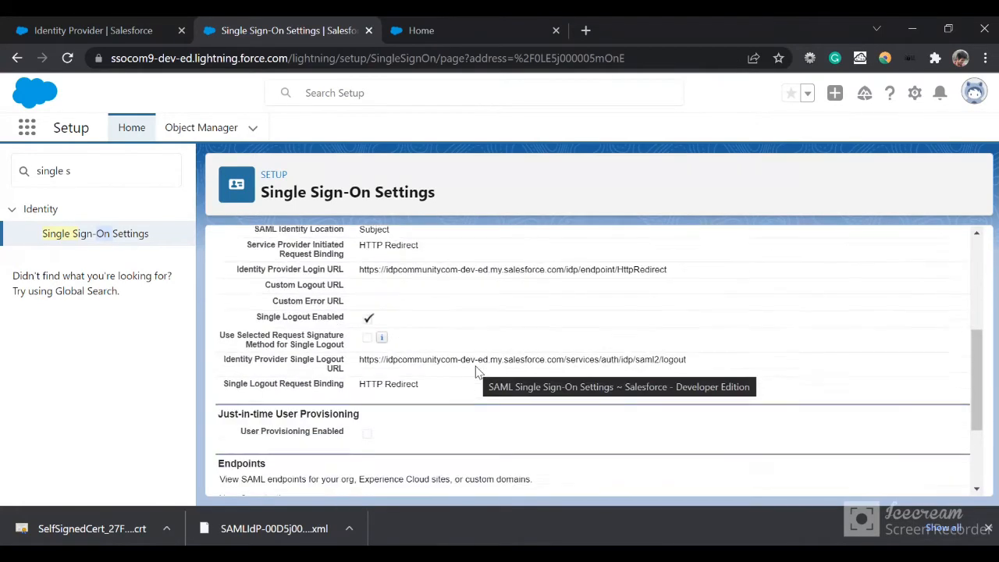
scroll("down", 3)
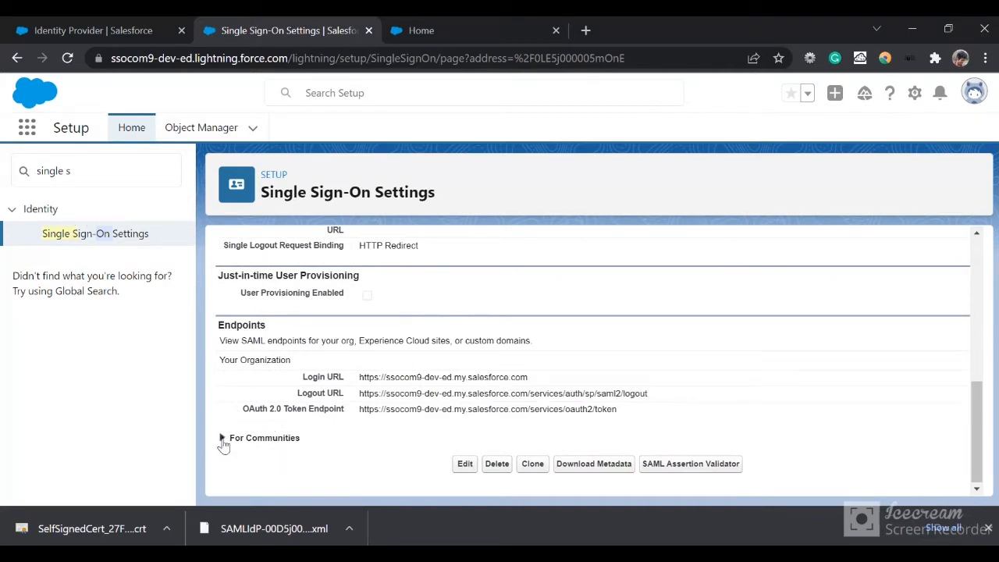
left_click(221, 437)
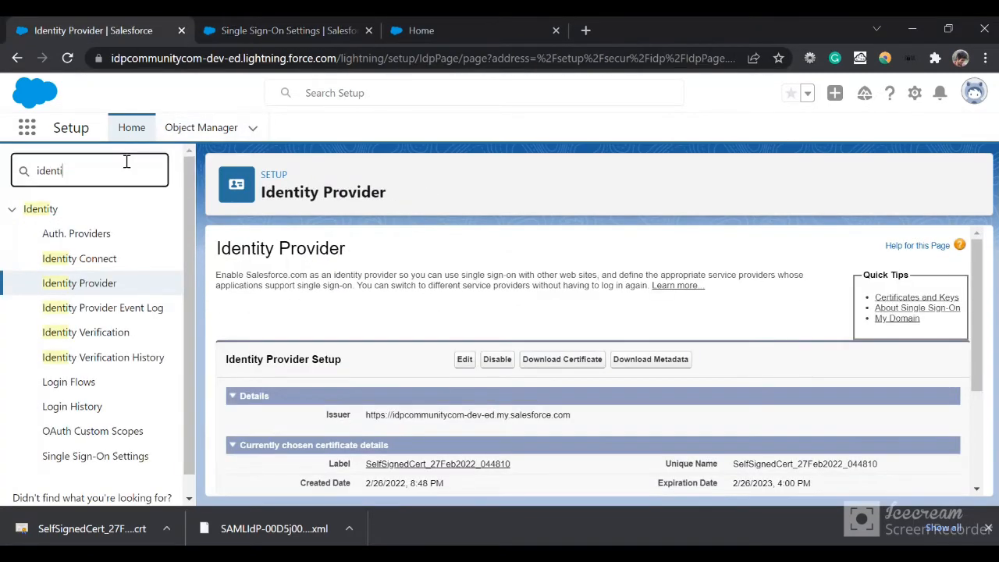
Search Setup for 'app' and open App Manager, which lists the org's 19 apps
left_click(156, 170)
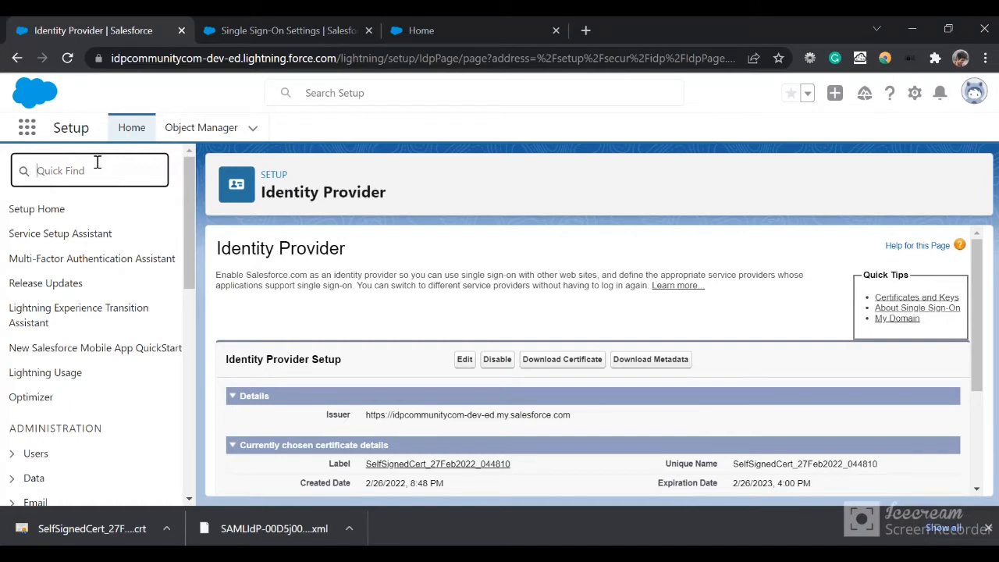
type("app")
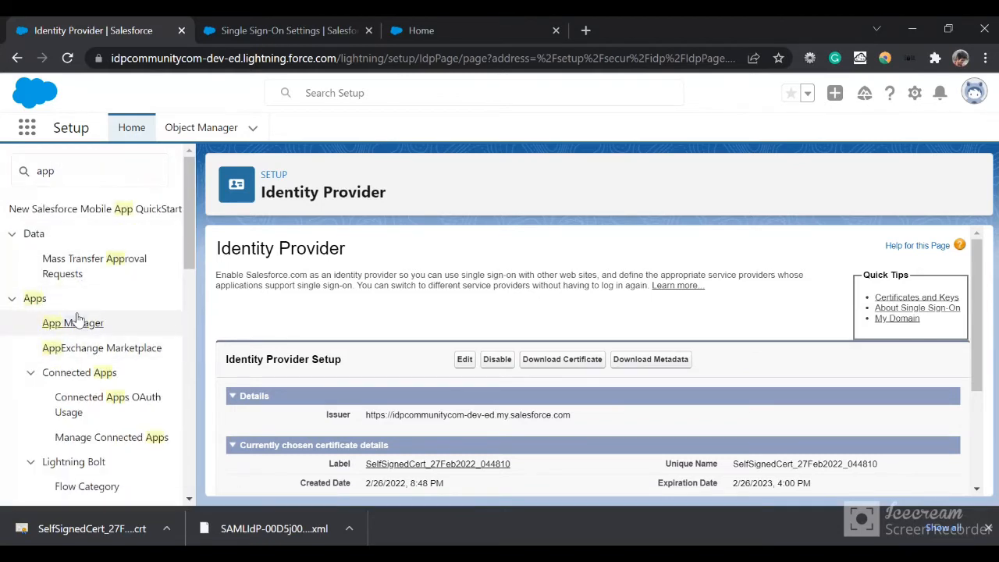
left_click(71, 322)
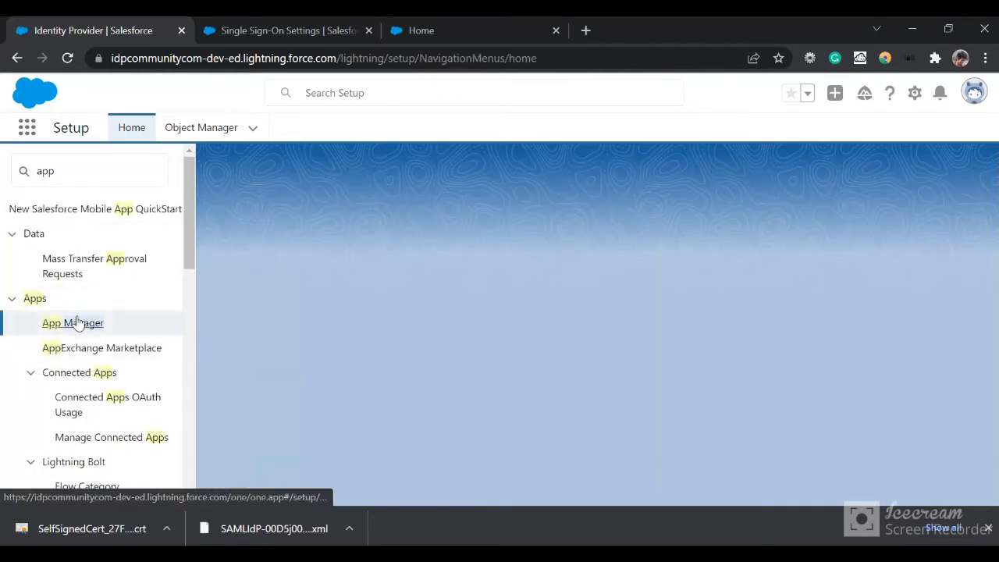
left_click(73, 322)
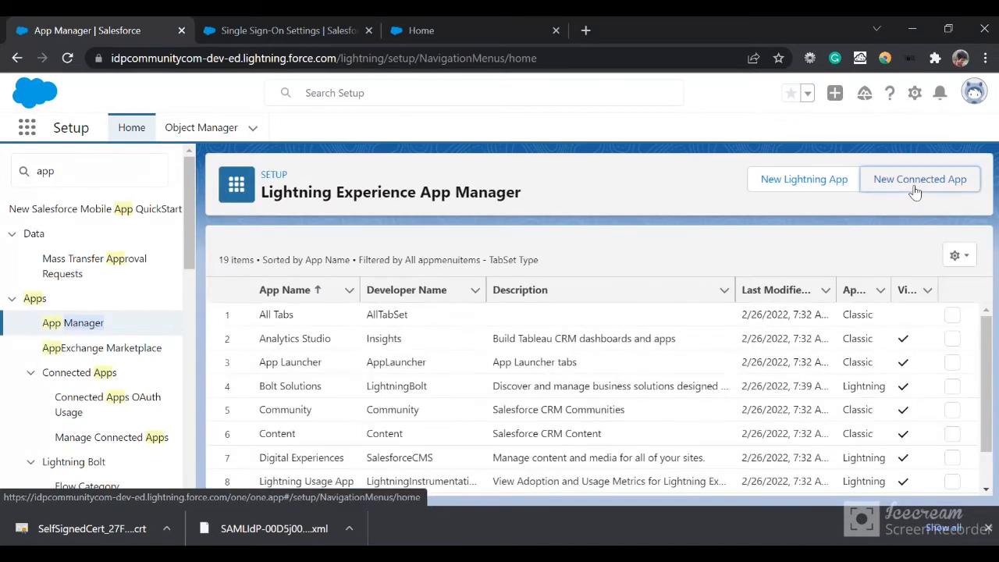
left_click(919, 179)
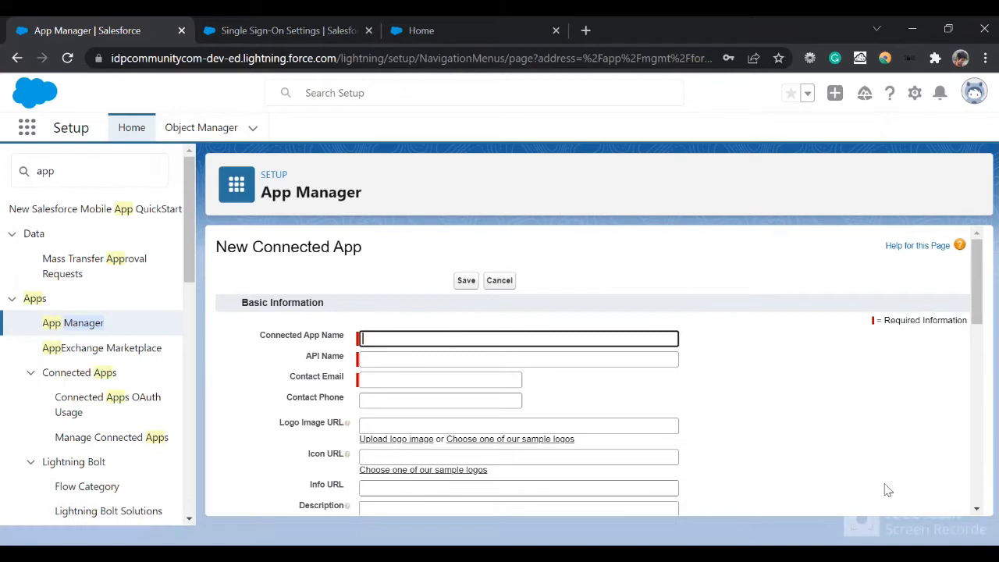
left_click(517, 338)
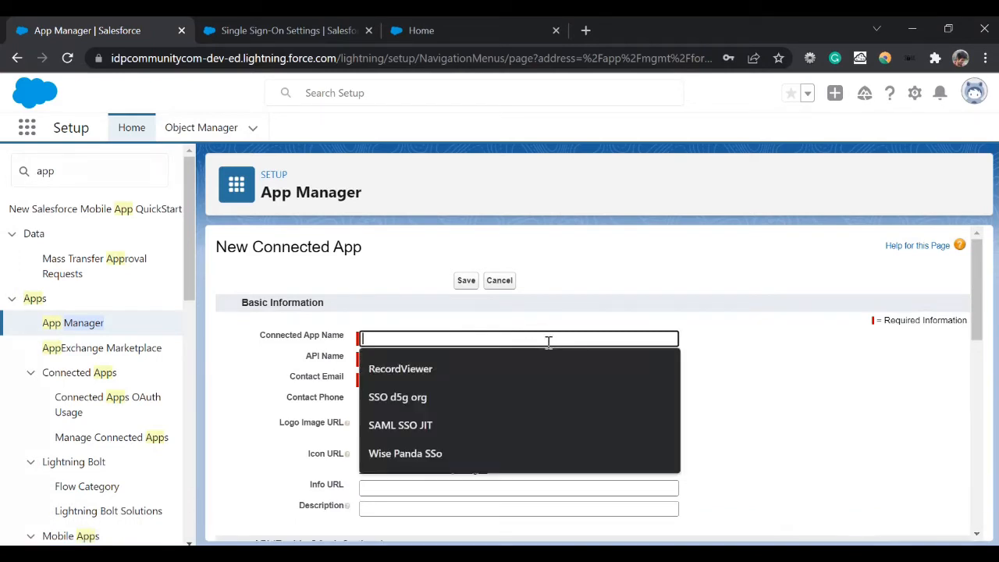
type("Community SSO")
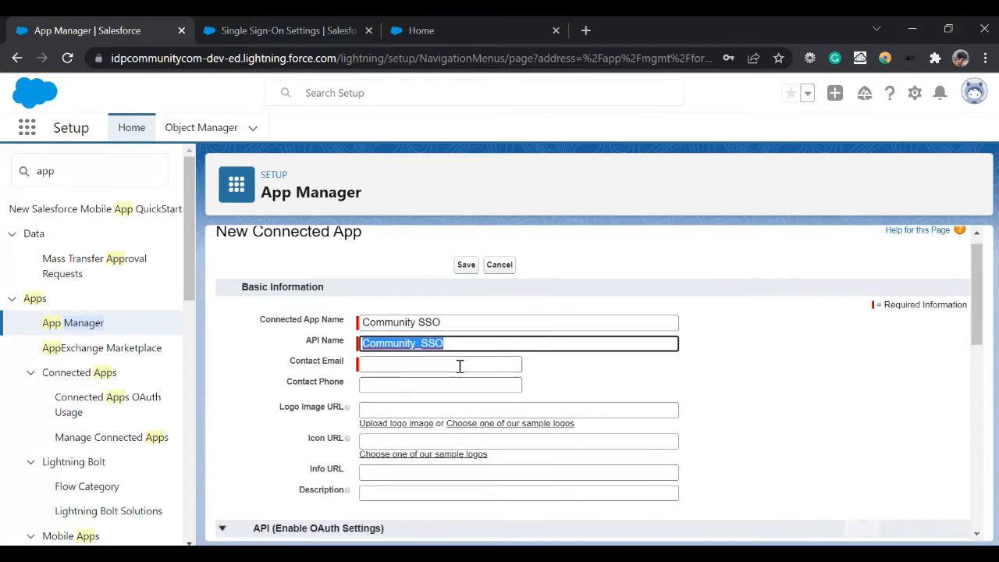
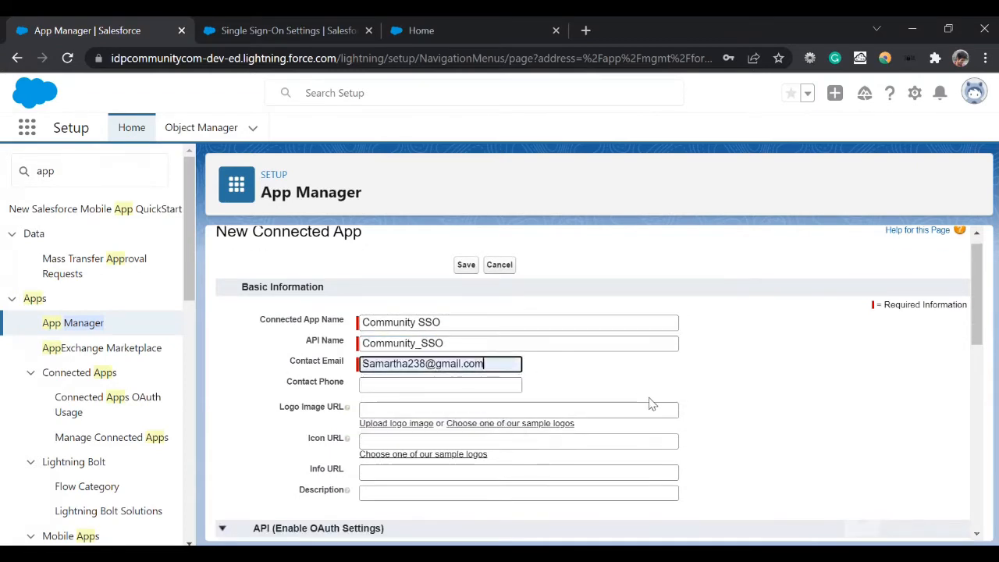
scroll("down", 3)
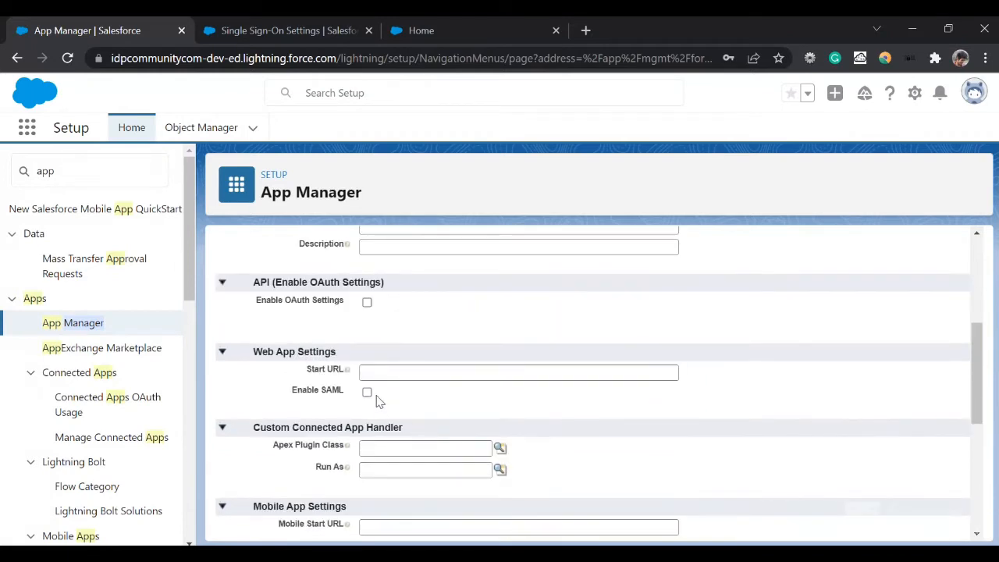
left_click(367, 392)
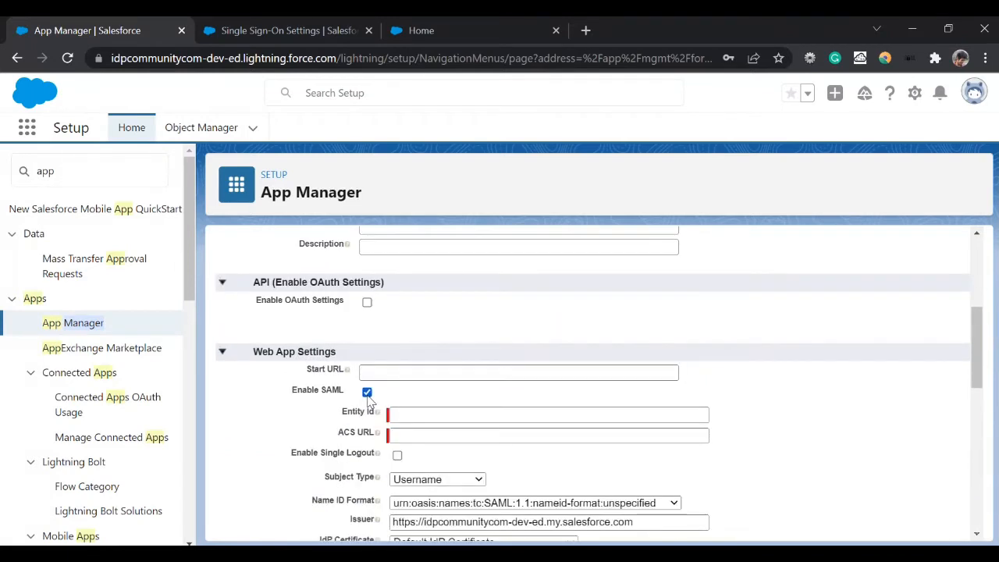
scroll("down", 3)
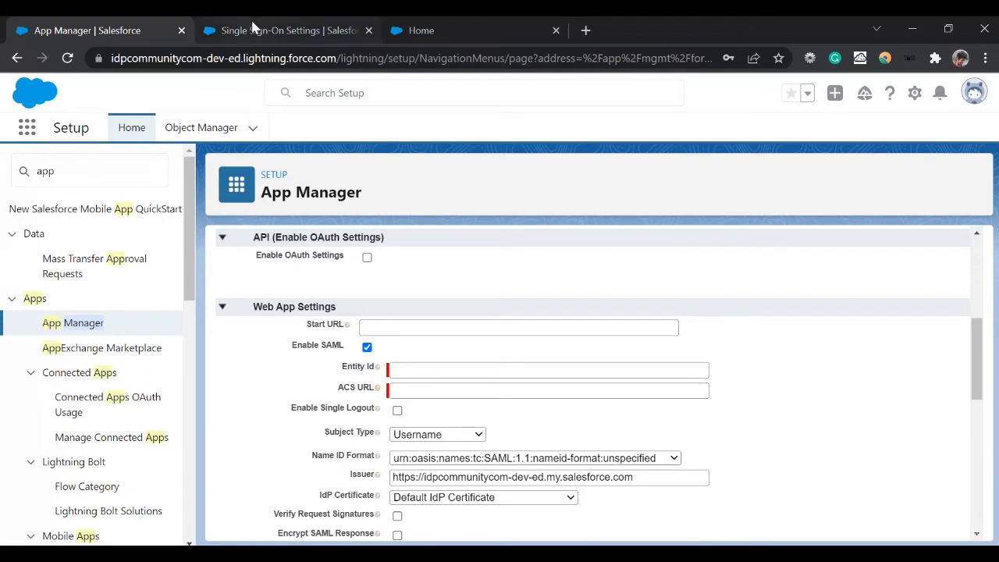
left_click(281, 30)
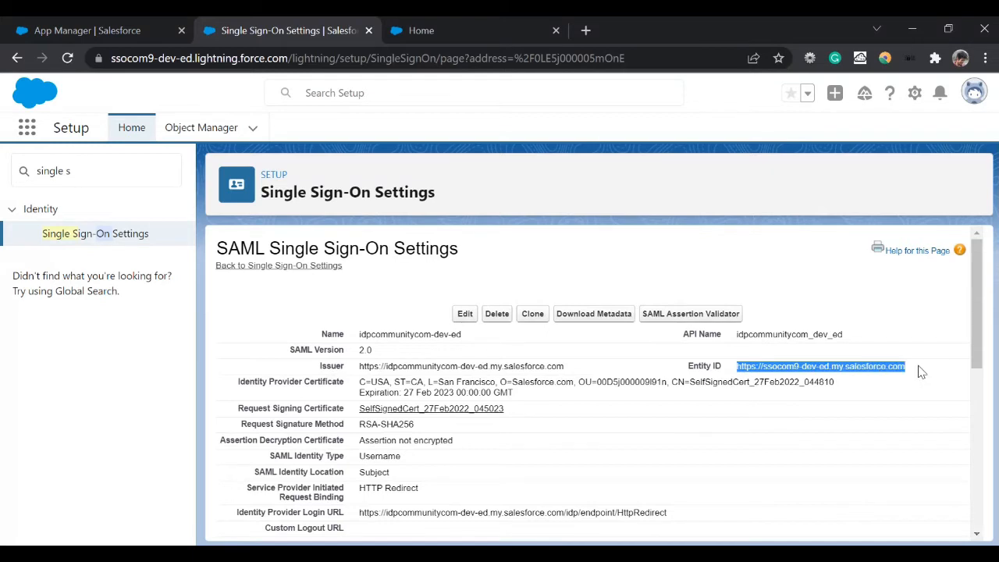
mouse_move(216, 23)
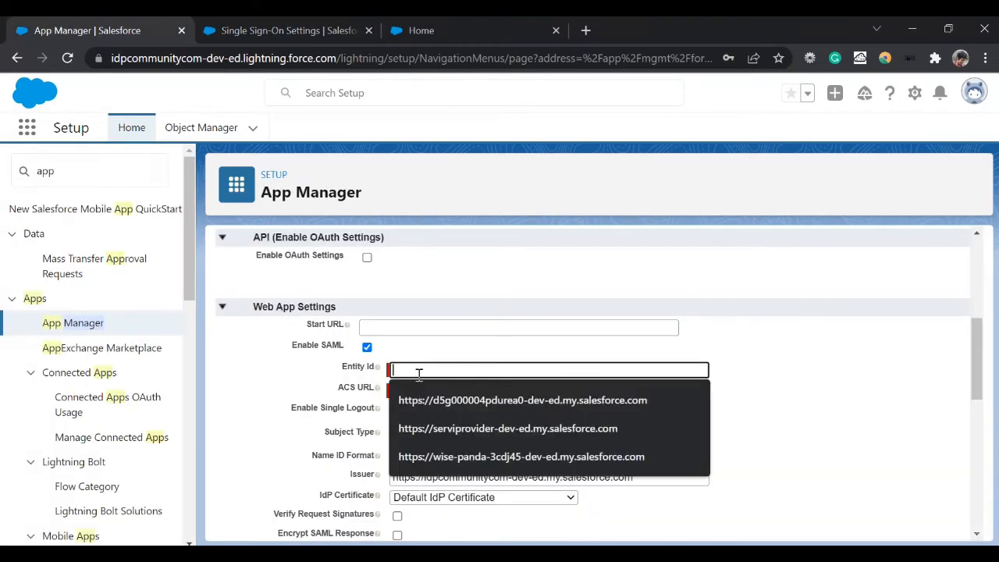
Enter the ssocom9 entity ID and community ACS URL, and enable single logout with HTTP Redirect
left_click(281, 30)
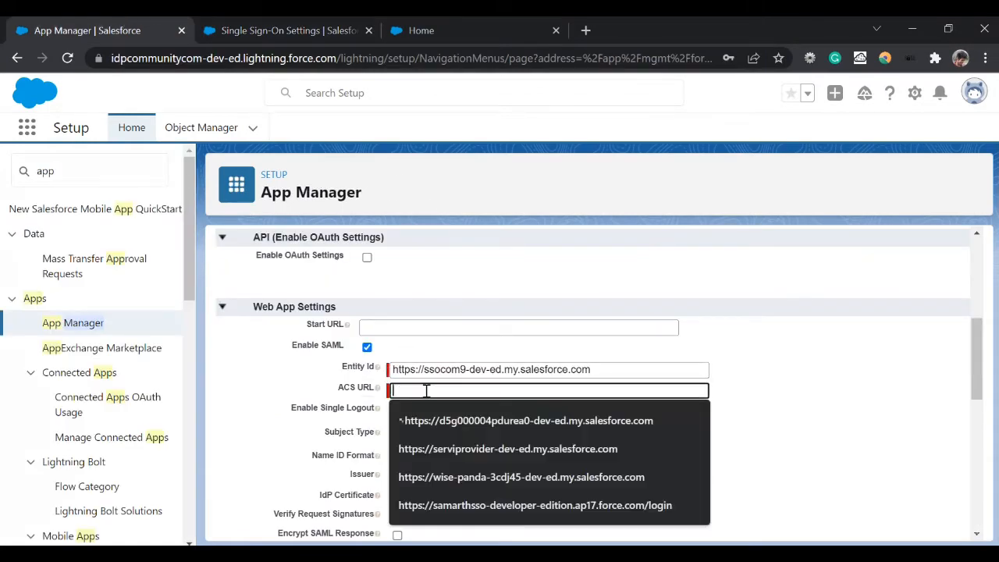
left_click(534, 504)
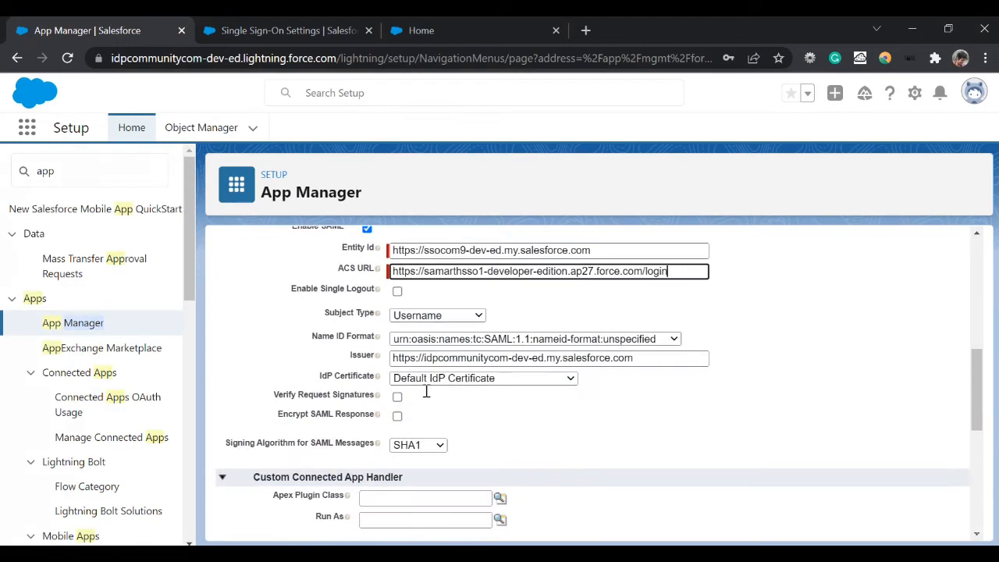
left_click(397, 291)
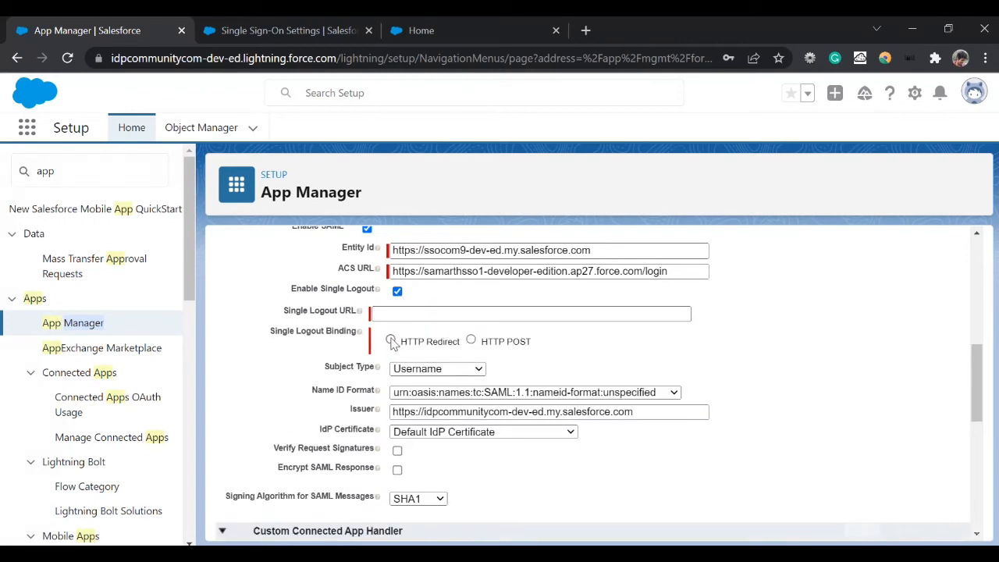
left_click(289, 30)
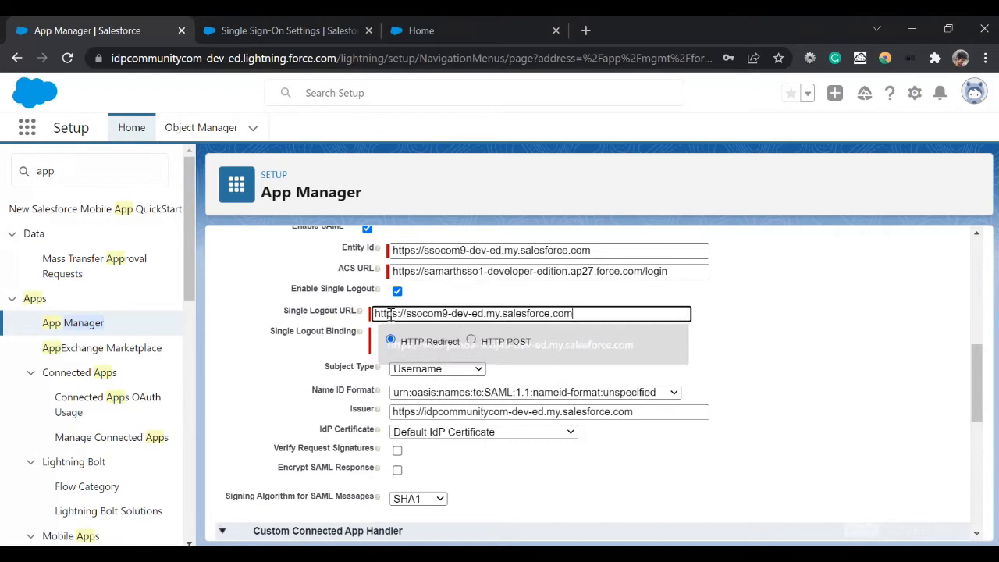
Set subject type to Federation ID and certificate to SelfSignedCert, then save the connected app
left_click(437, 369)
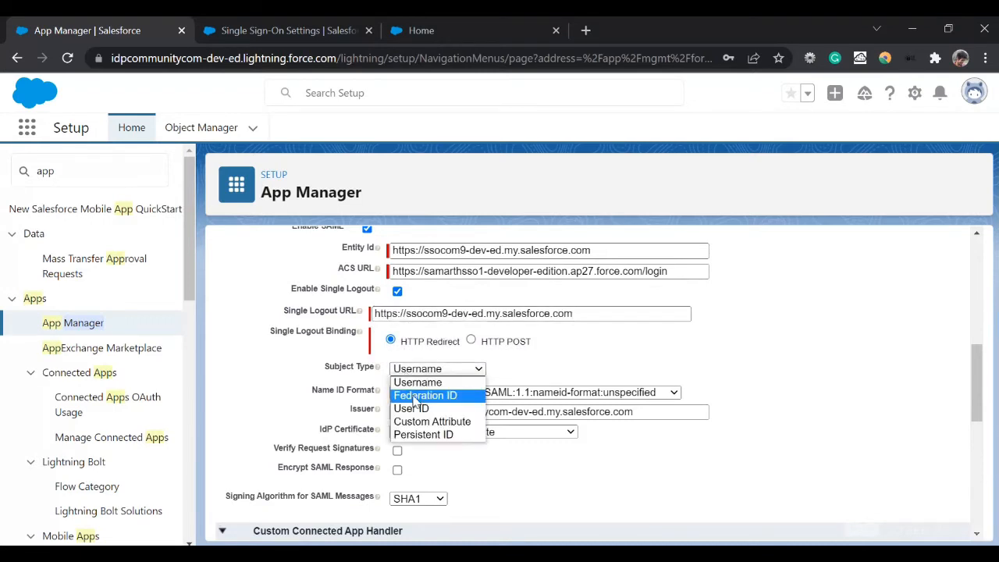
left_click(425, 394)
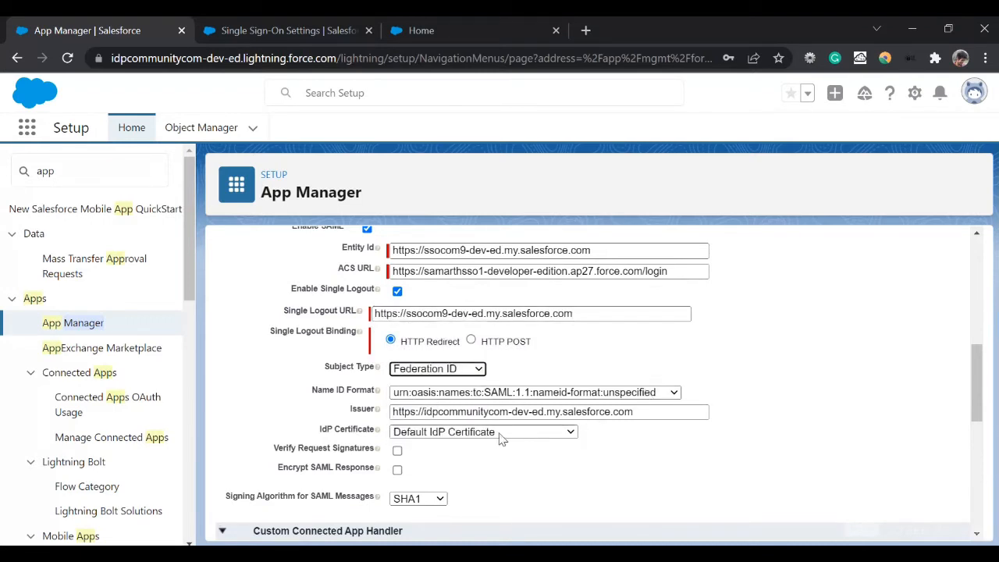
left_click(482, 431)
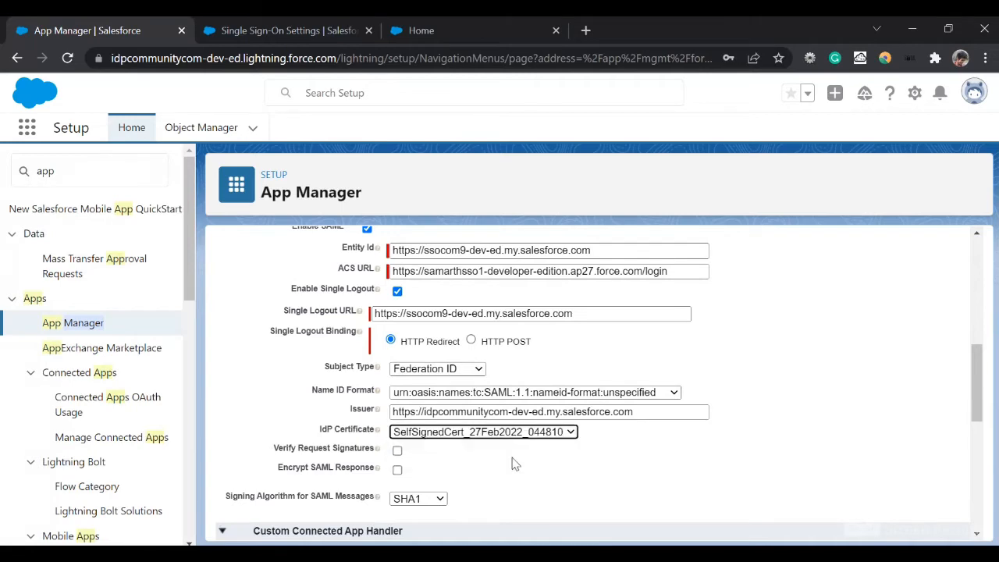
scroll("down", 3)
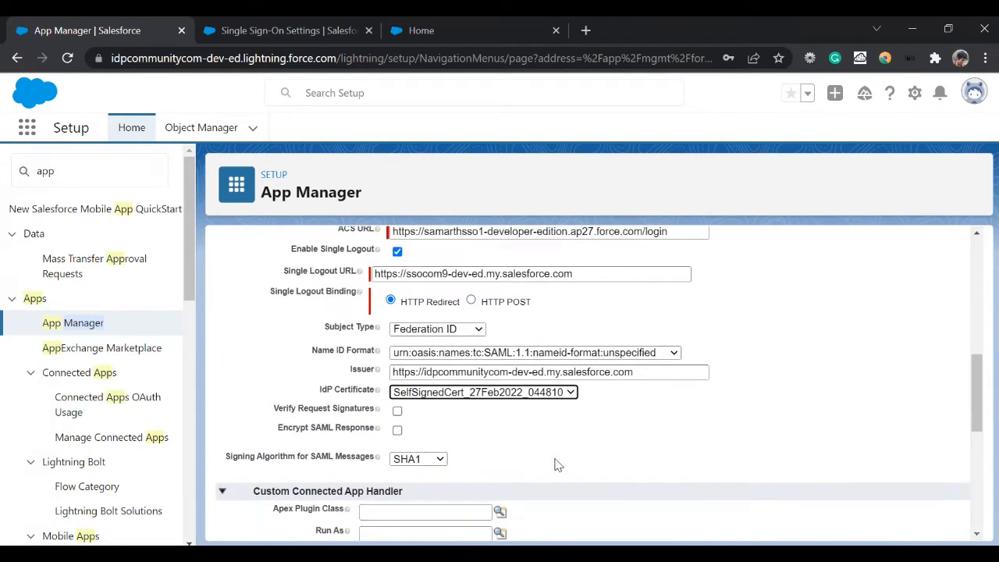
scroll("down", 3)
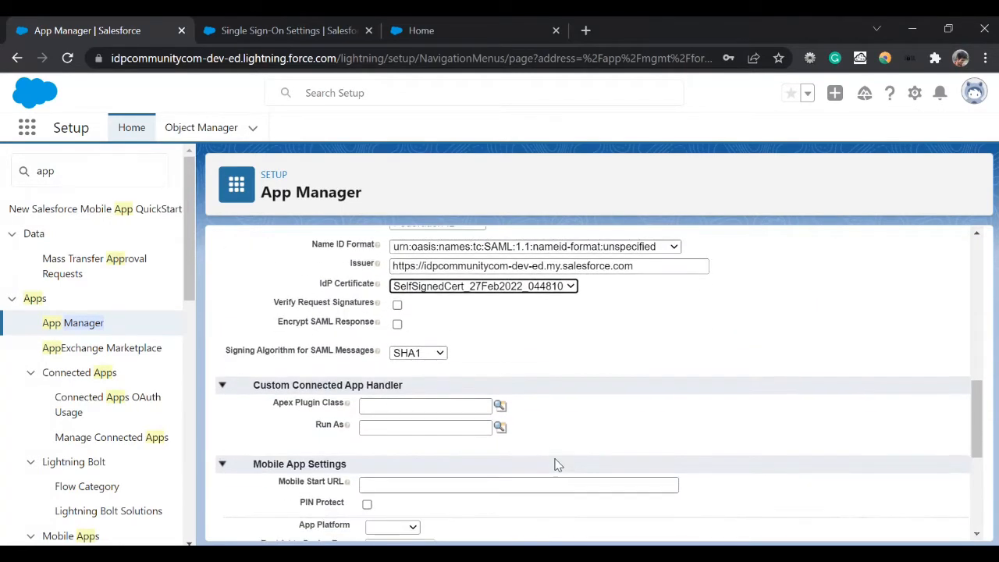
scroll("down", 3)
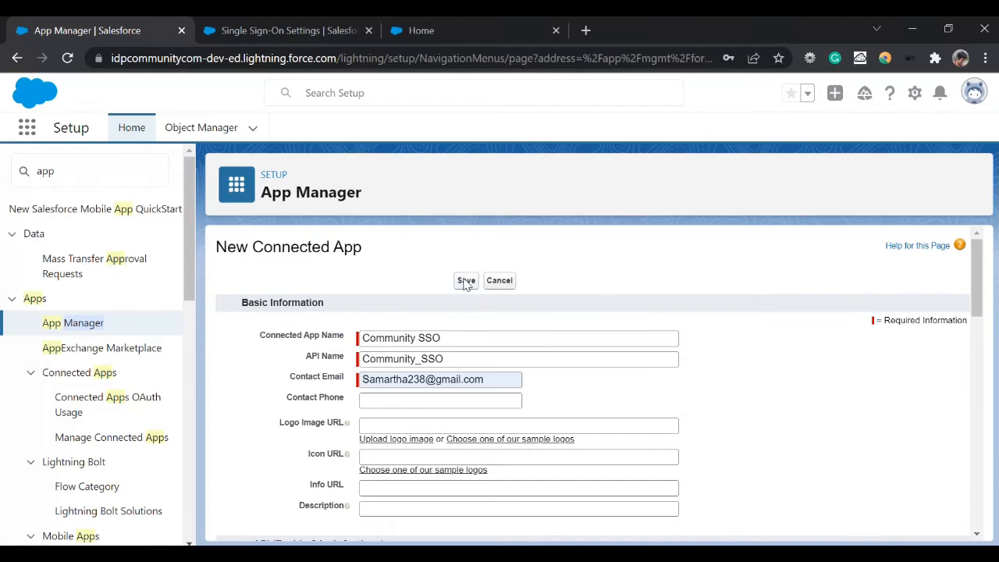
left_click(465, 280)
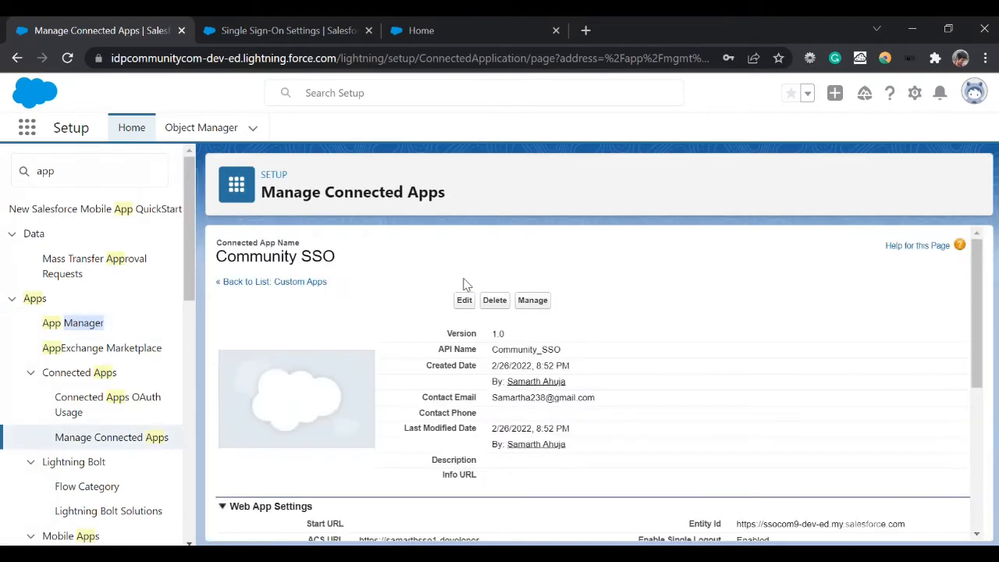
Review Community SSO's SAML service provider settings and its empty Profiles list
scroll("down", 3)
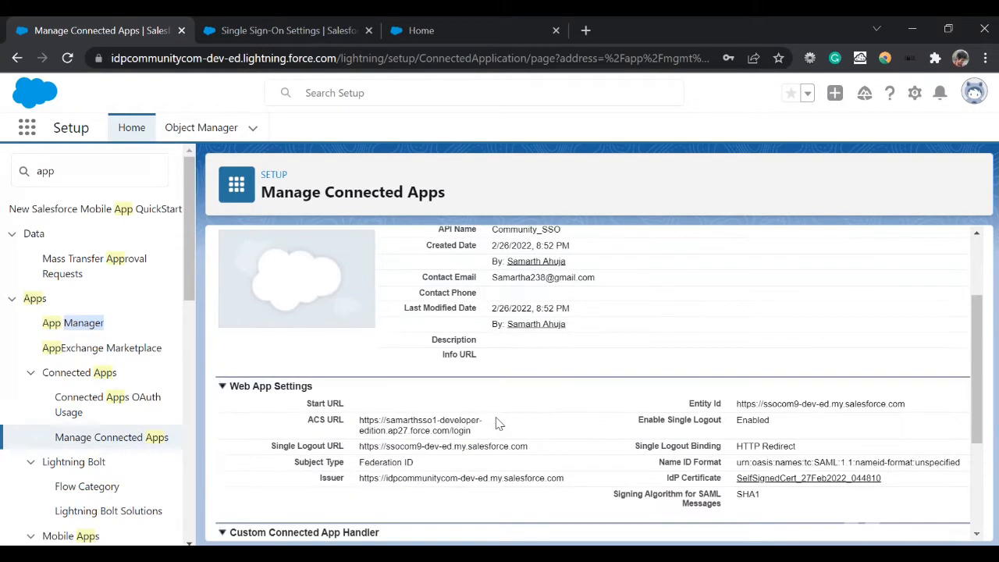
scroll("up", 3)
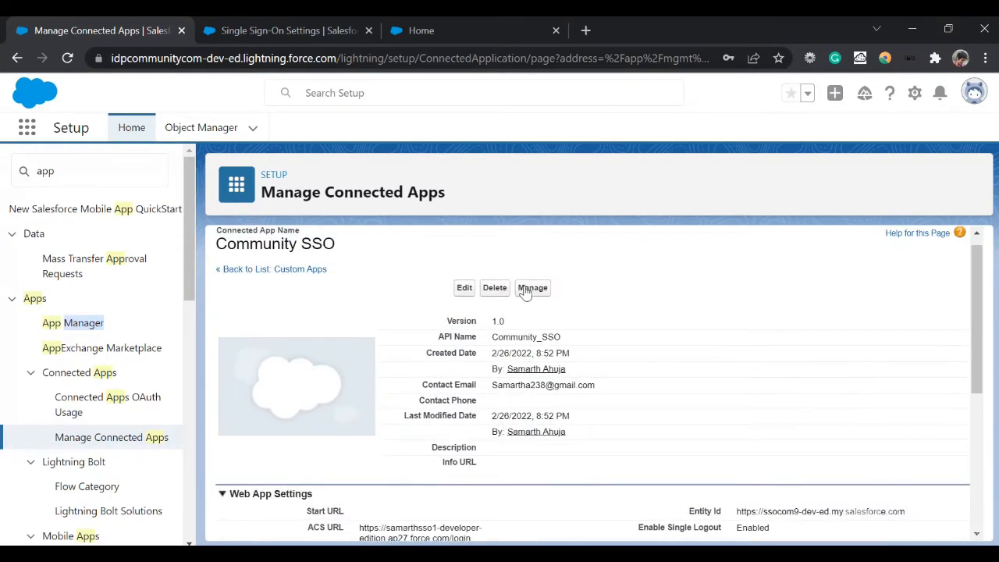
left_click(532, 287)
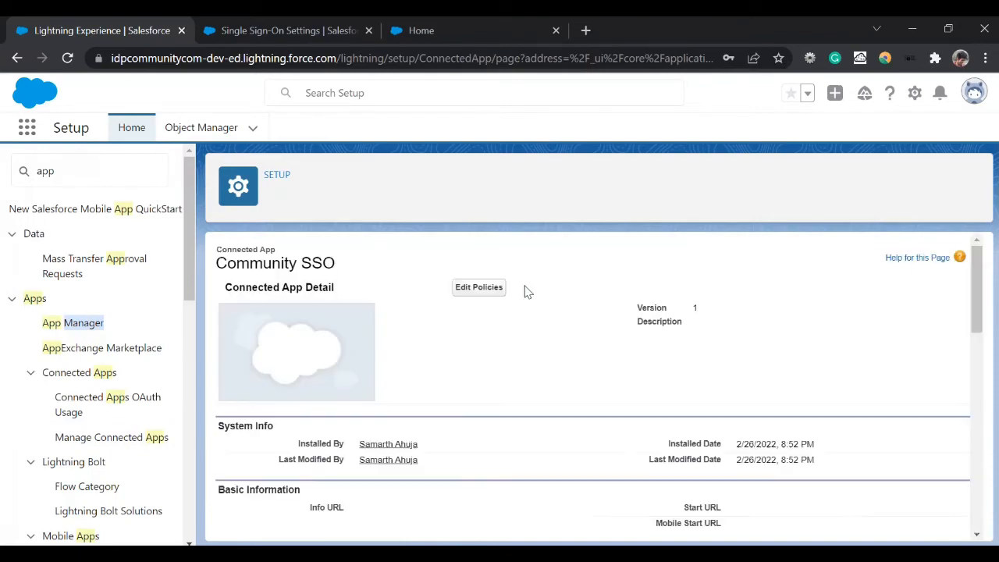
scroll("down", 3)
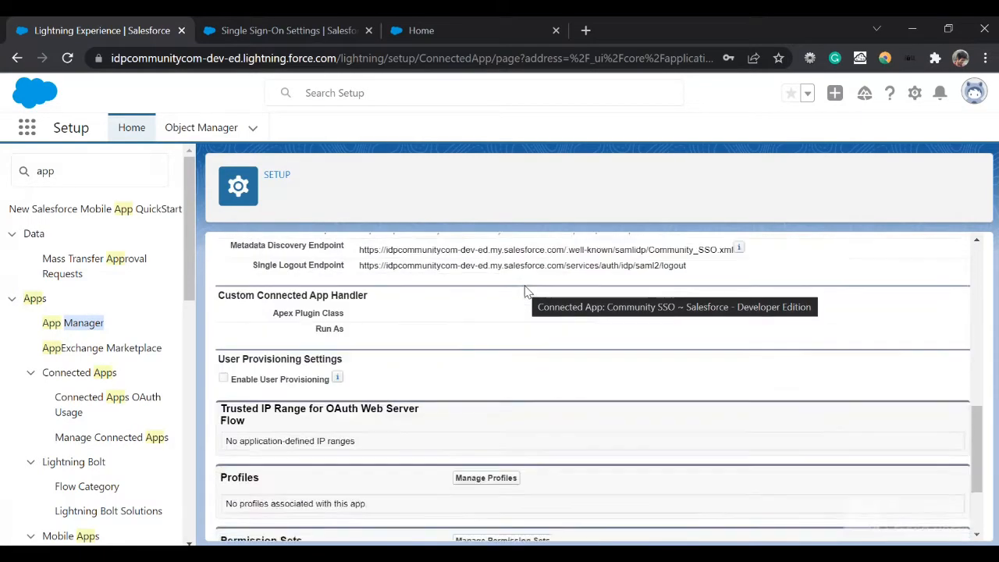
scroll("up", 3)
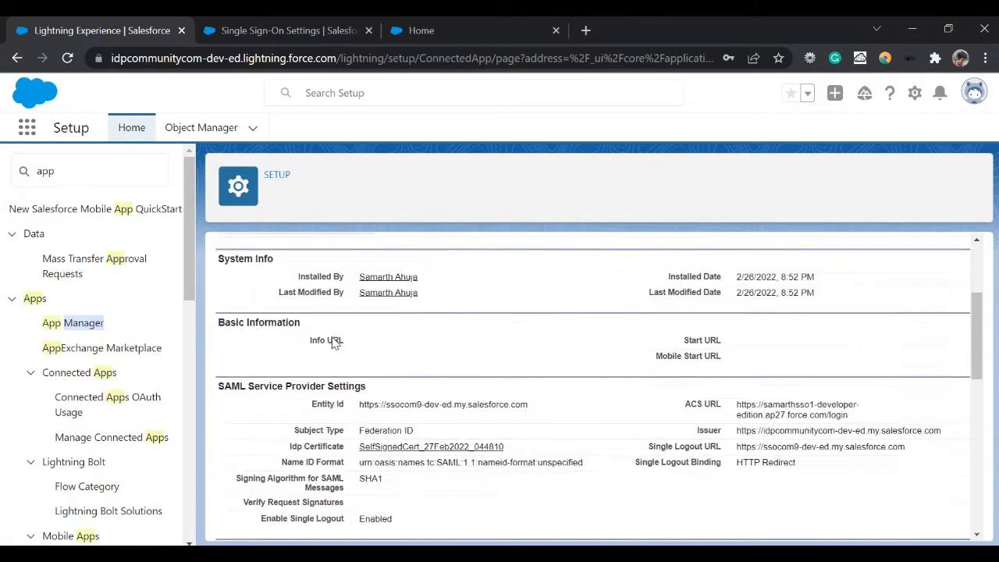
scroll("down", 3)
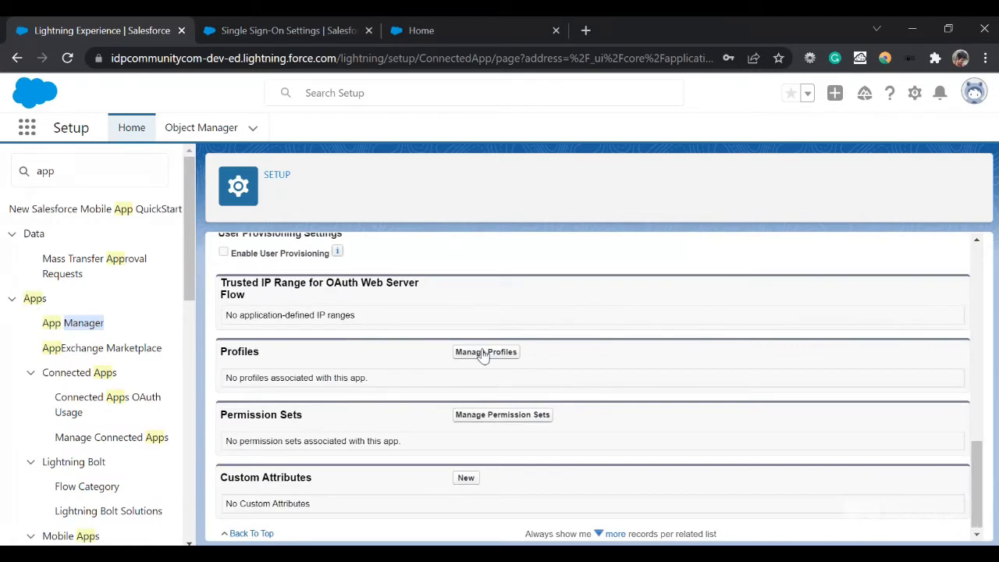
Tick System Administrator in Community SSO's profile list and save the assignment
left_click(485, 351)
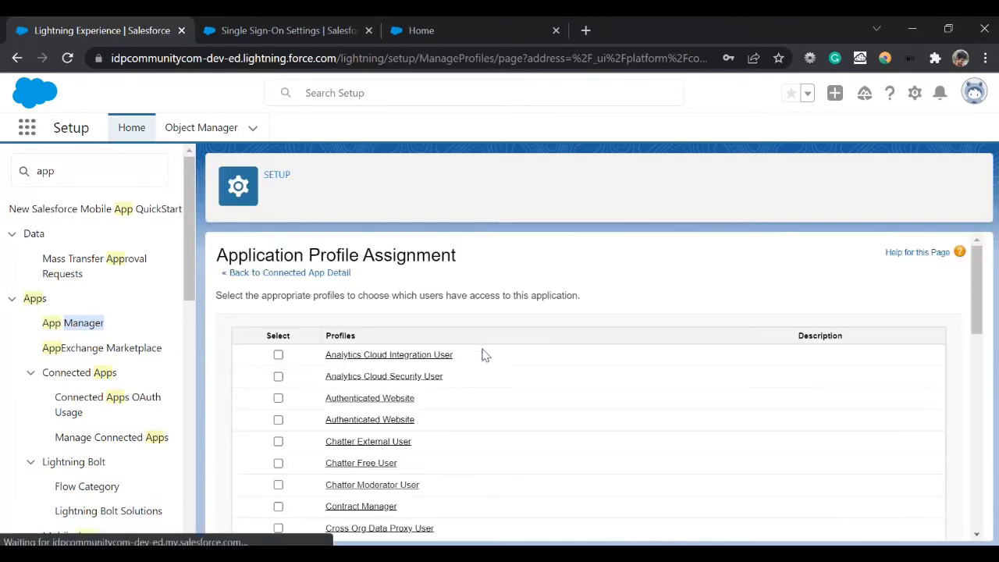
scroll("down", 3)
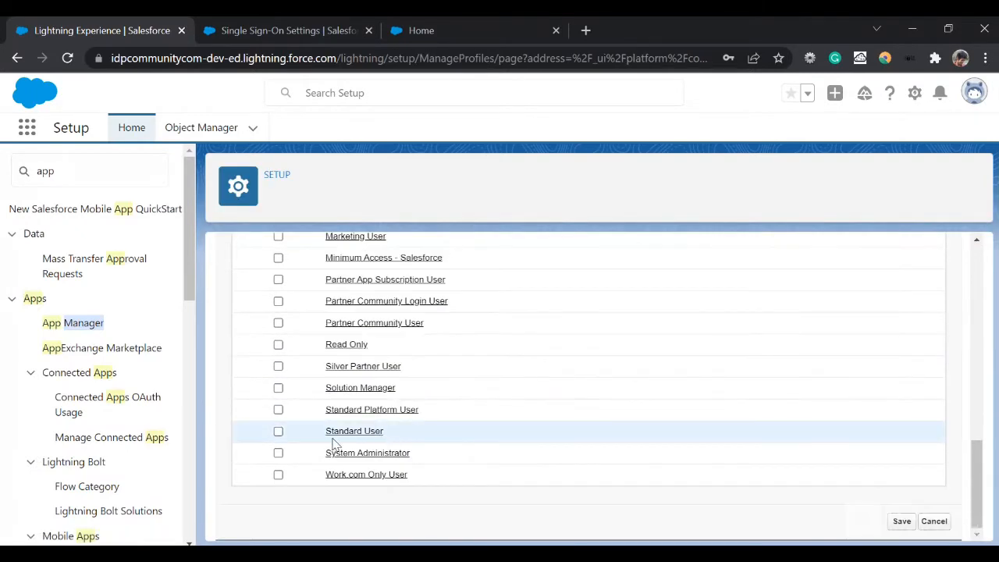
left_click(277, 452)
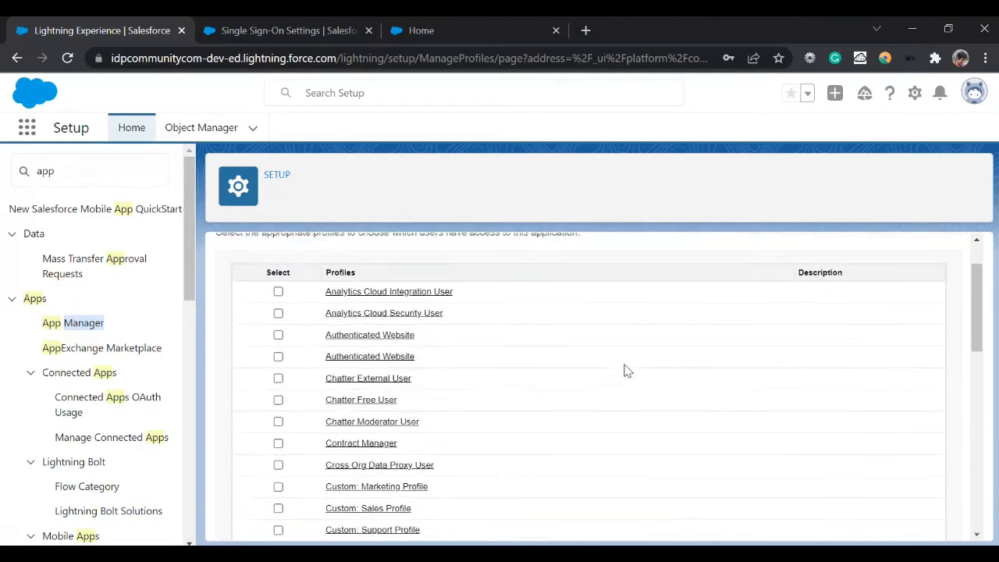
left_click(277, 452)
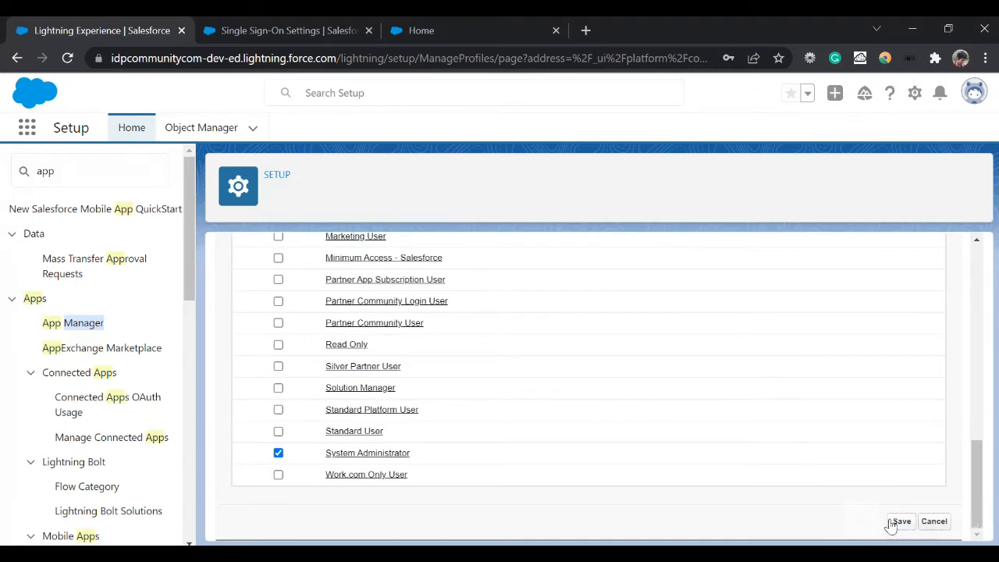
left_click(902, 521)
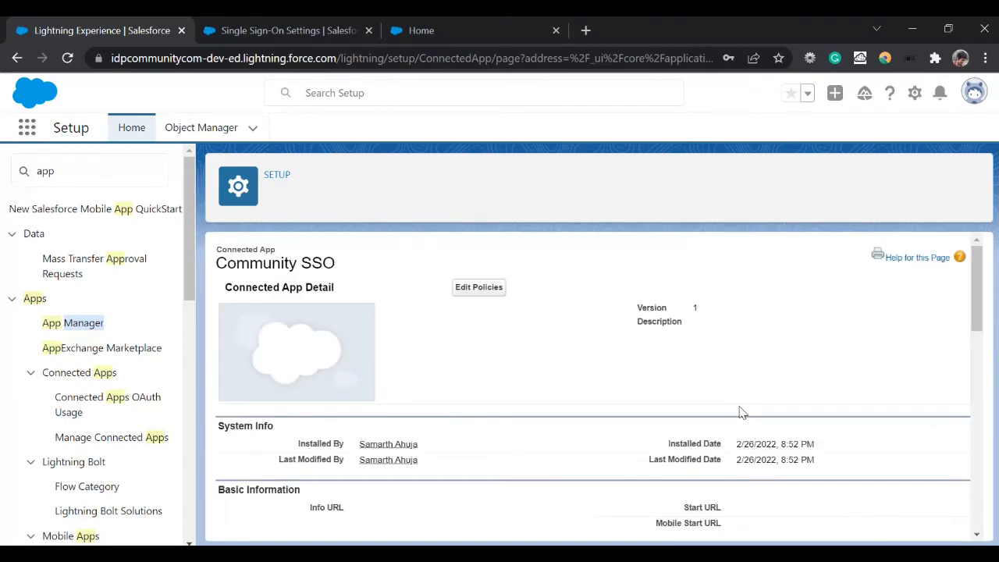
scroll("down", 3)
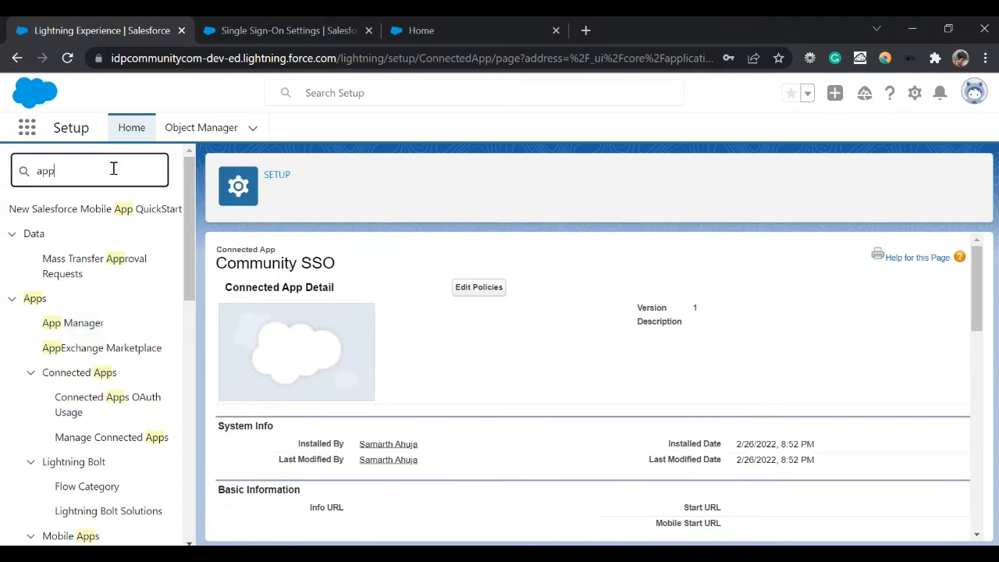
type("user")
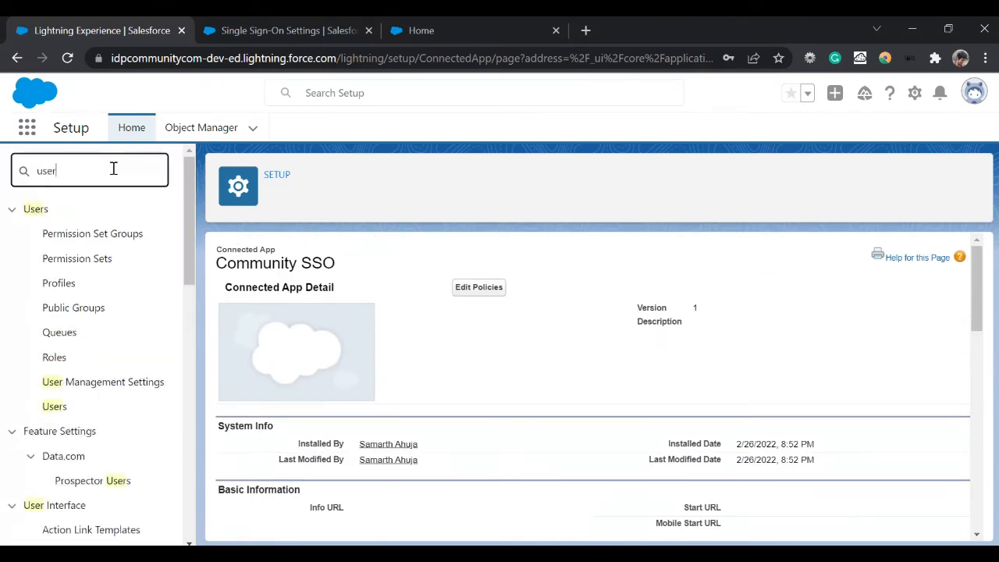
left_click(54, 406)
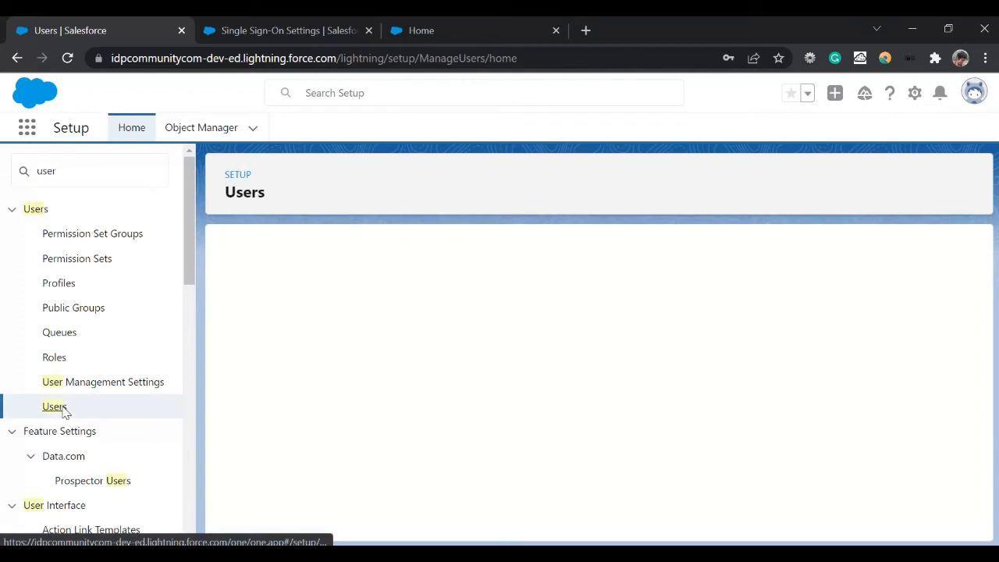
left_click(55, 406)
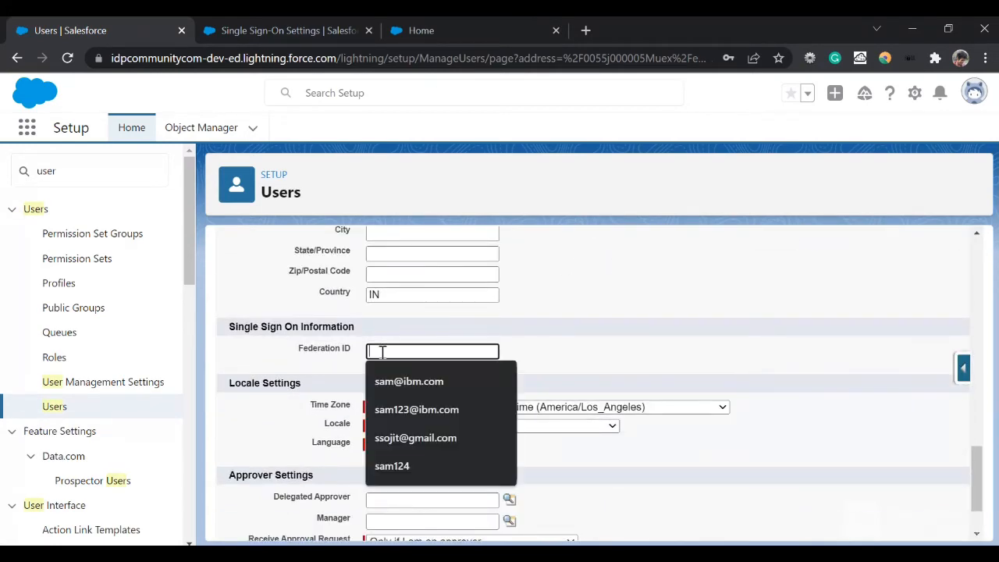
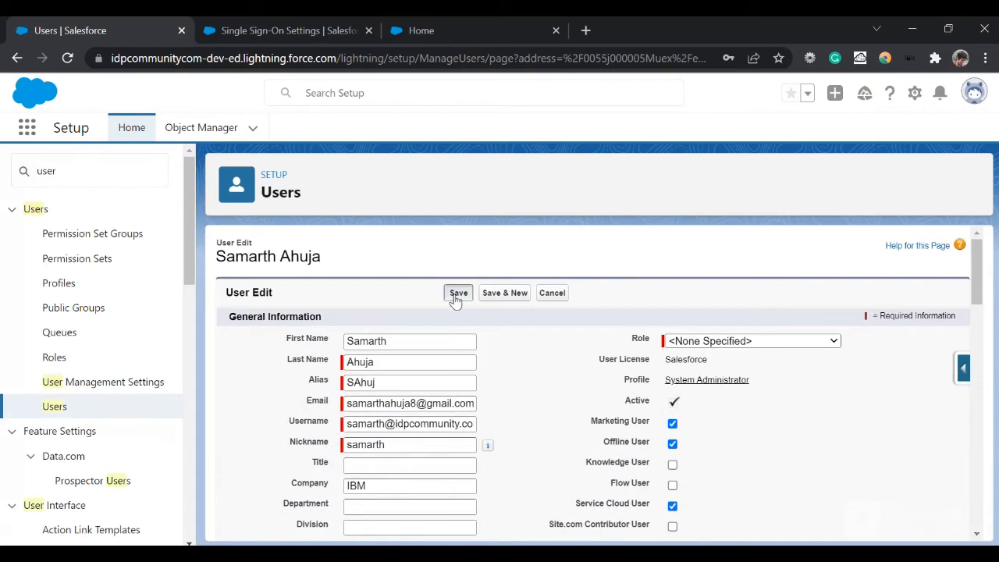
left_click(458, 293)
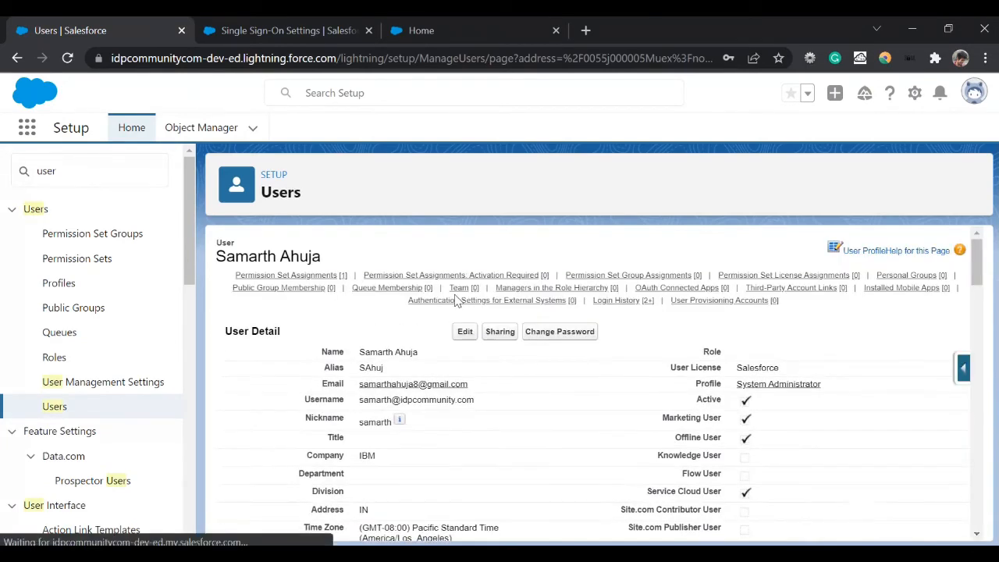
scroll("down", 3)
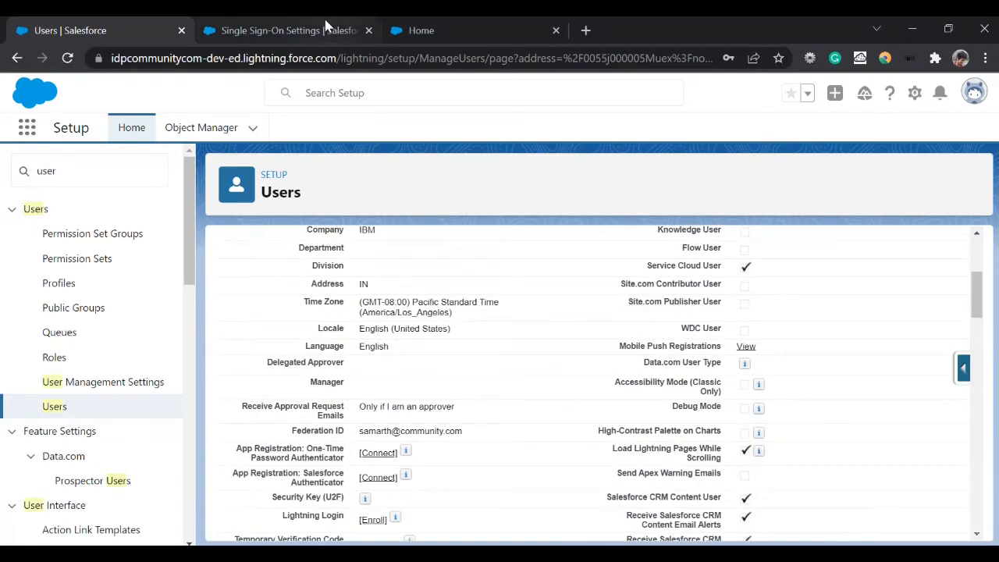
left_click(420, 30)
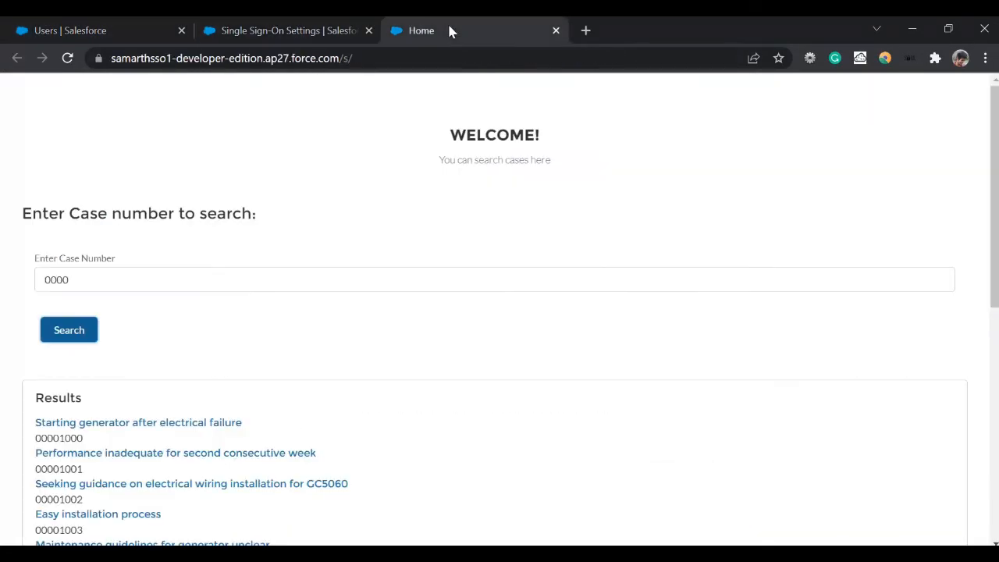
left_click(281, 29)
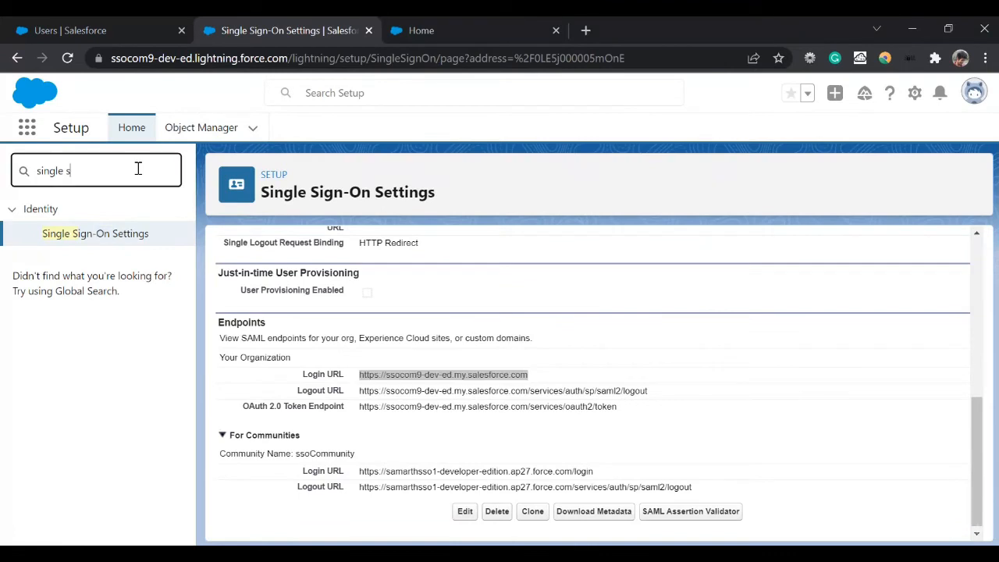
type("user")
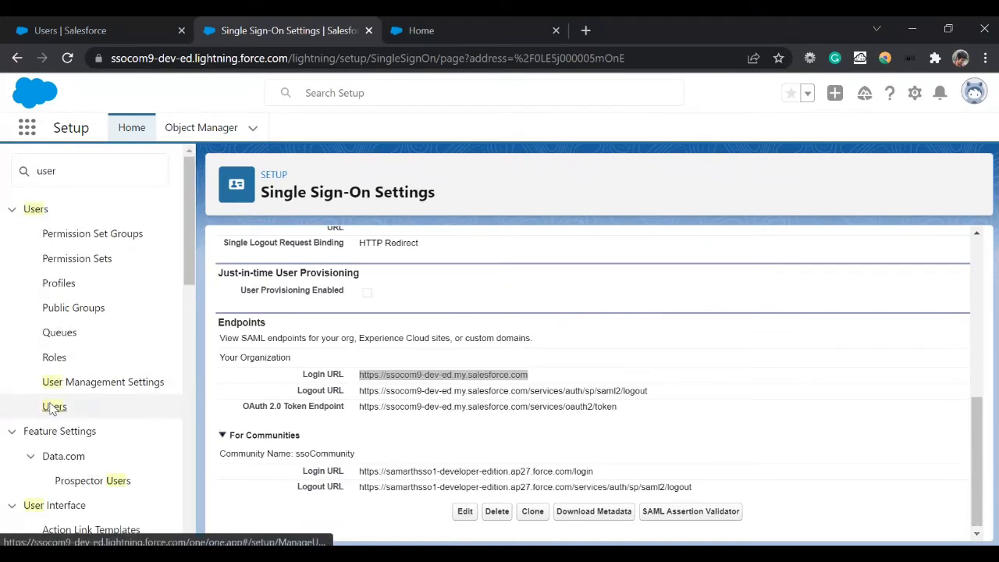
left_click(54, 407)
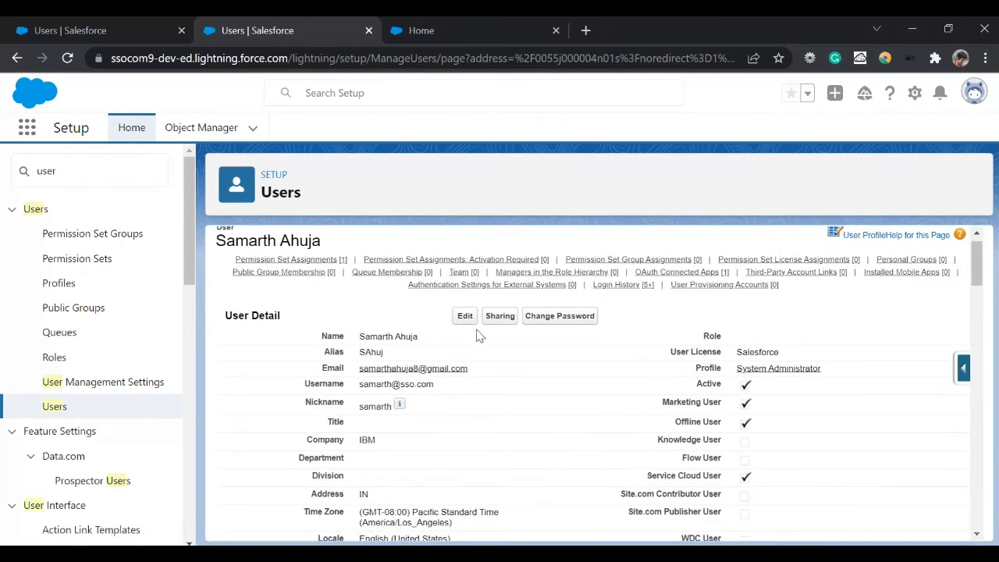
left_click(464, 316)
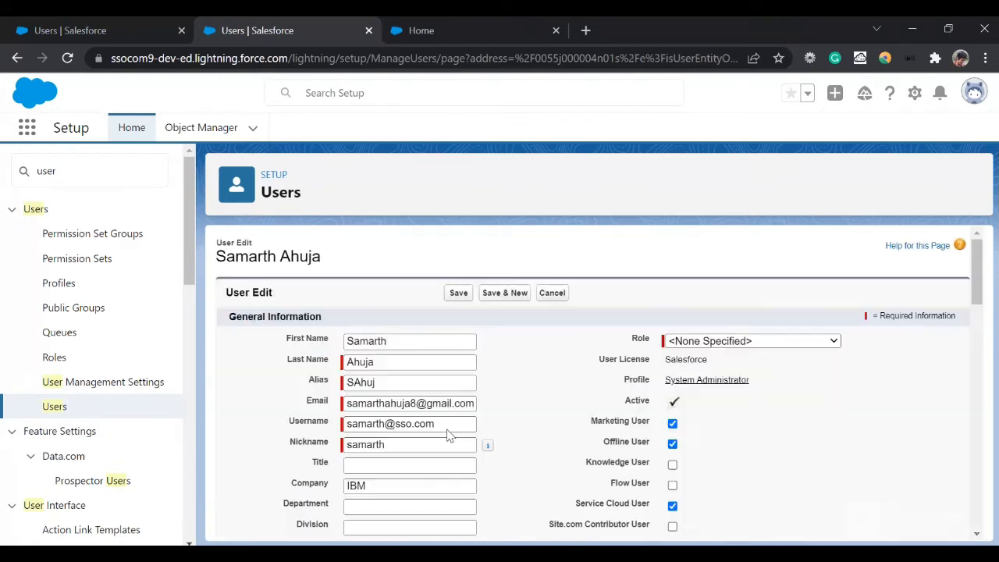
scroll("down", 3)
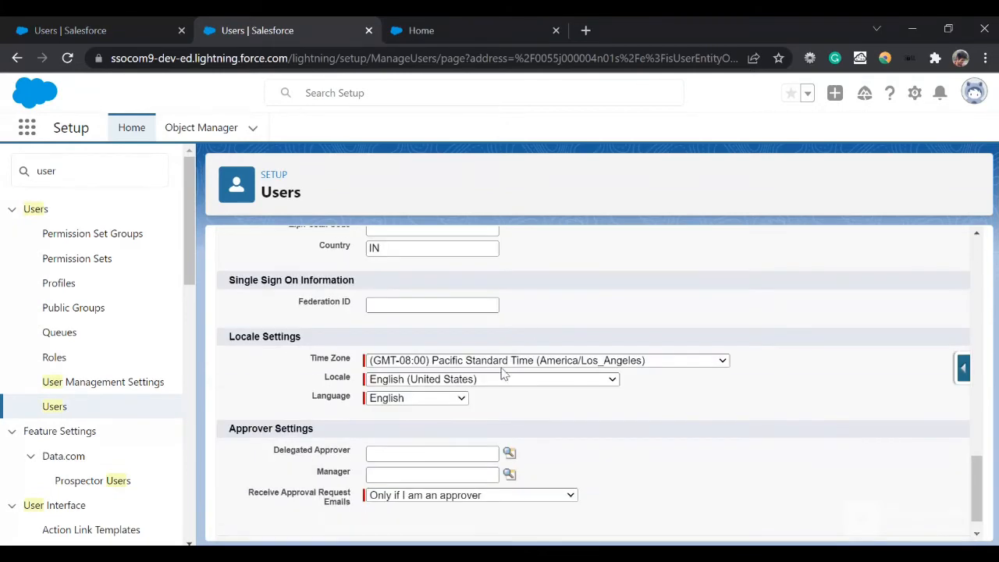
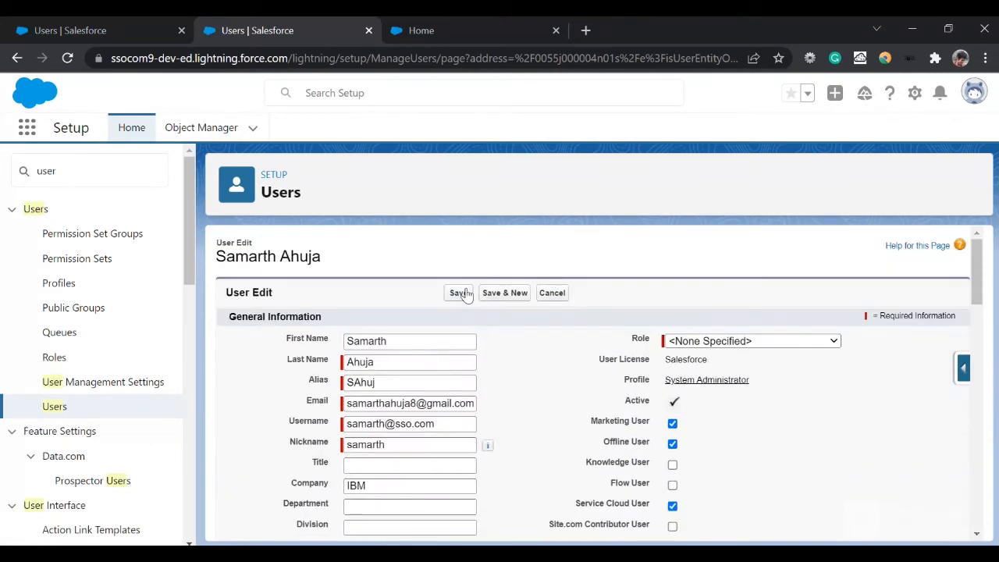
left_click(459, 292)
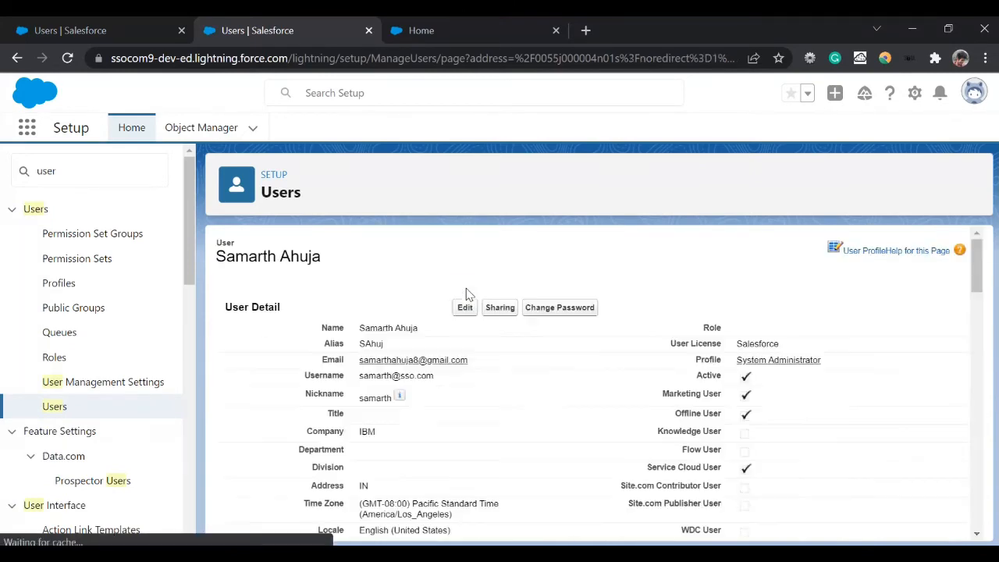
scroll("down", 3)
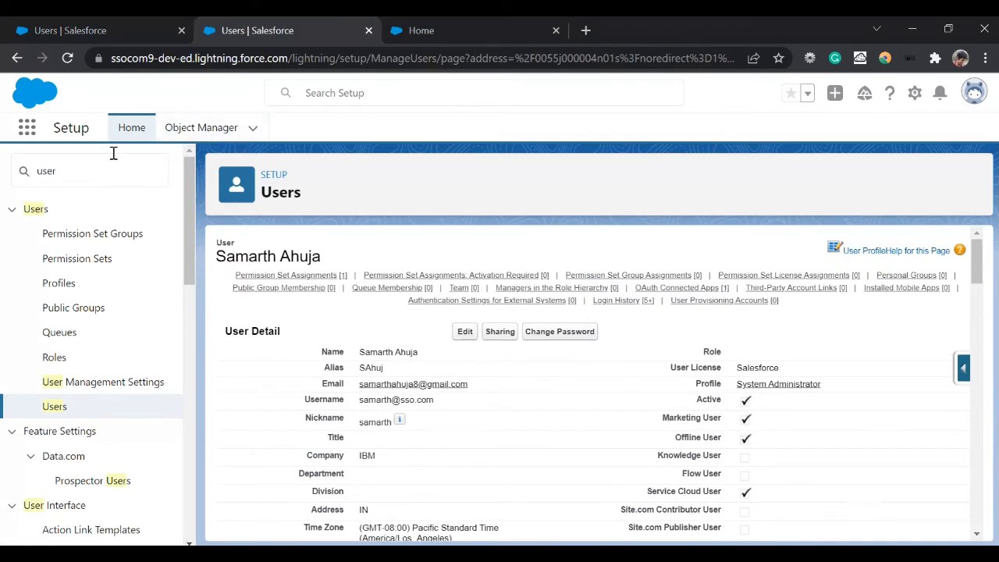
mouse_move(350, 23)
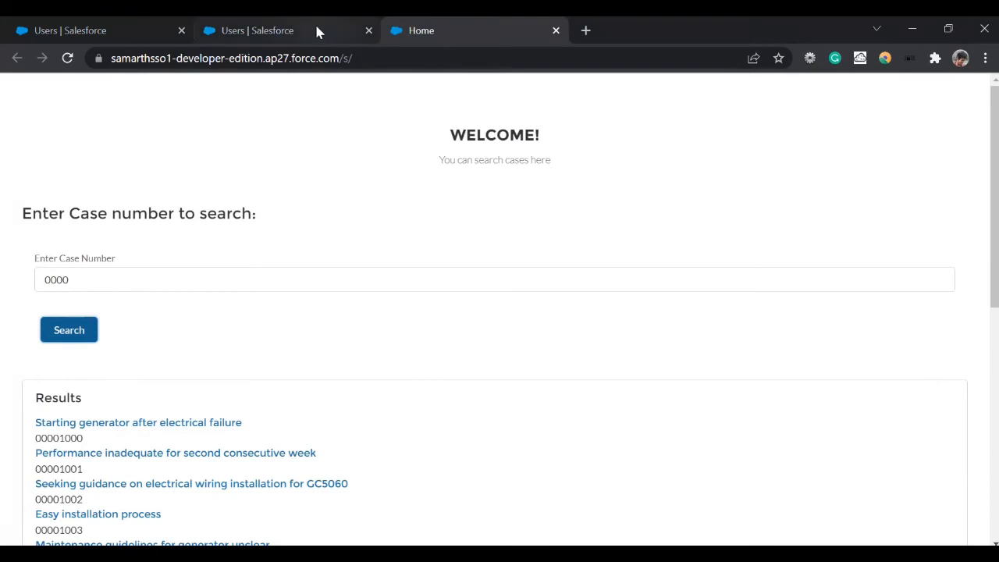
Find All Sites and open Workspaces for the ssoCommunity site
left_click(274, 29)
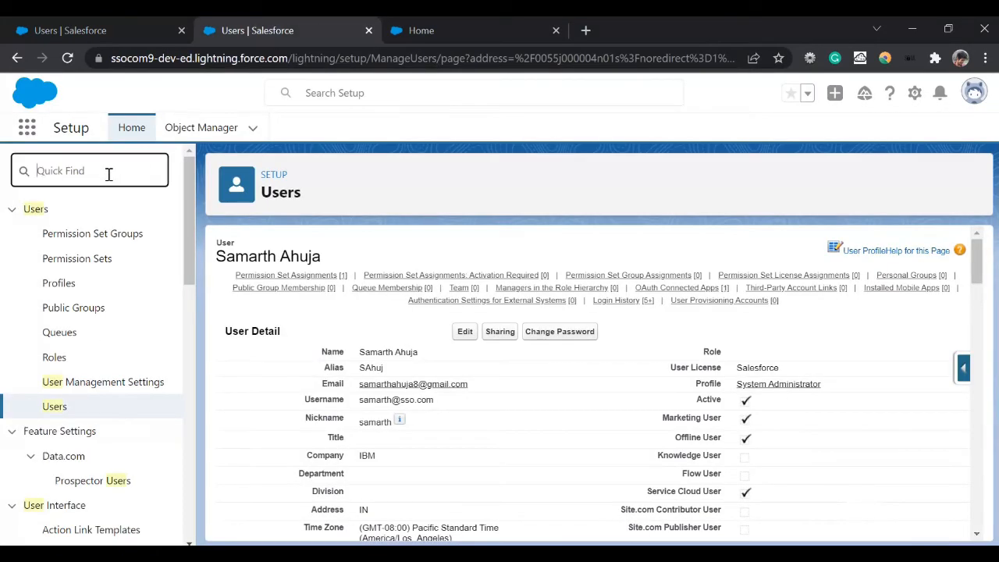
type("all s")
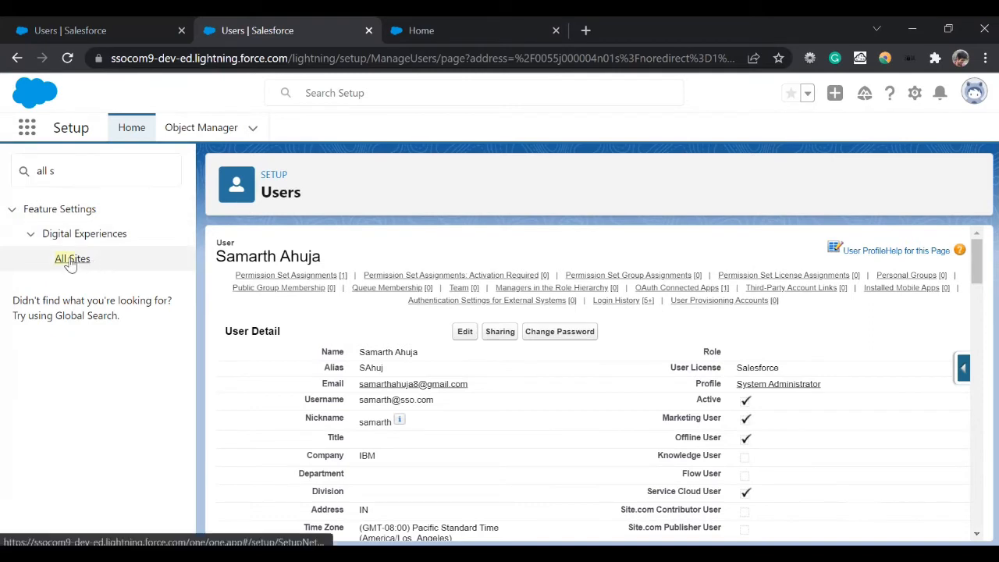
left_click(72, 258)
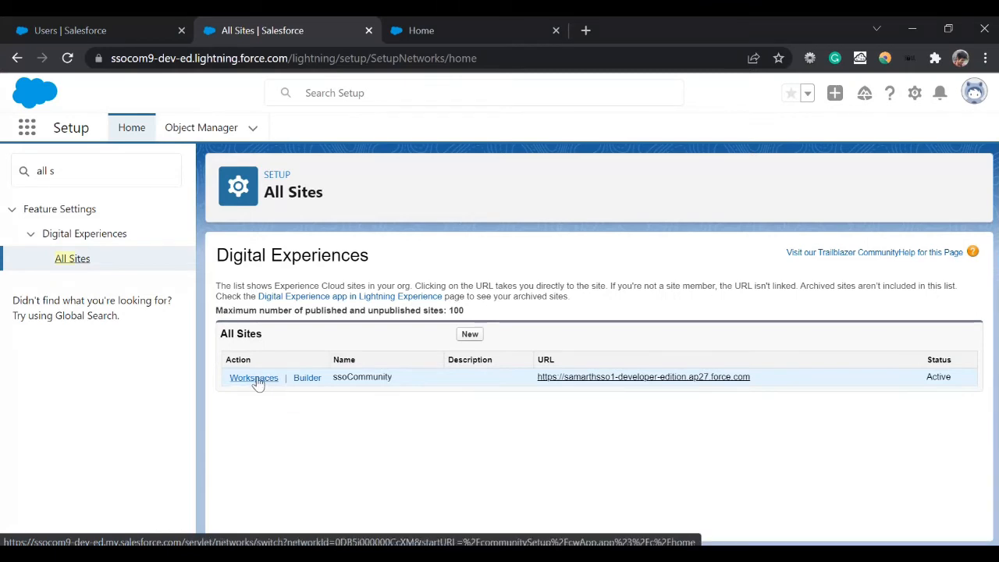
left_click(254, 378)
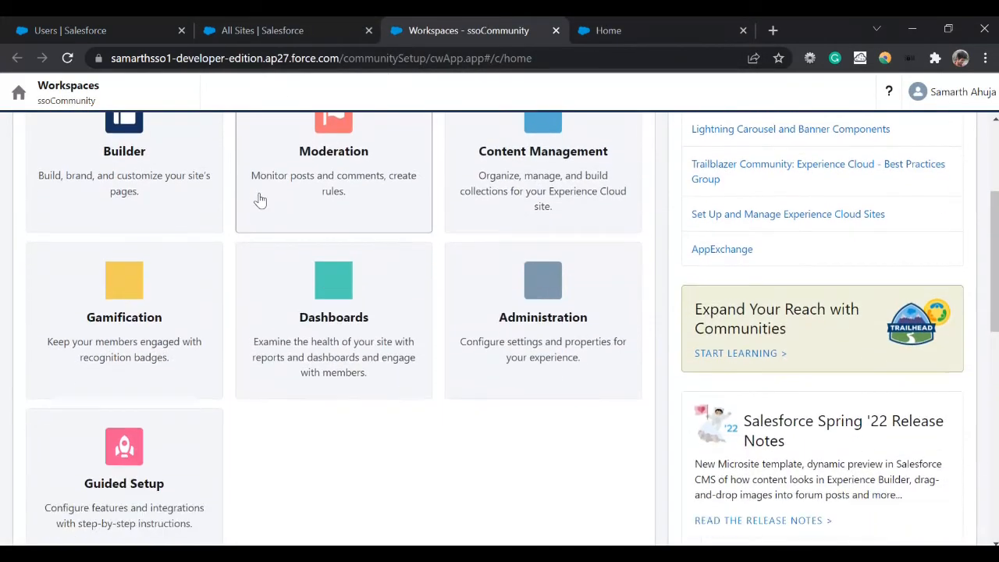
Enable the idpcommunitycom-dev-ed login option in Login & Registration and save
left_click(542, 315)
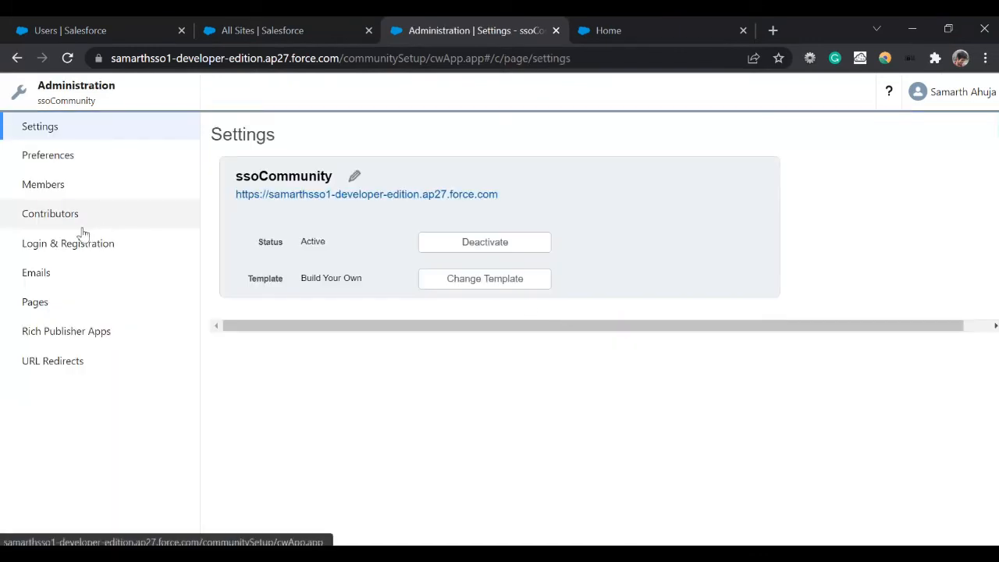
left_click(68, 243)
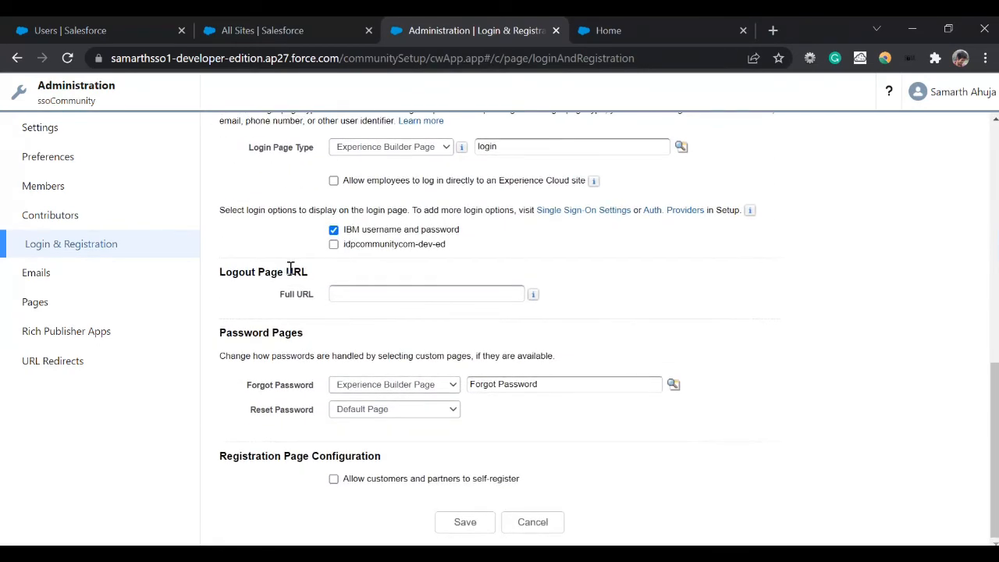
scroll("up", 3)
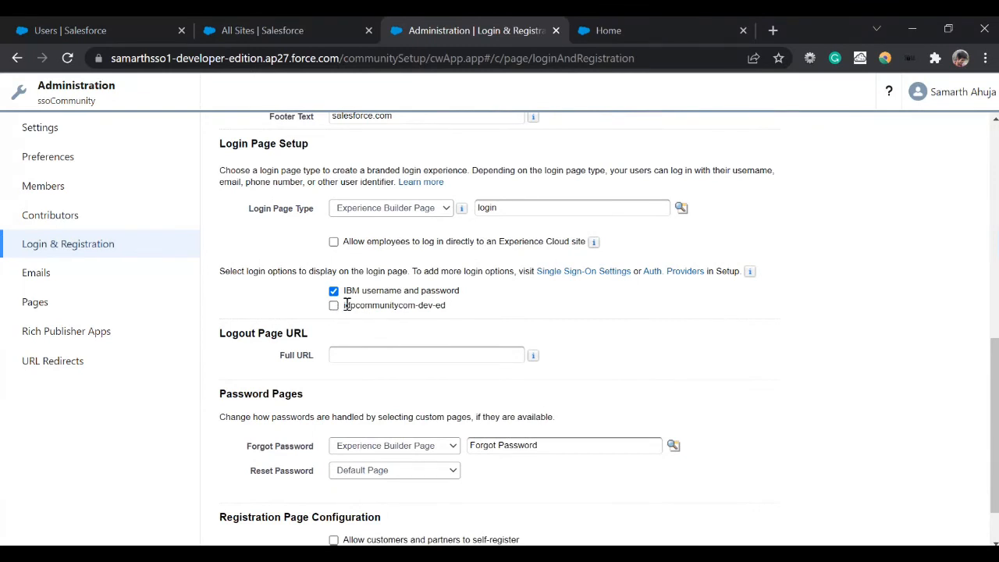
double_click(364, 305)
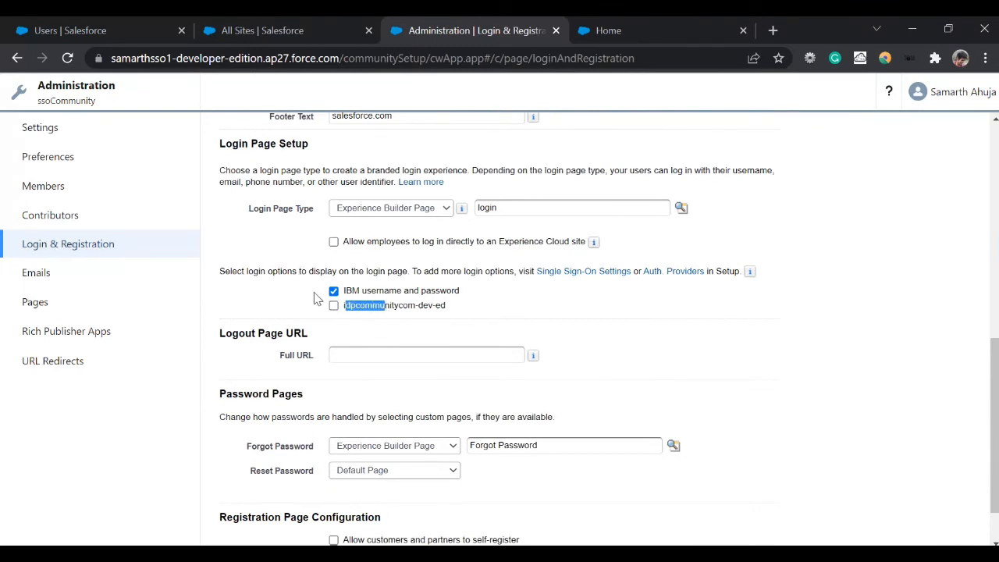
left_click(334, 305)
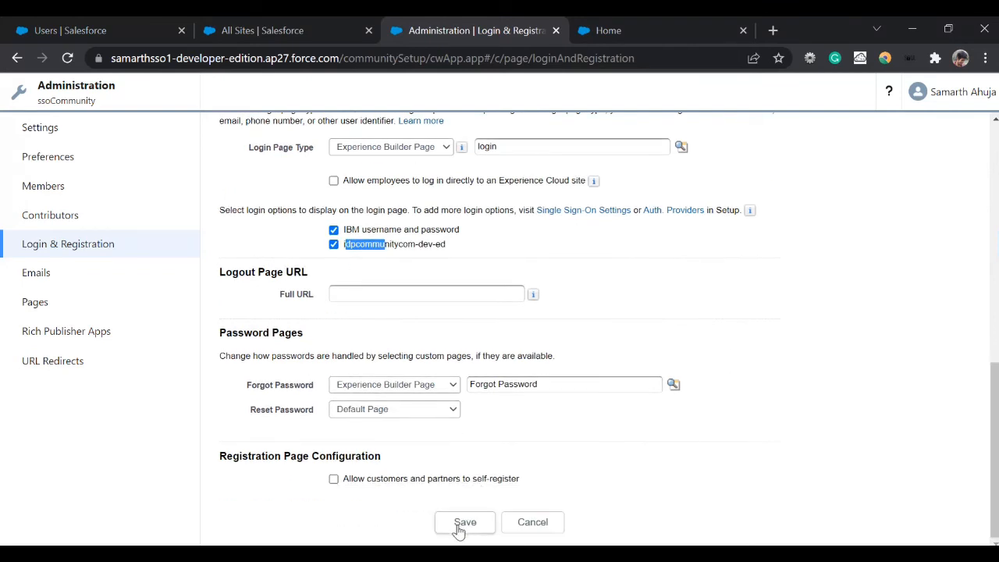
left_click(465, 522)
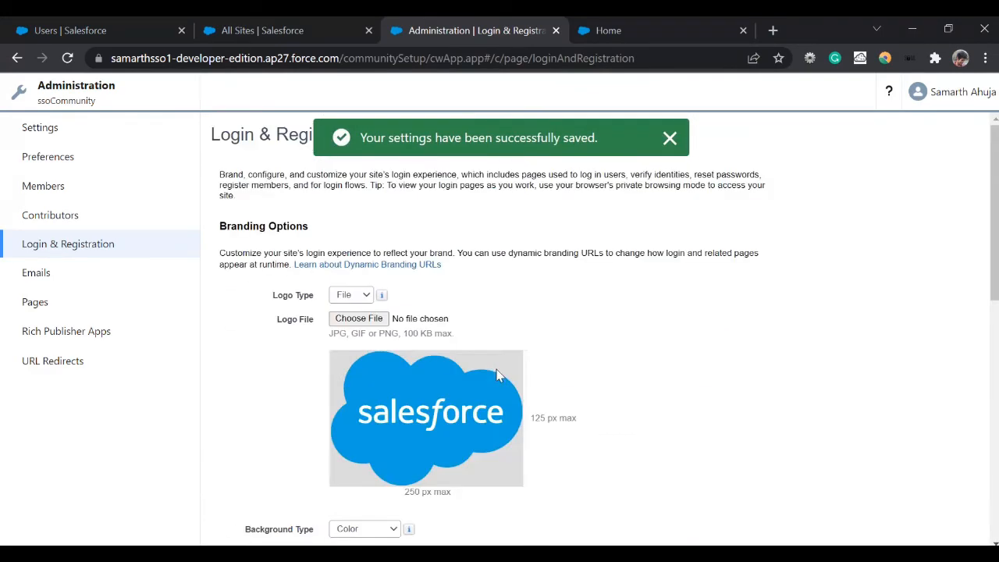
Open a private incognito browser window
left_click(78, 30)
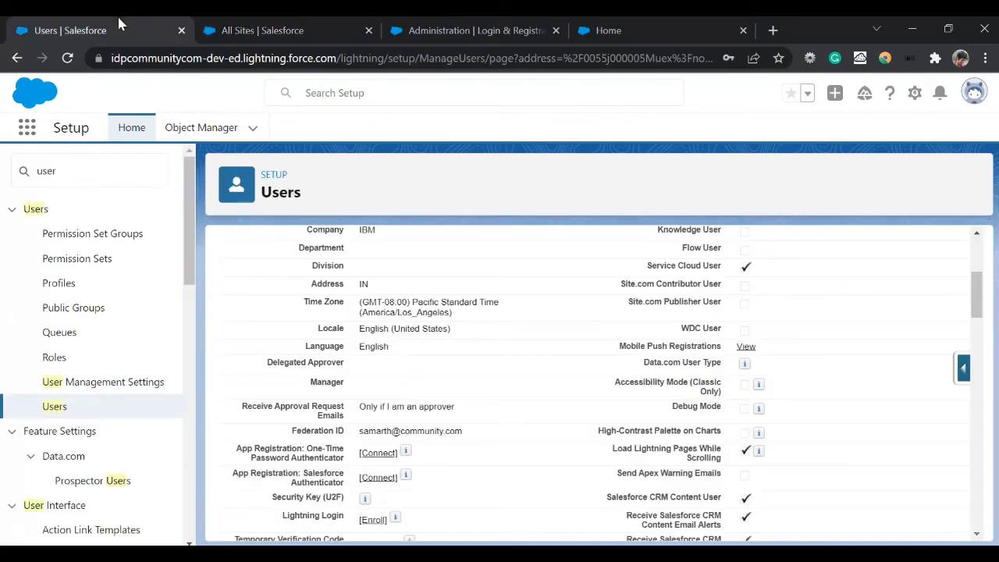
left_click(468, 30)
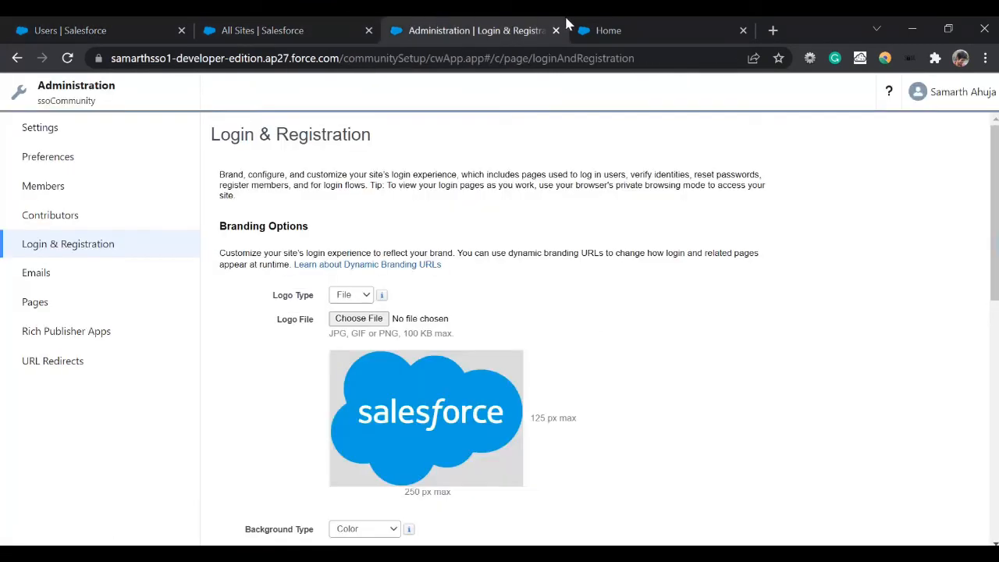
left_click(624, 31)
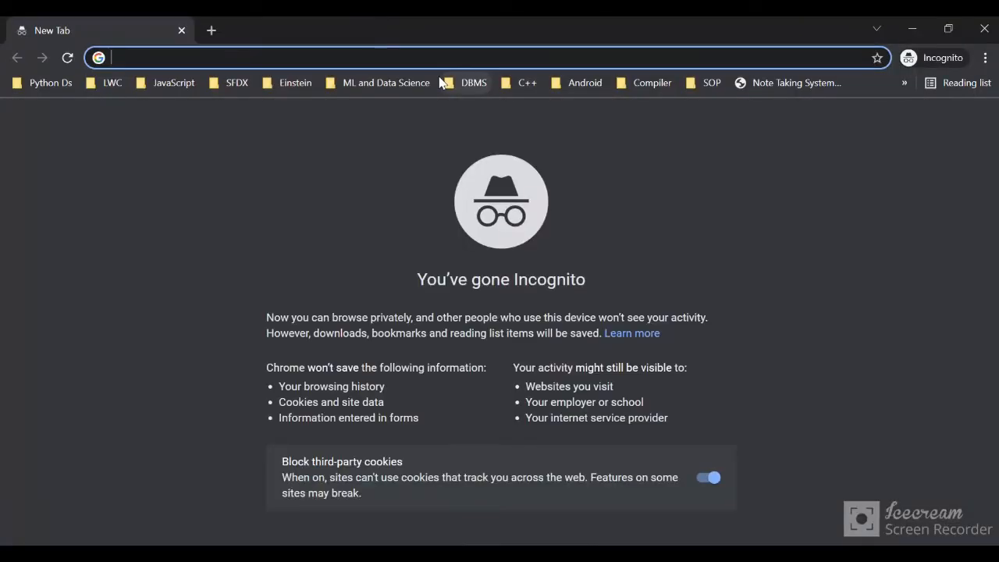
type("https://samarthsso1-developer-edition.ap27.force.com/s/")
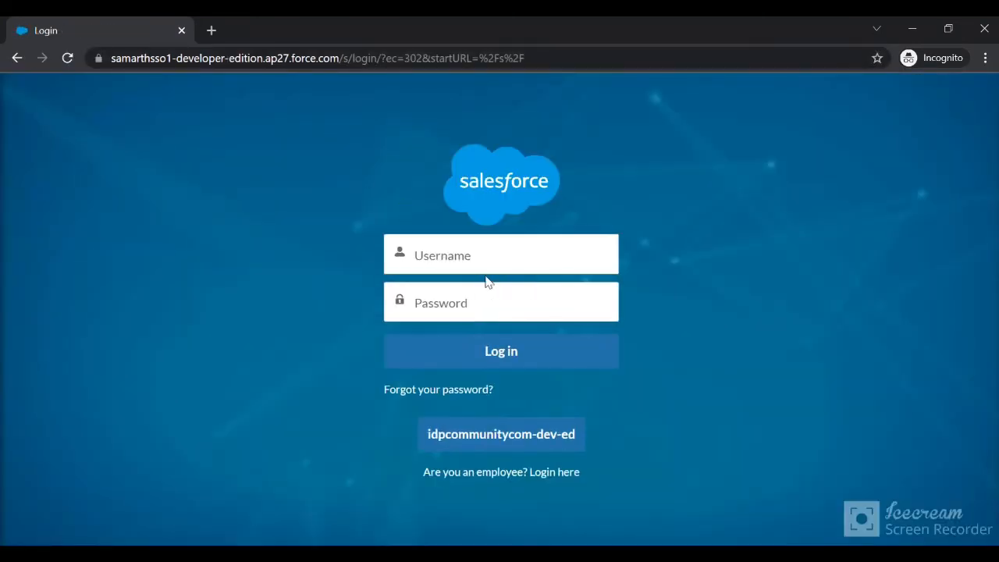
mouse_move(481, 412)
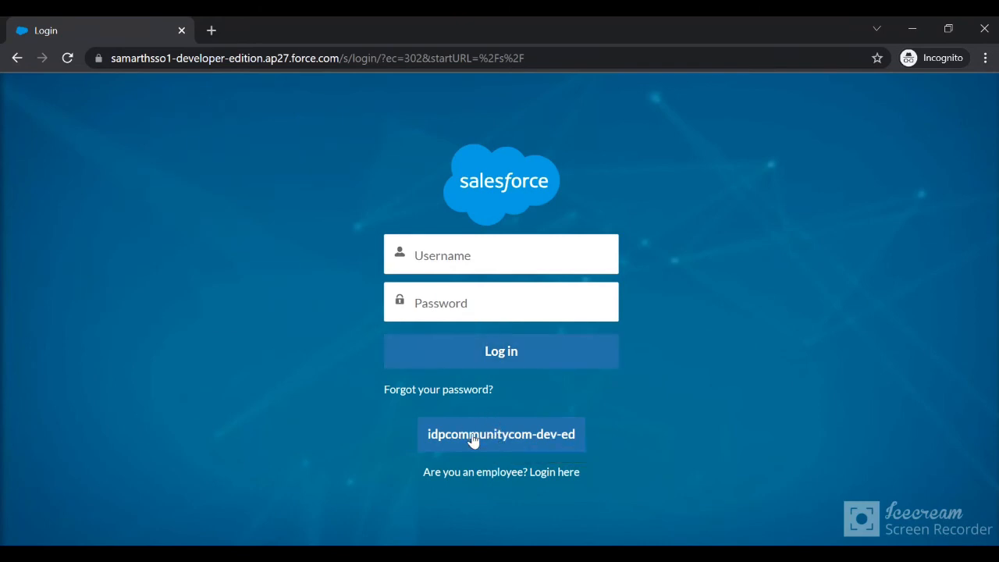
left_click(500, 434)
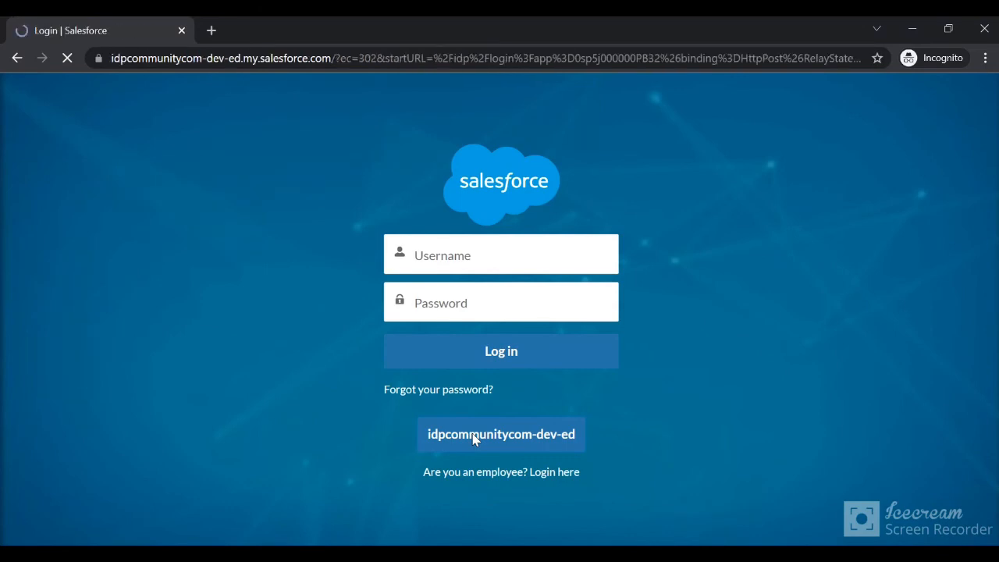
left_click(501, 433)
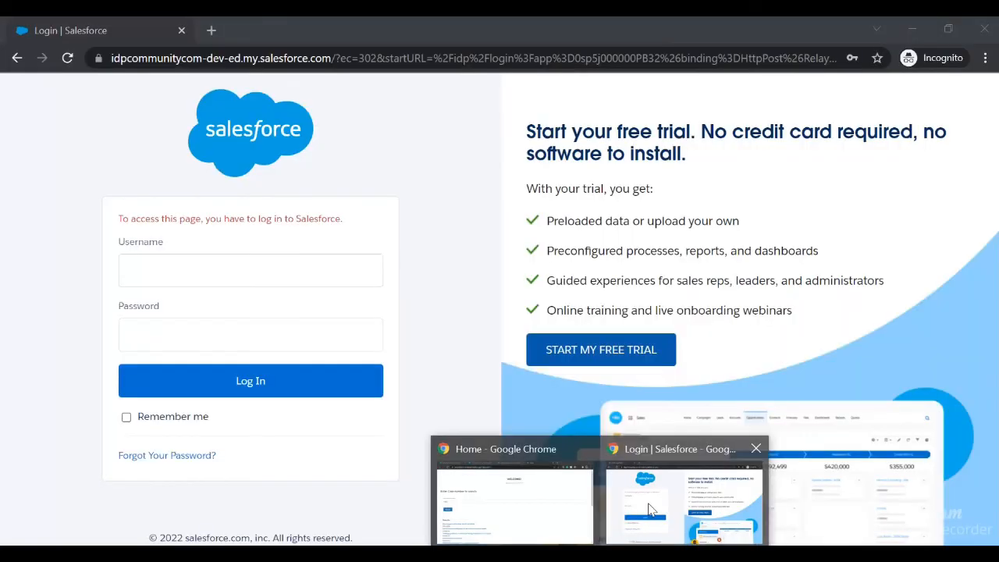
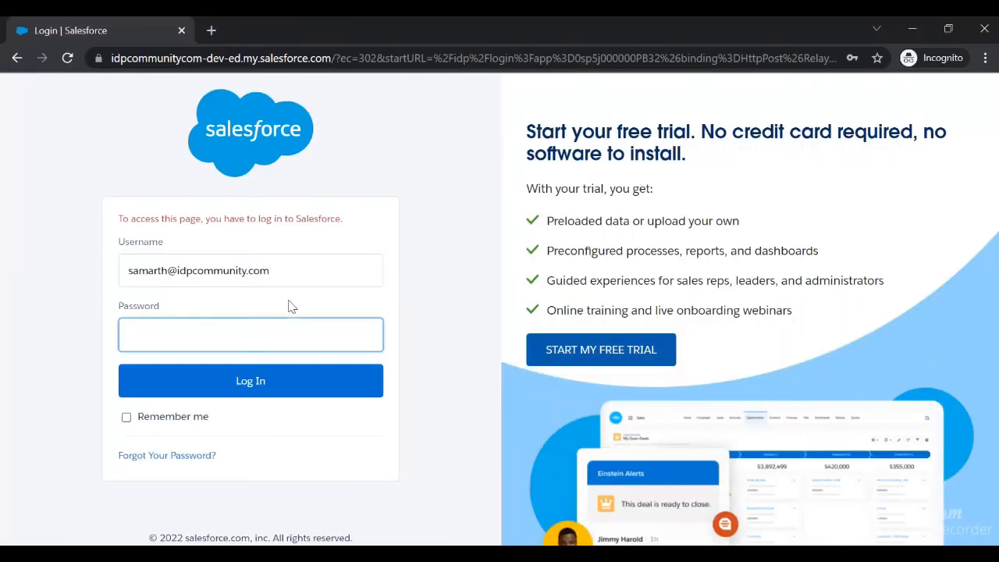
type("password")
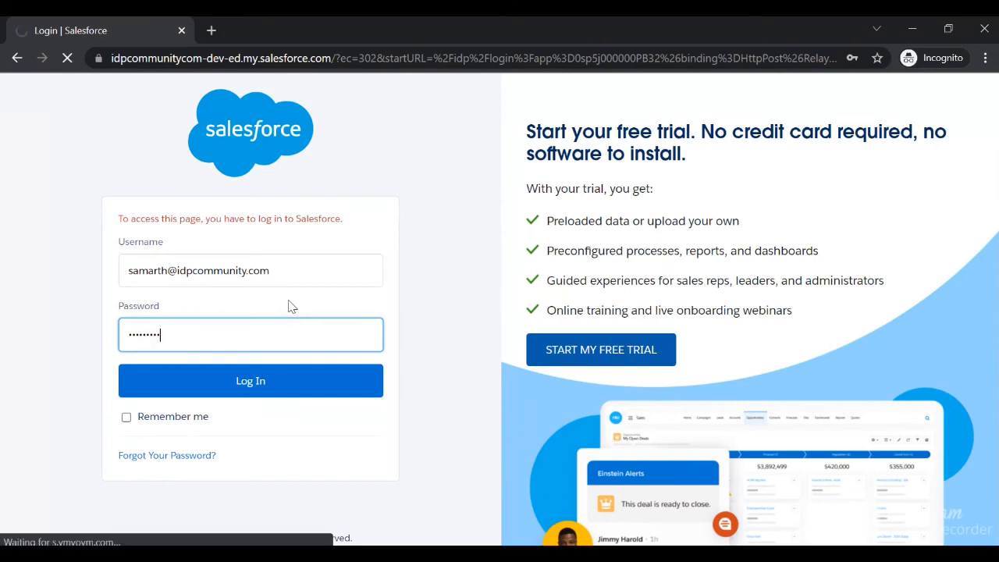
left_click(251, 380)
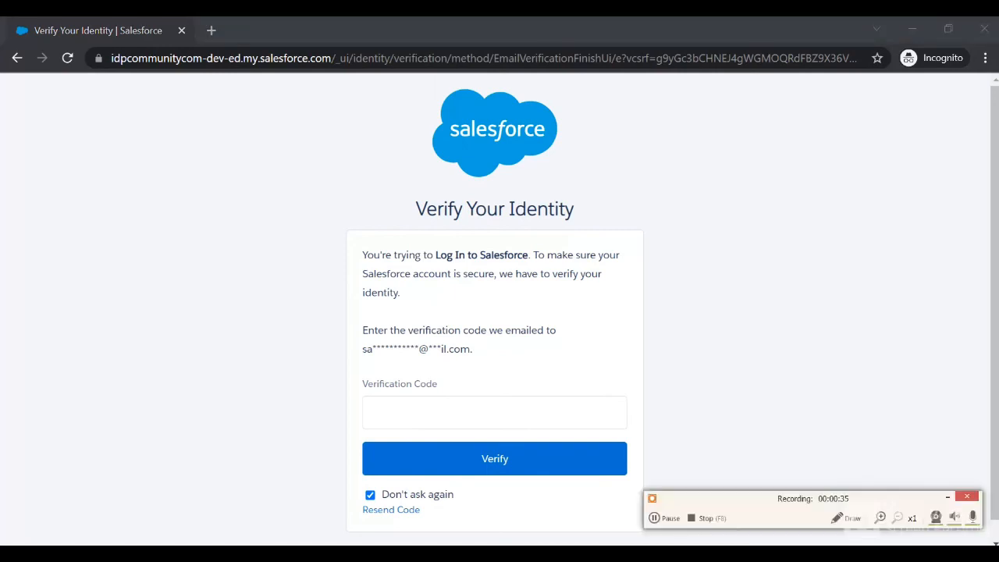
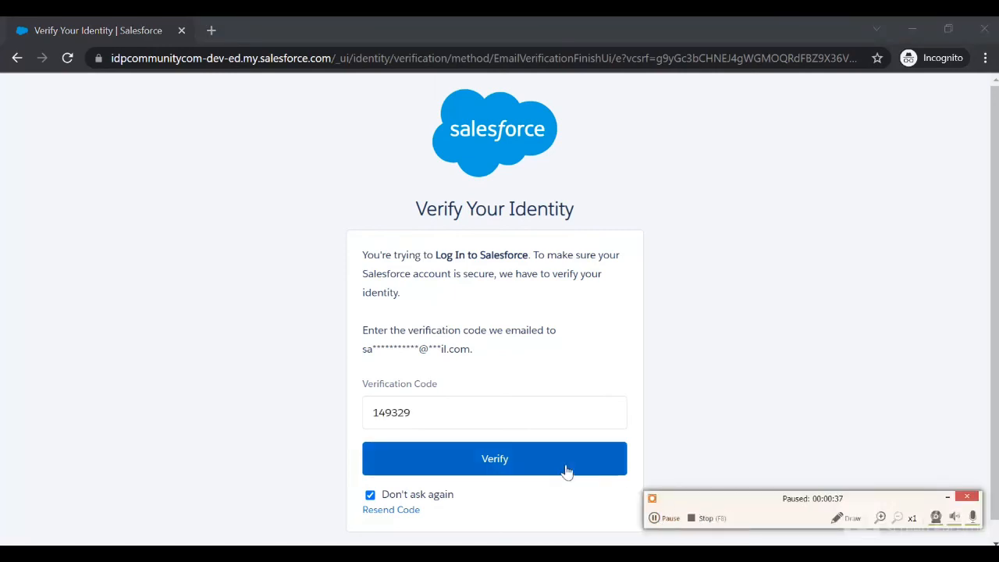
left_click(495, 412)
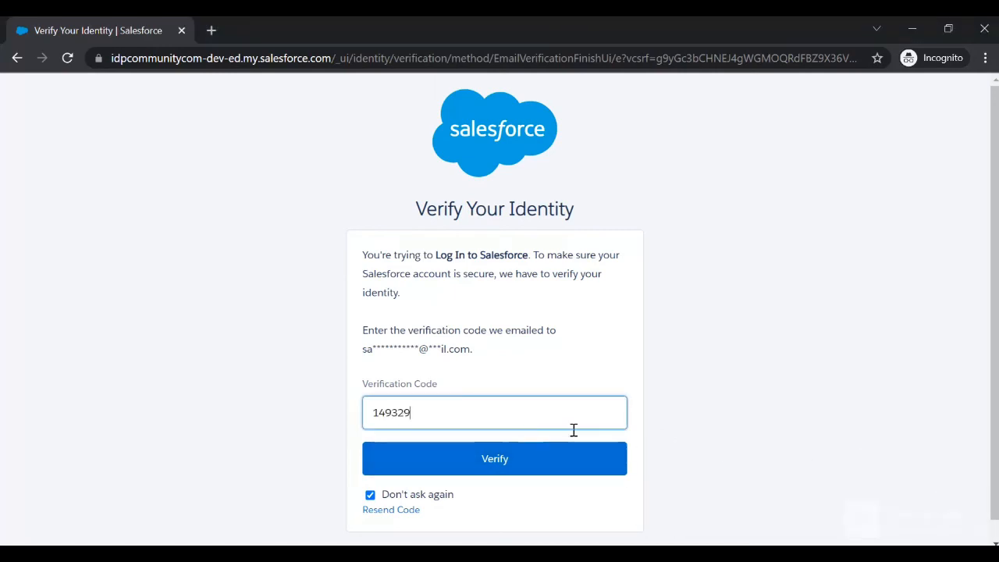
left_click(494, 458)
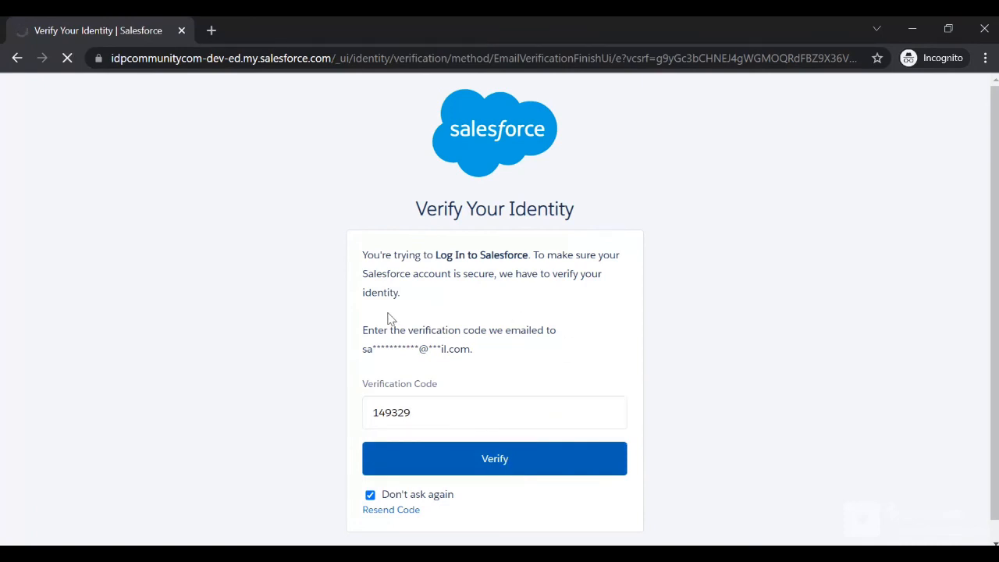
left_click(494, 458)
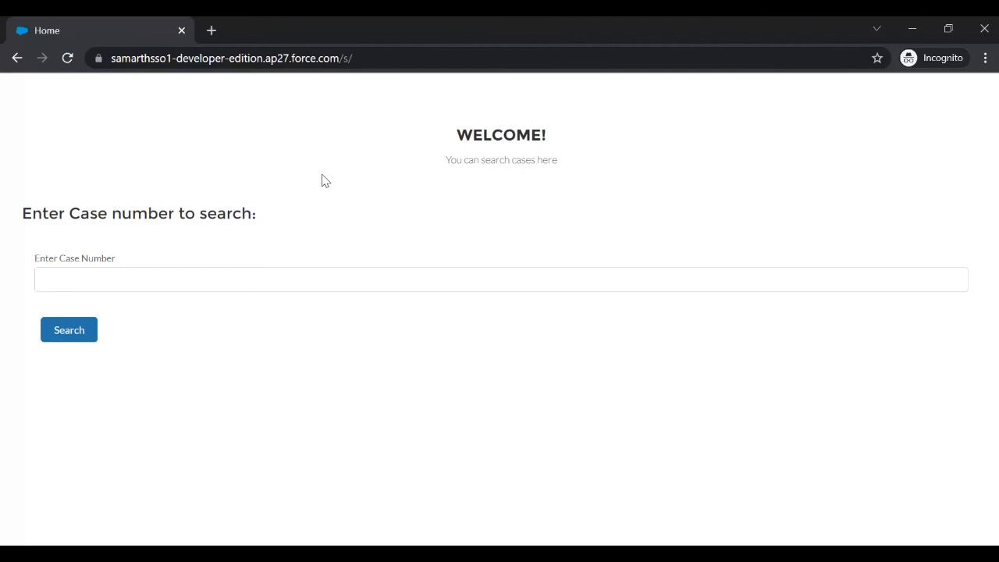
mouse_move(190, 246)
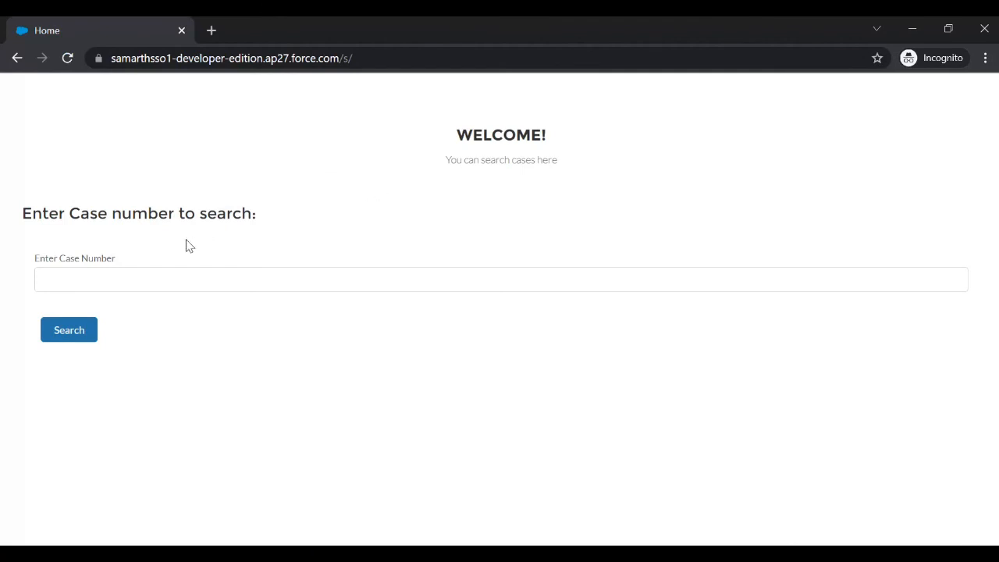
Search cases for 0000 and review results starting with case 00001000
left_click(178, 280)
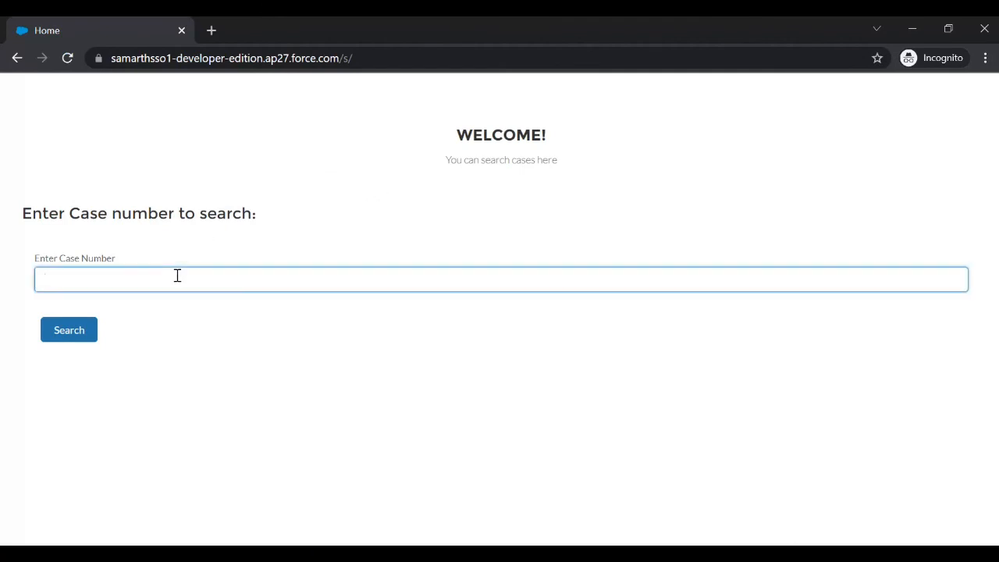
type("0000")
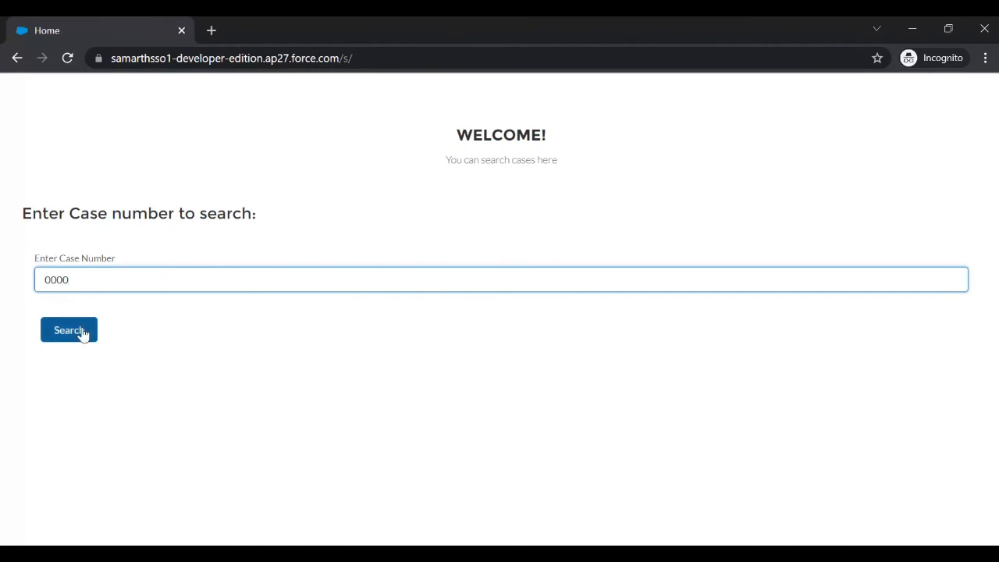
left_click(69, 330)
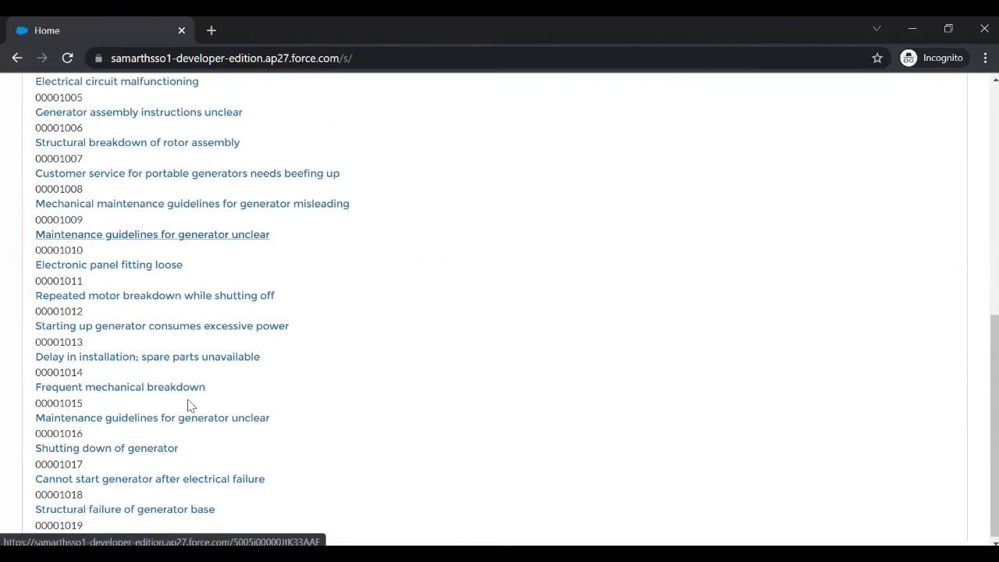
scroll("up", 3)
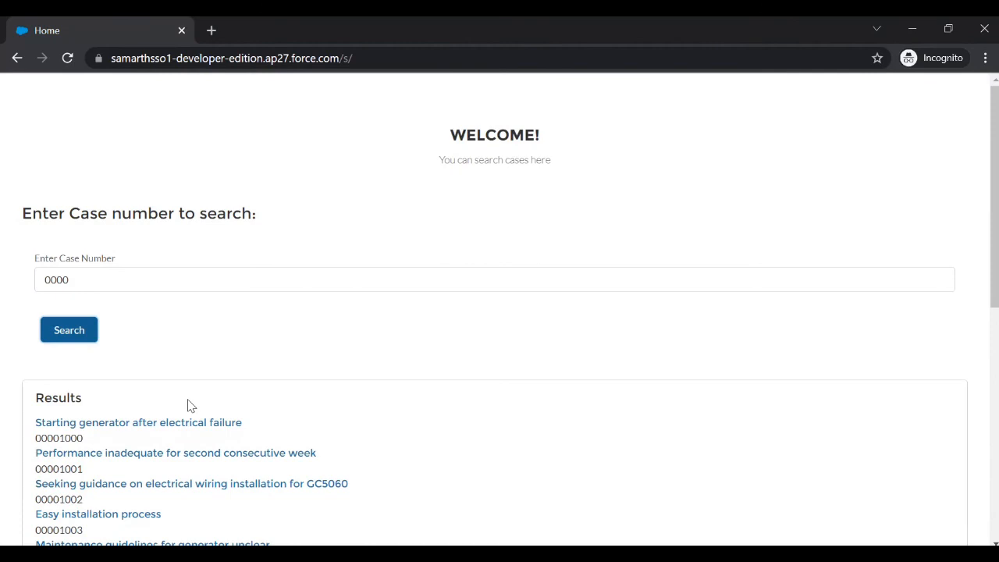
mouse_move(451, 502)
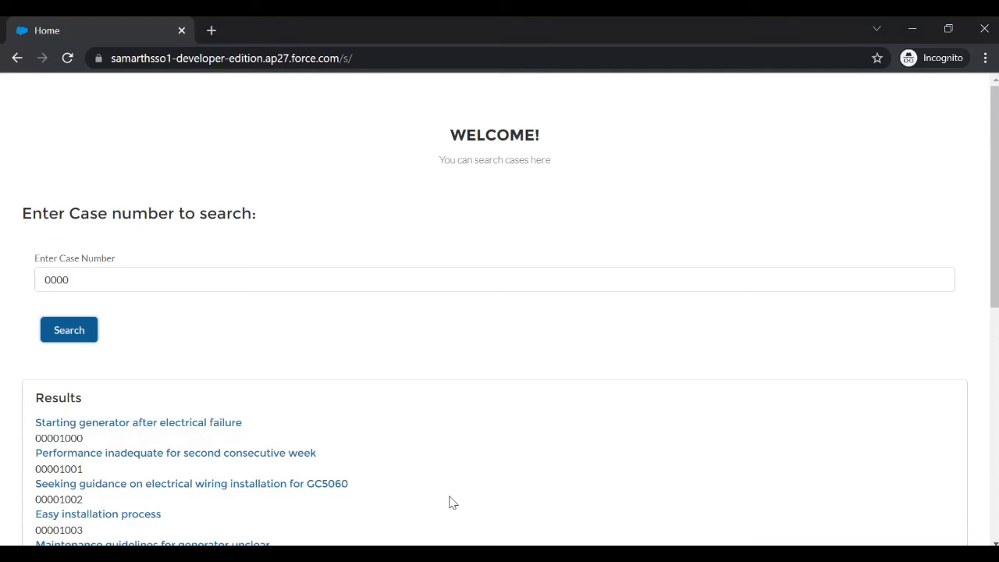
mouse_move(634, 526)
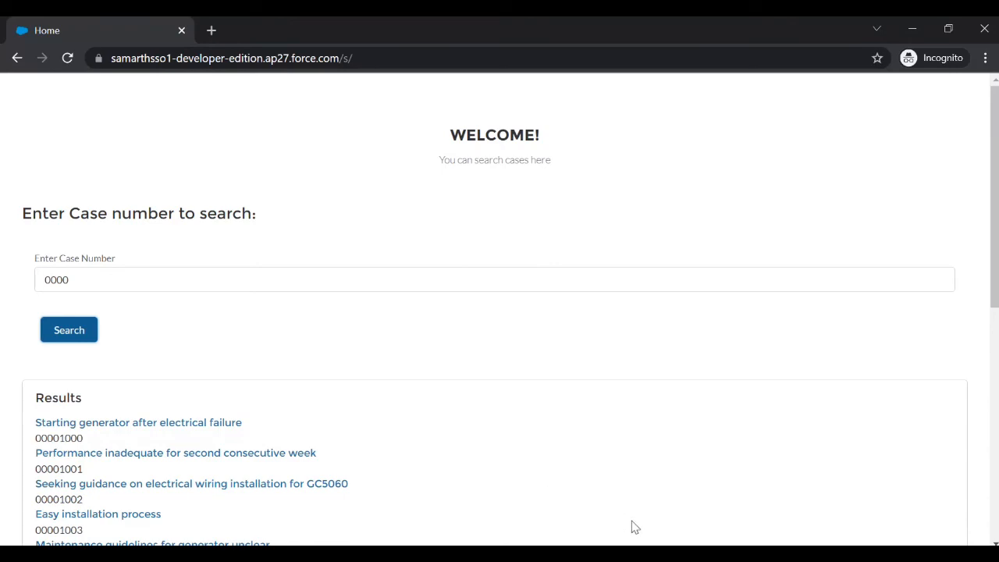